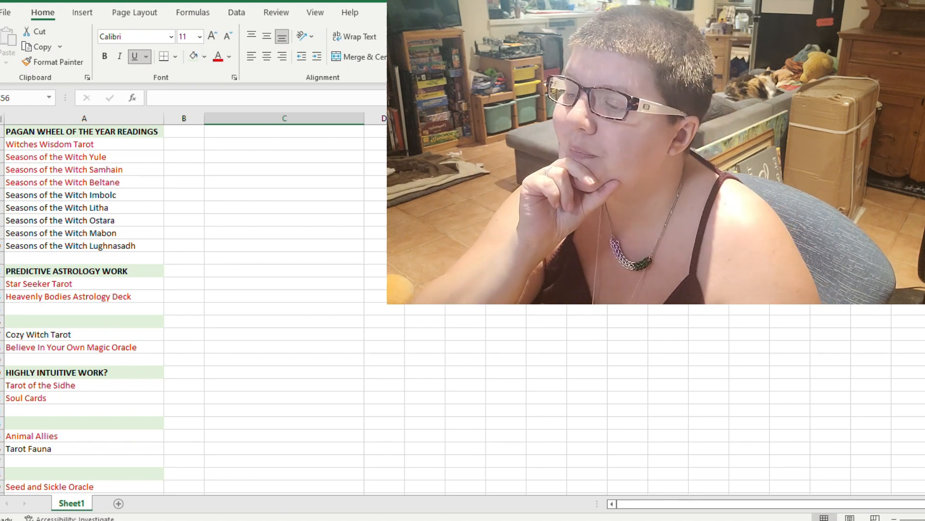
mouse_move(14, 355)
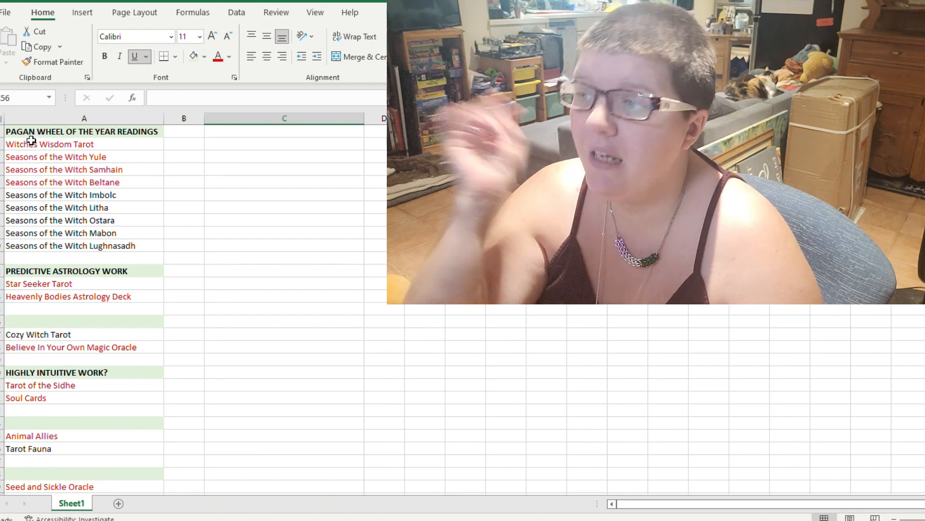
Review the Seasons of the Witch decks and the empty row after Lughnasadh
left_click(284, 118)
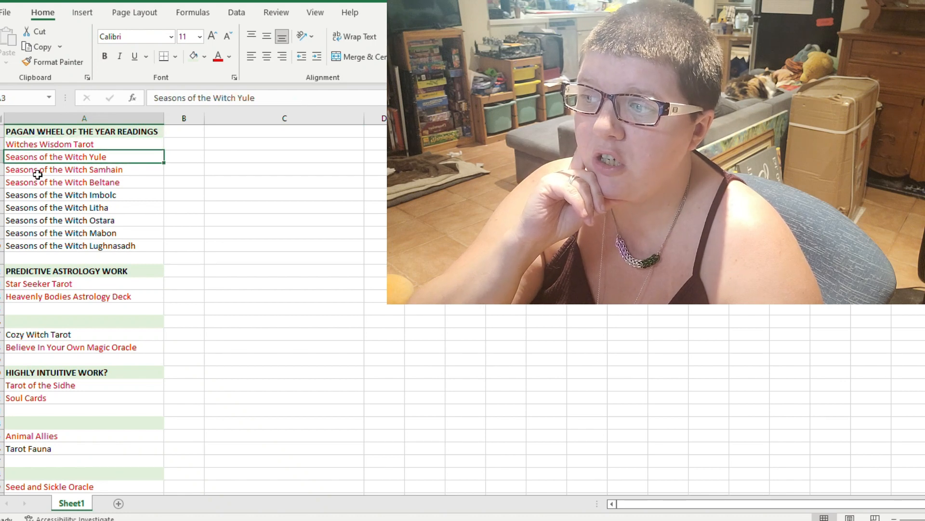
left_click(83, 182)
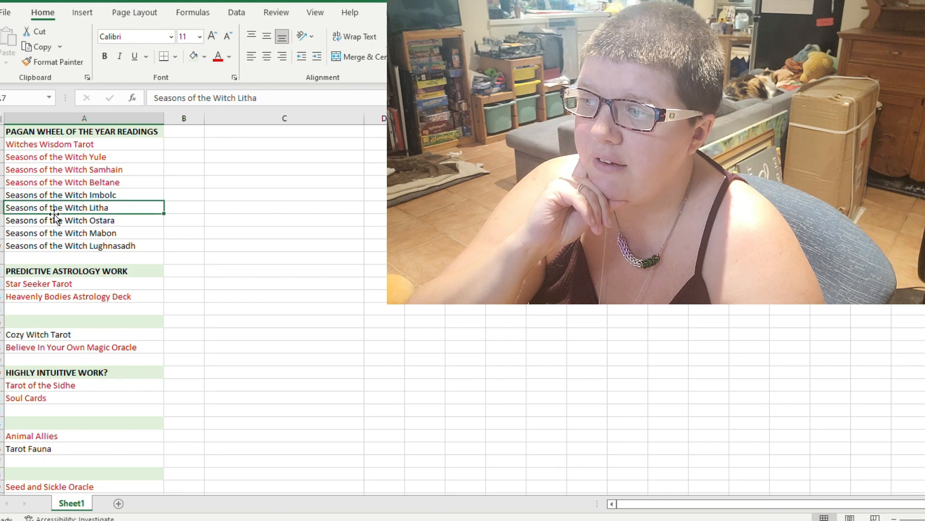
left_click(82, 258)
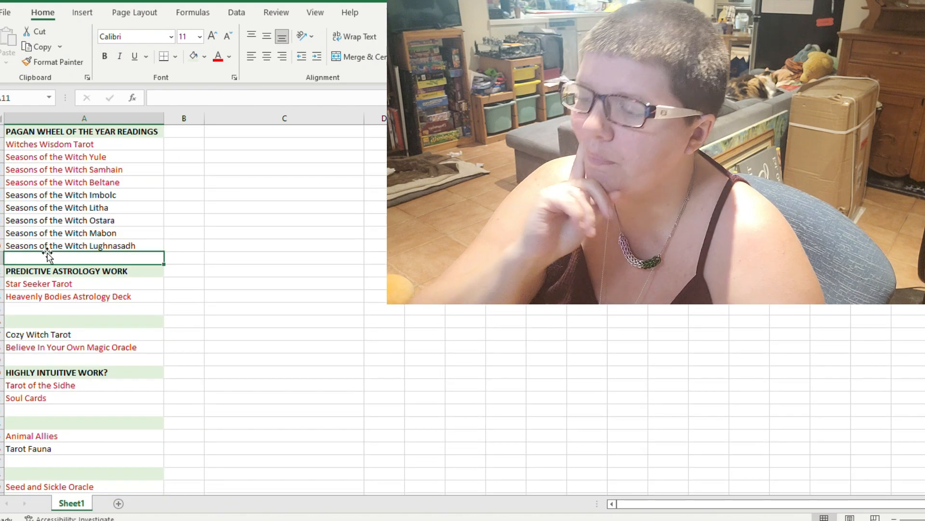
scroll("down", 3)
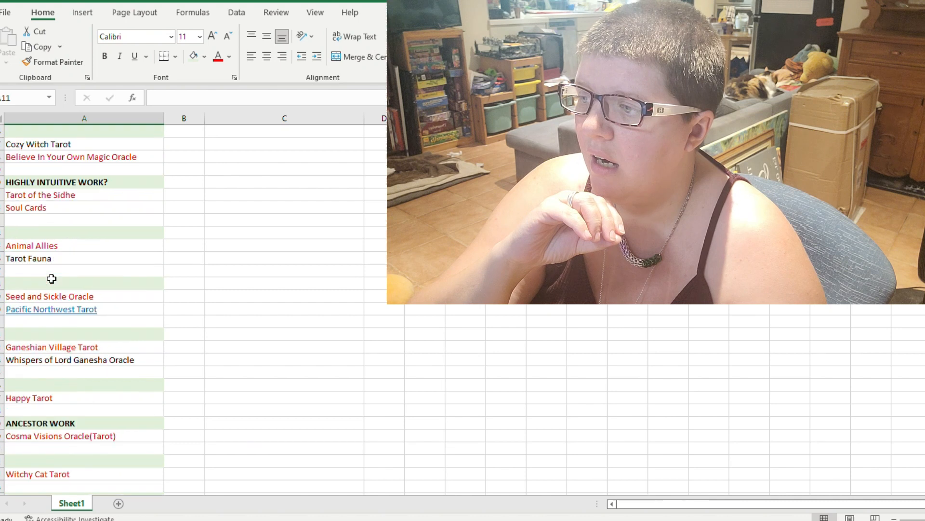
scroll("up", 3)
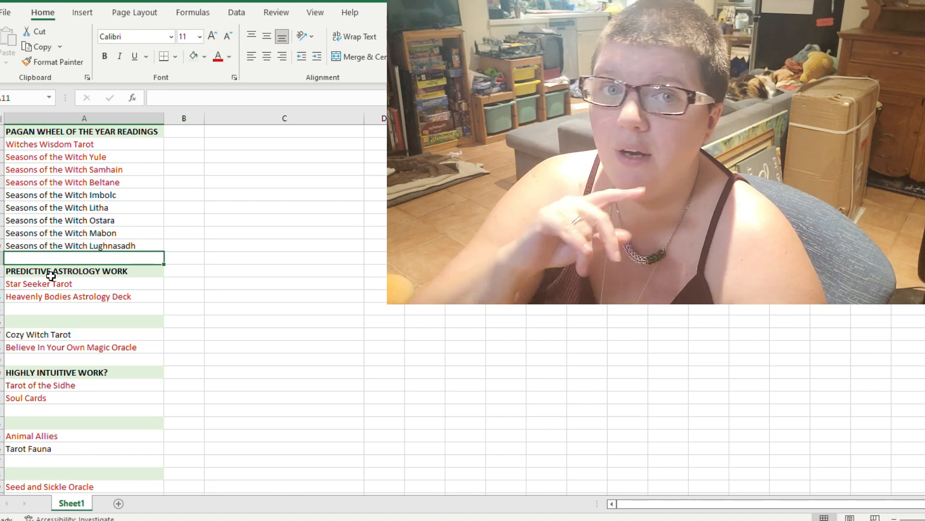
scroll("down", 3)
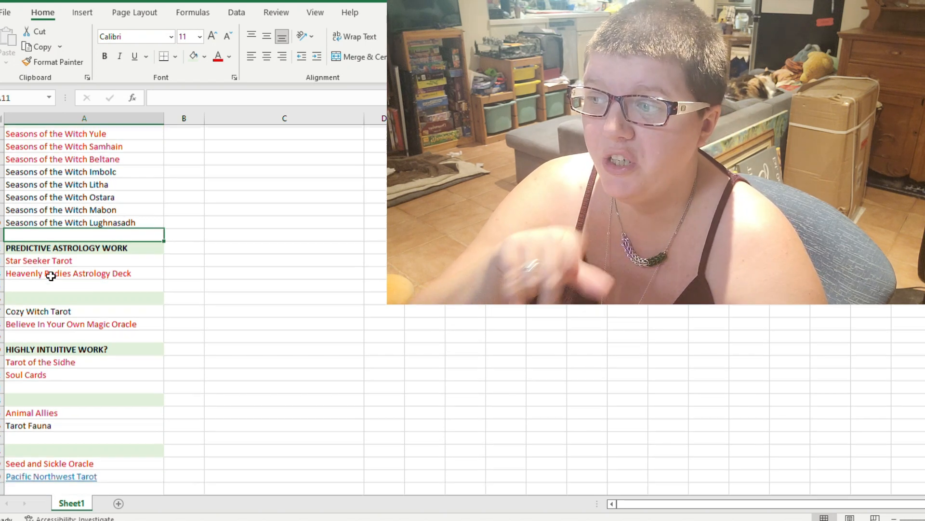
scroll("up", 3)
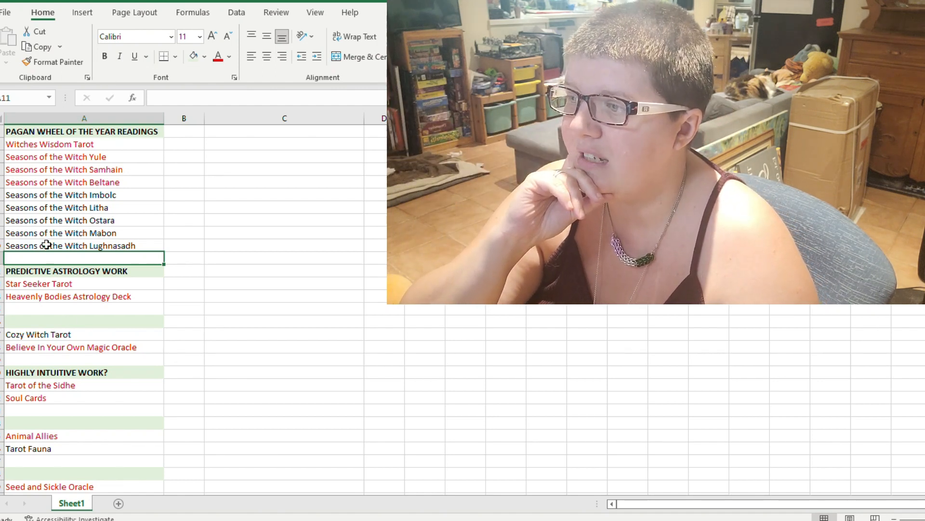
mouse_move(115, 337)
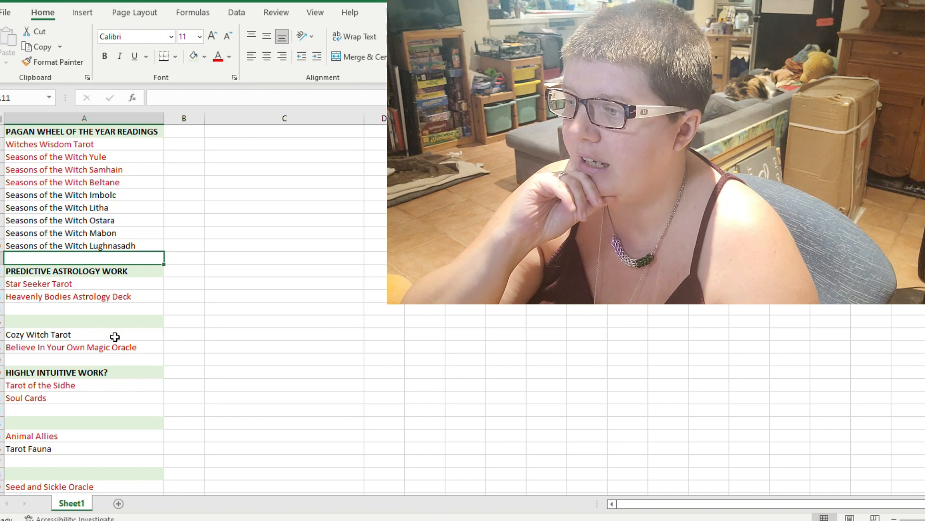
scroll("down", 3)
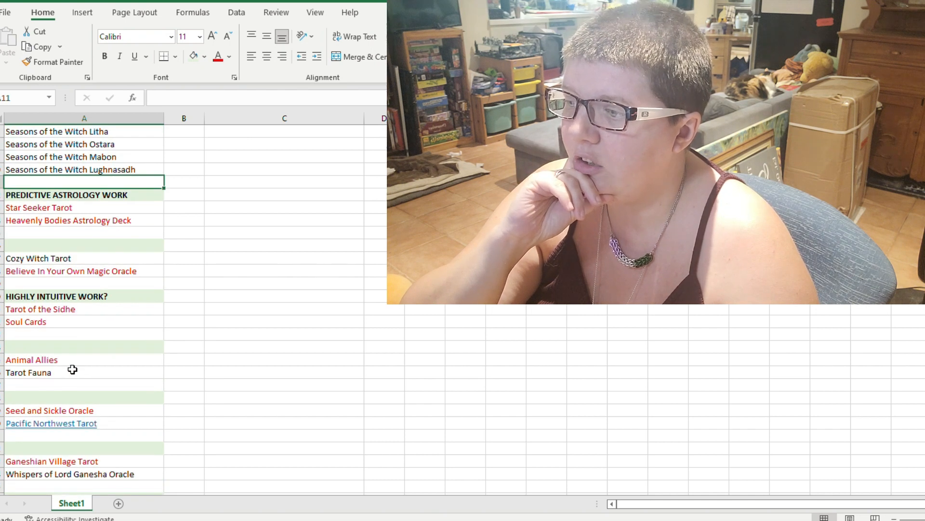
scroll("up", 3)
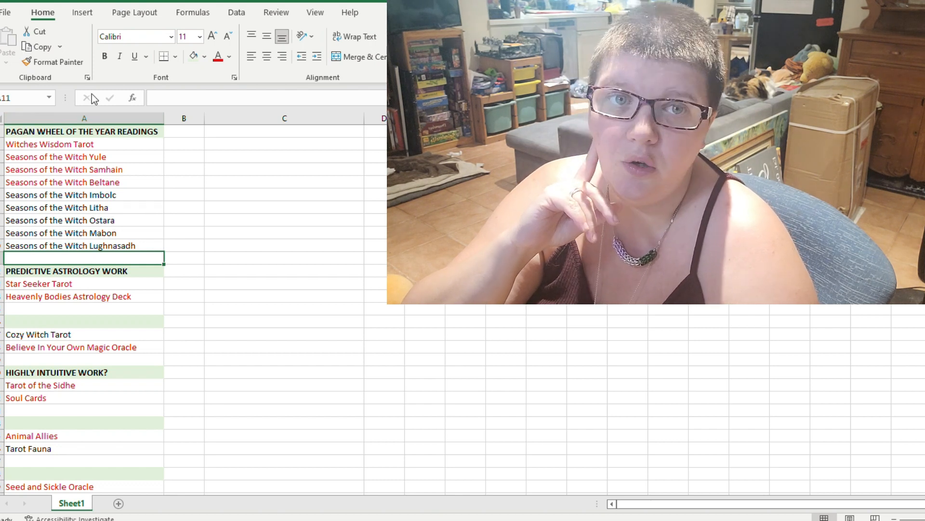
mouse_move(93, 158)
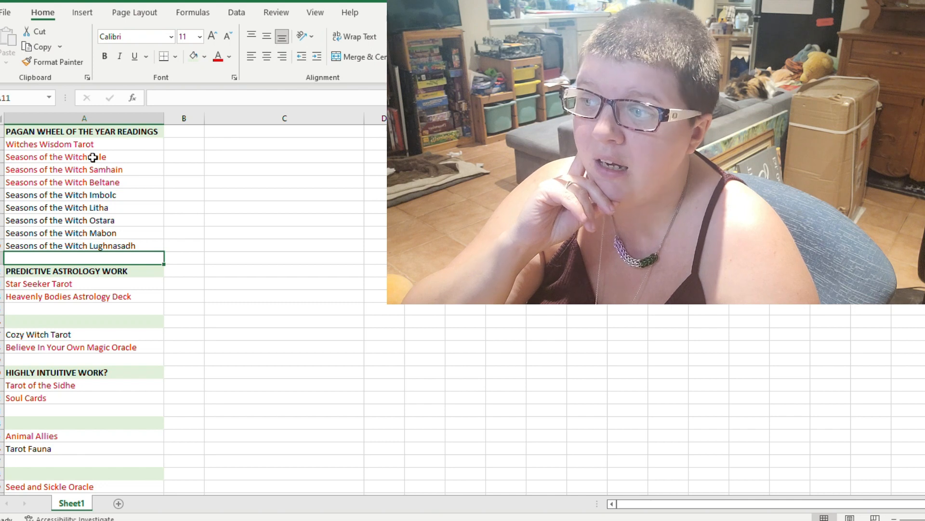
Review the Litha, Mabon, Star Seeker and Heavenly Bodies decks, headings, and Cozy Witch Tarot
left_click(57, 208)
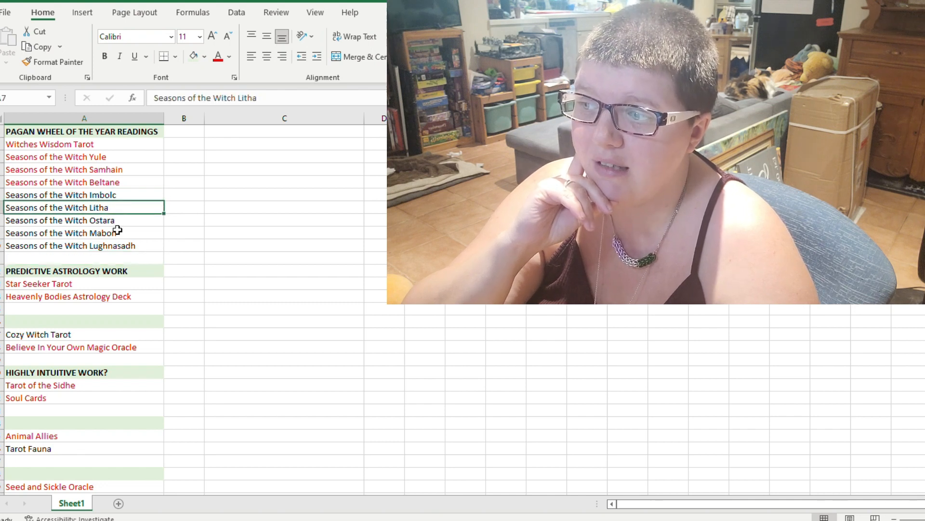
left_click(61, 232)
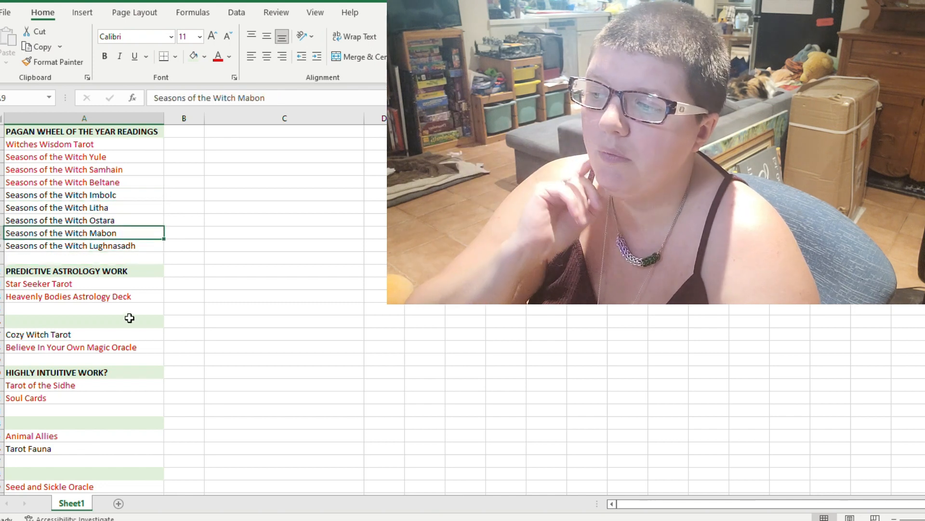
left_click(66, 270)
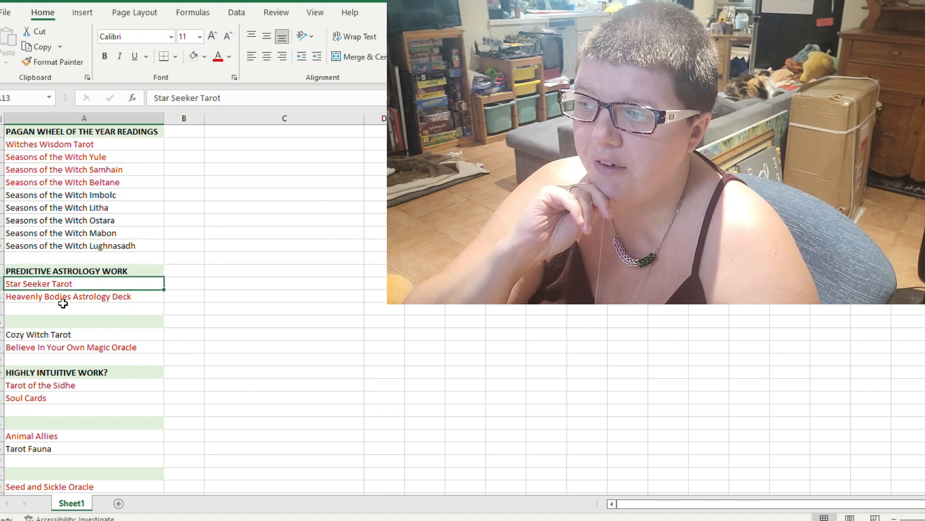
left_click(68, 296)
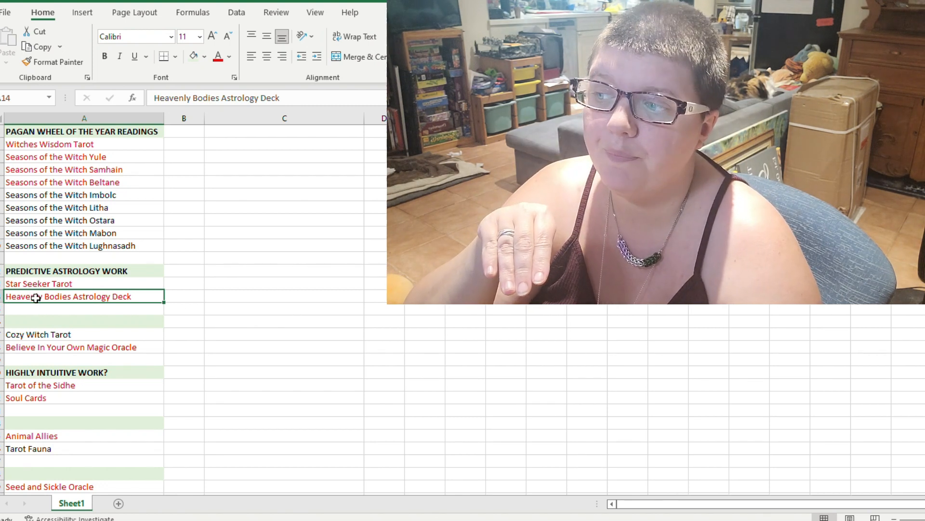
left_click(67, 271)
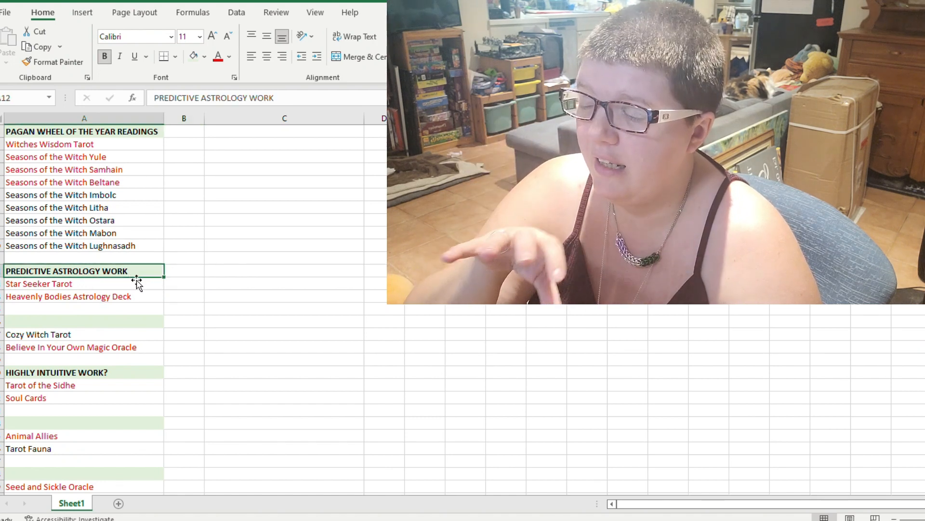
mouse_move(59, 223)
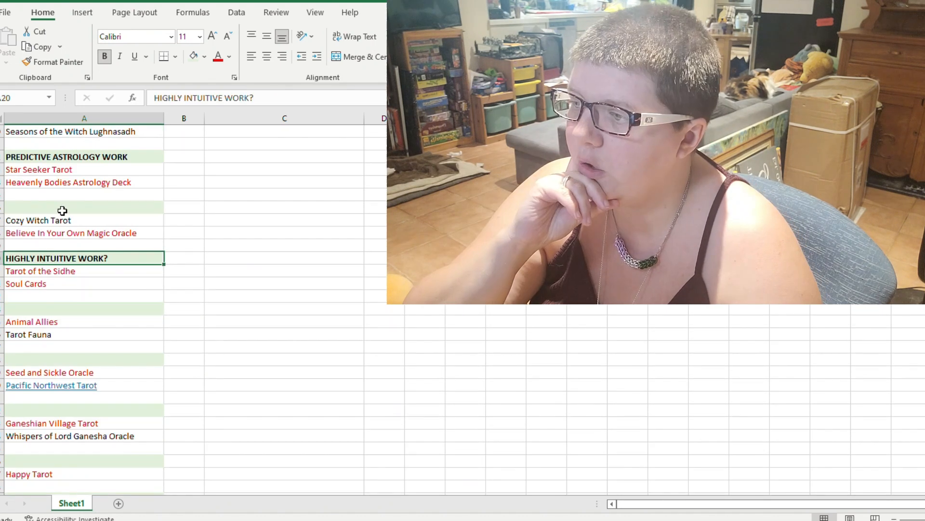
left_click(38, 220)
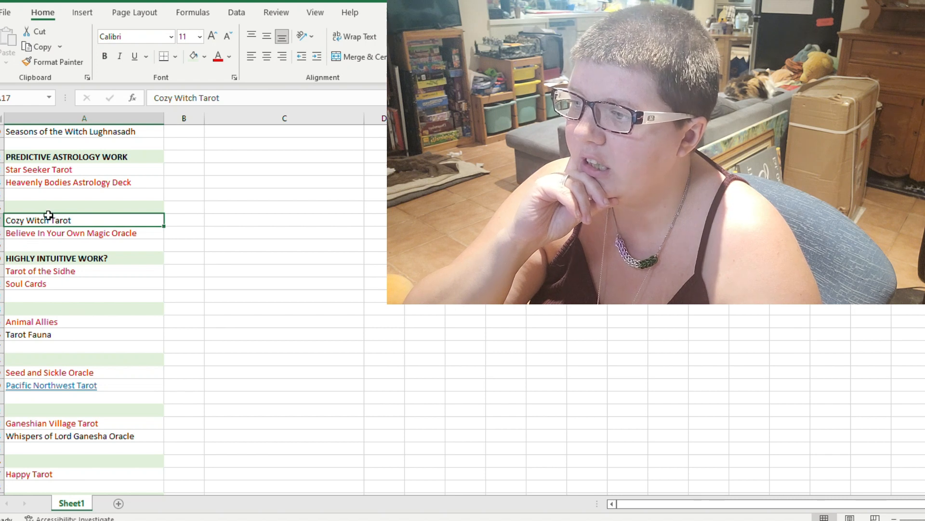
left_click(70, 233)
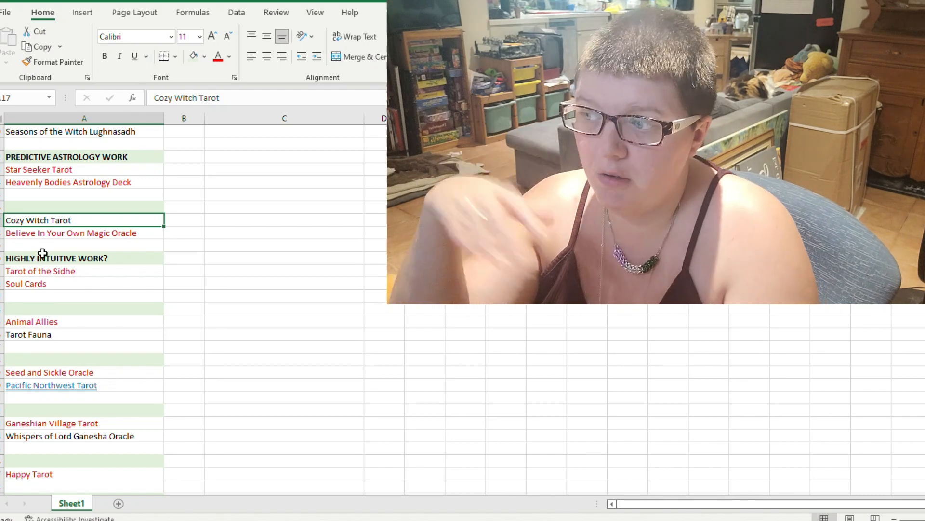
mouse_move(75, 315)
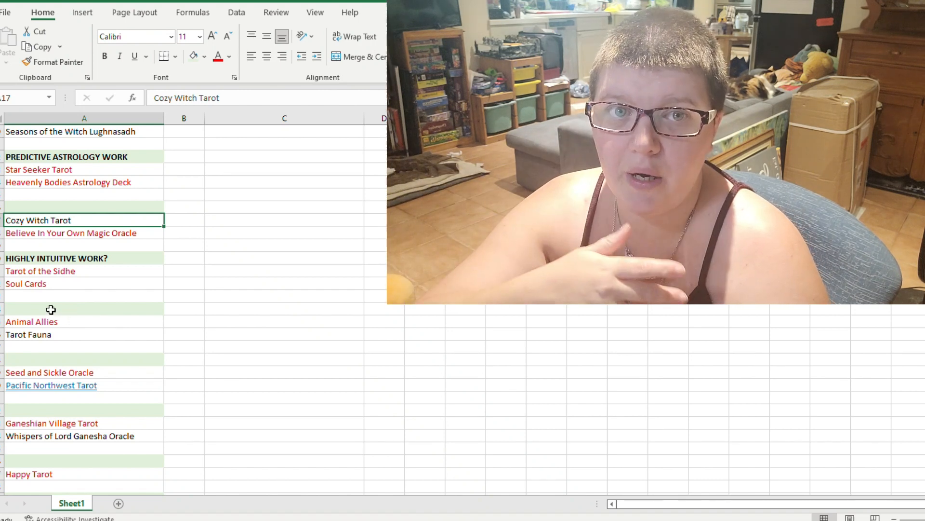
mouse_move(113, 229)
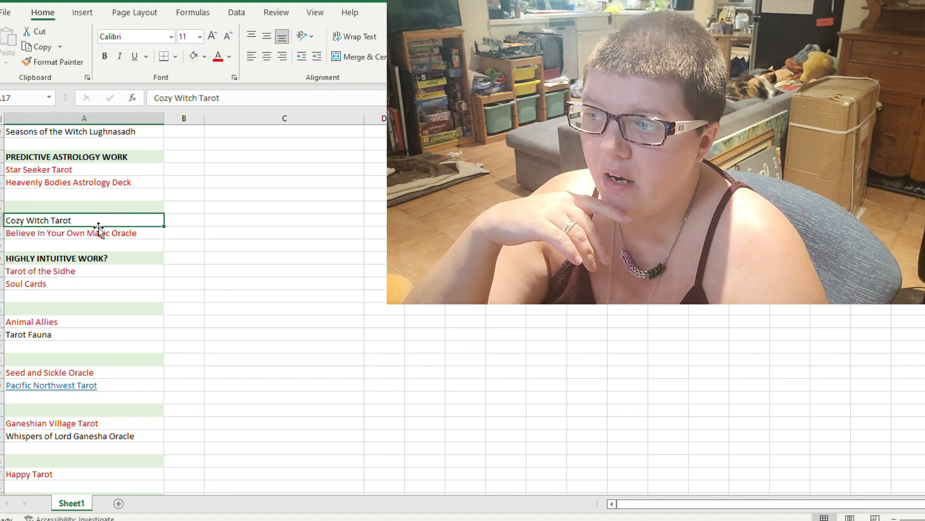
Review Believe In Your Own Magic Oracle and the empty row above Cozy Witch Tarot
left_click(71, 233)
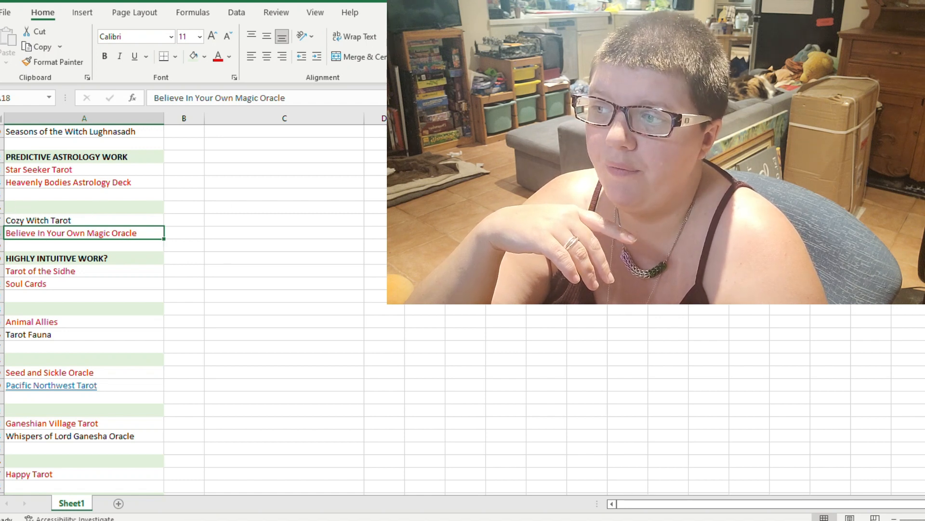
left_click(82, 207)
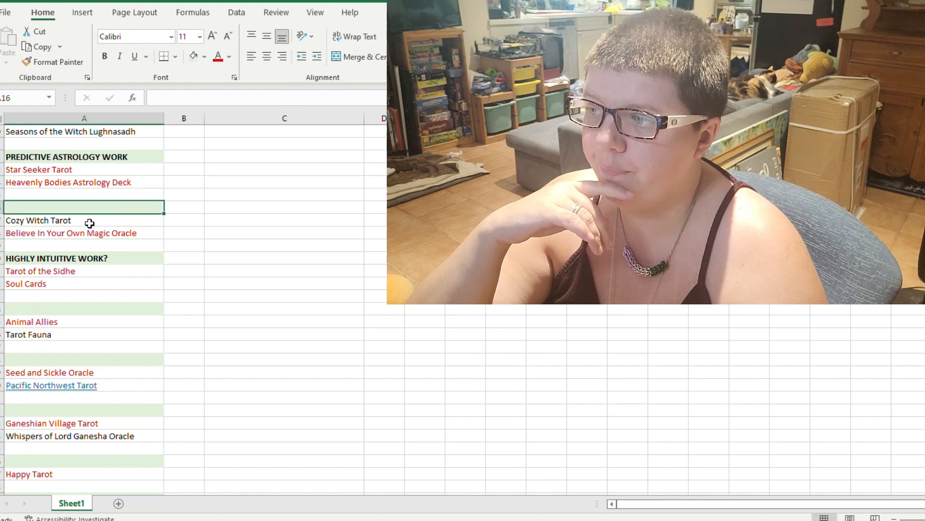
scroll("down", 3)
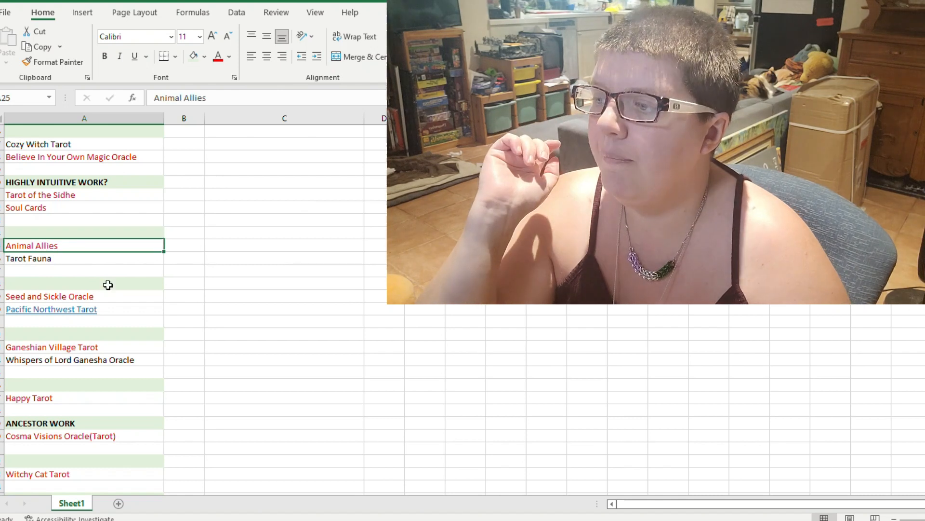
mouse_move(47, 260)
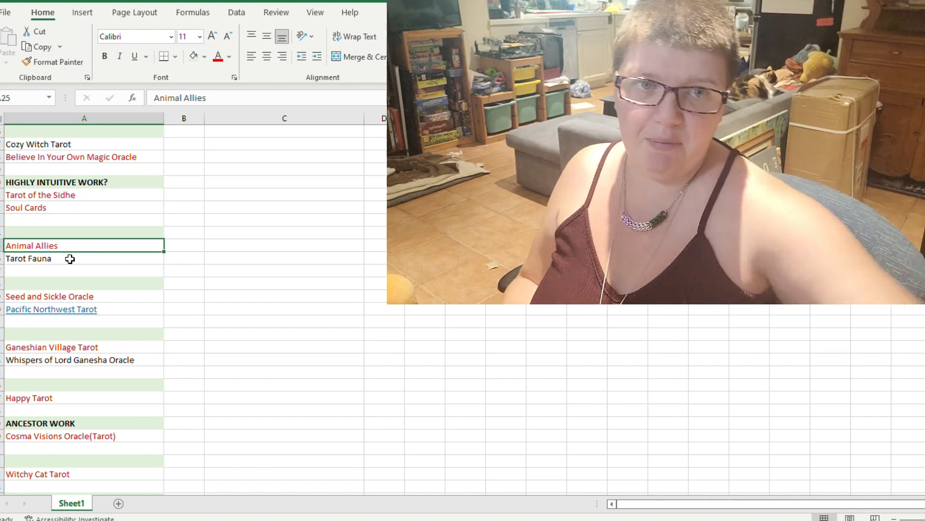
scroll("up", 3)
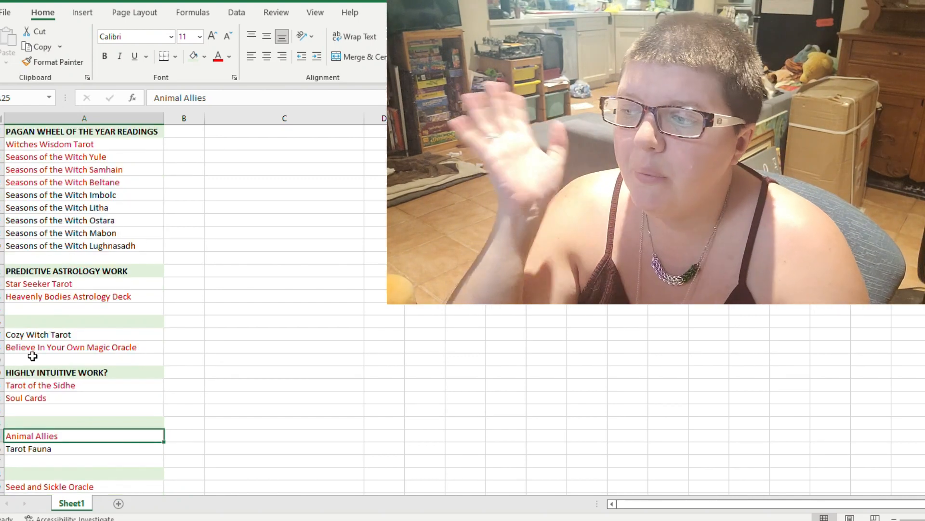
scroll("down", 3)
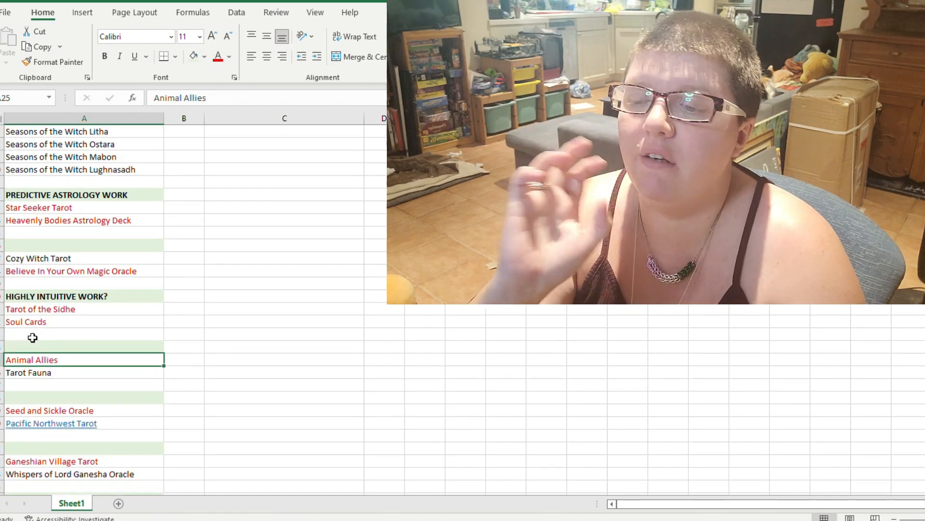
mouse_move(228, 438)
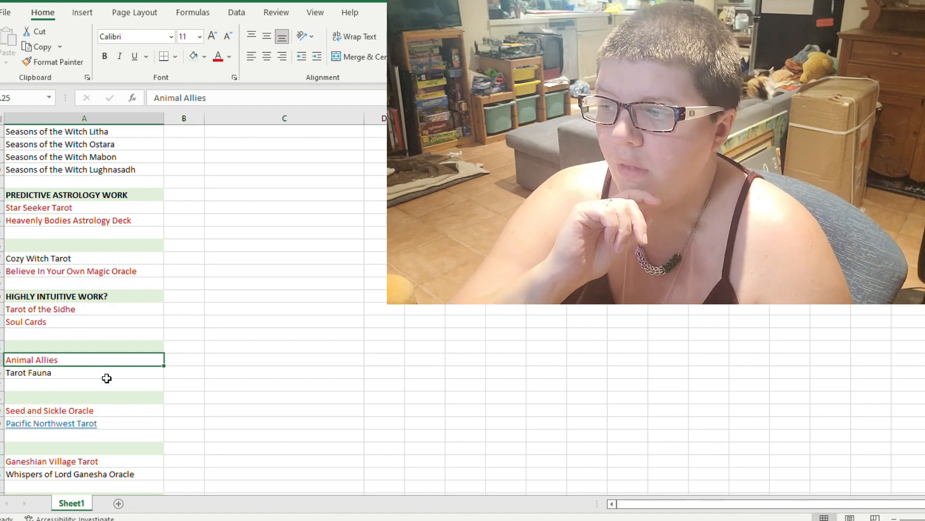
Select the blank row above Animal Allies, then Tarot Fauna and Seed and Sickle Oracle
left_click(84, 346)
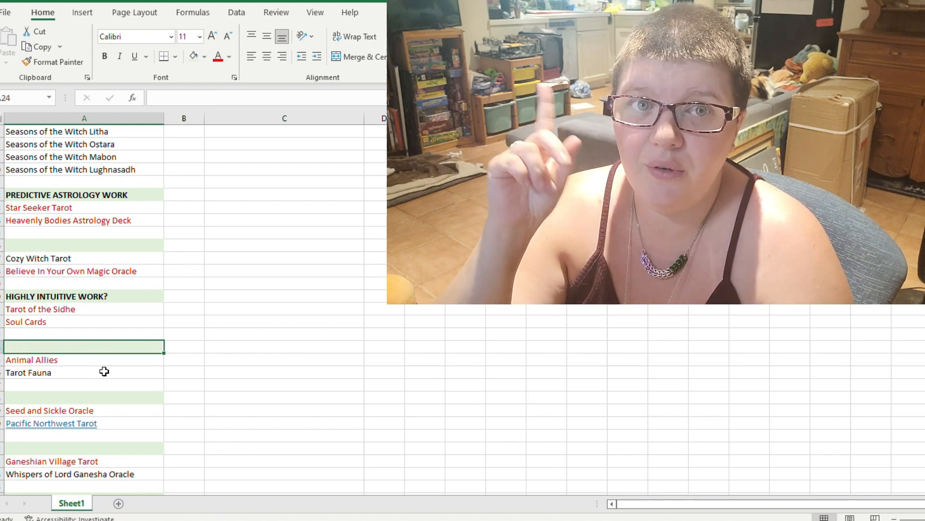
mouse_move(83, 361)
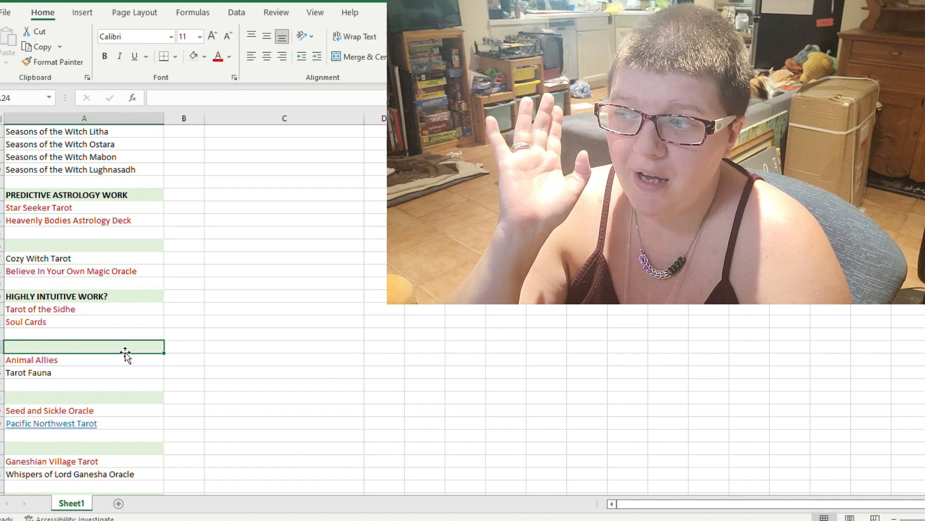
left_click(83, 372)
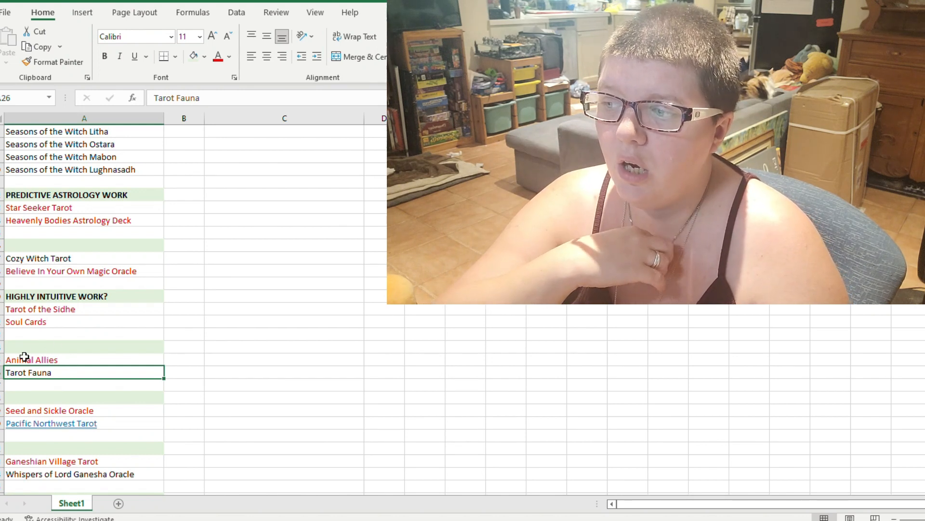
scroll("down", 3)
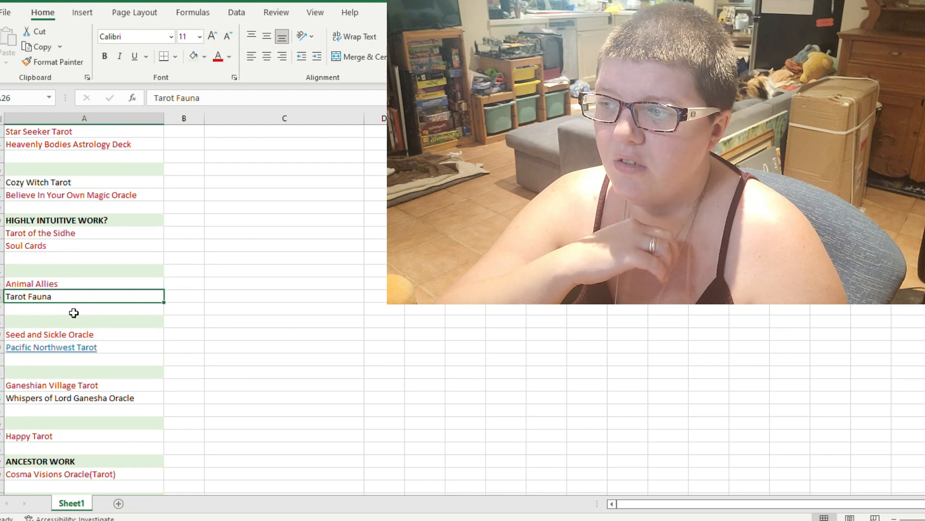
scroll("down", 3)
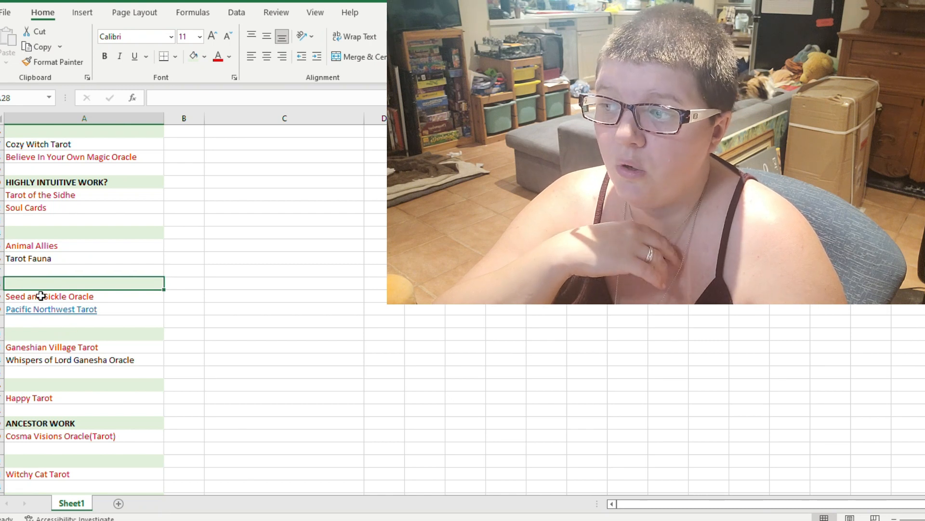
left_click(49, 296)
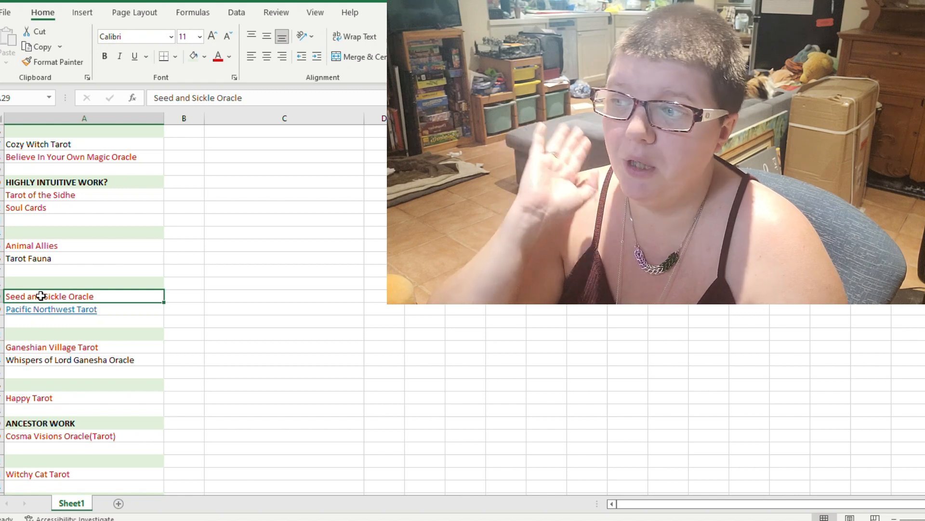
mouse_move(77, 318)
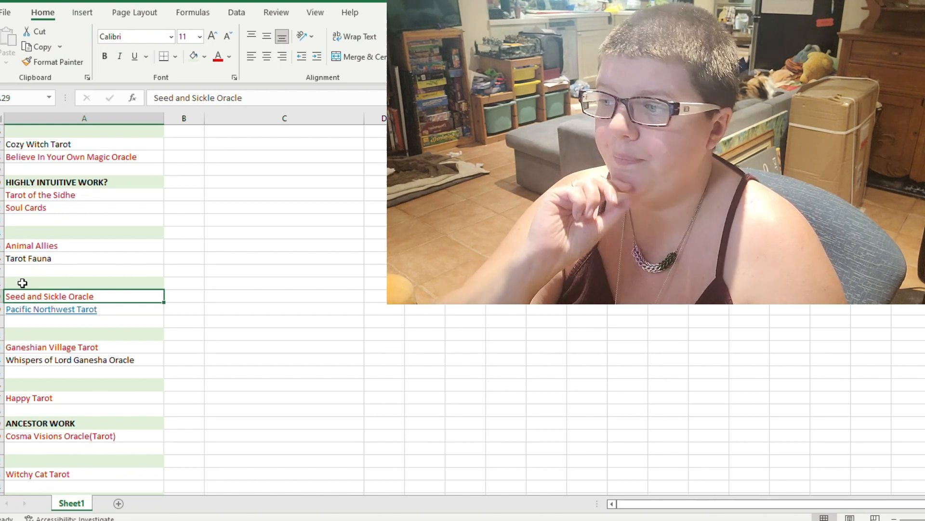
Scroll through the list and select the Goddess Oracle entry
scroll("down", 3)
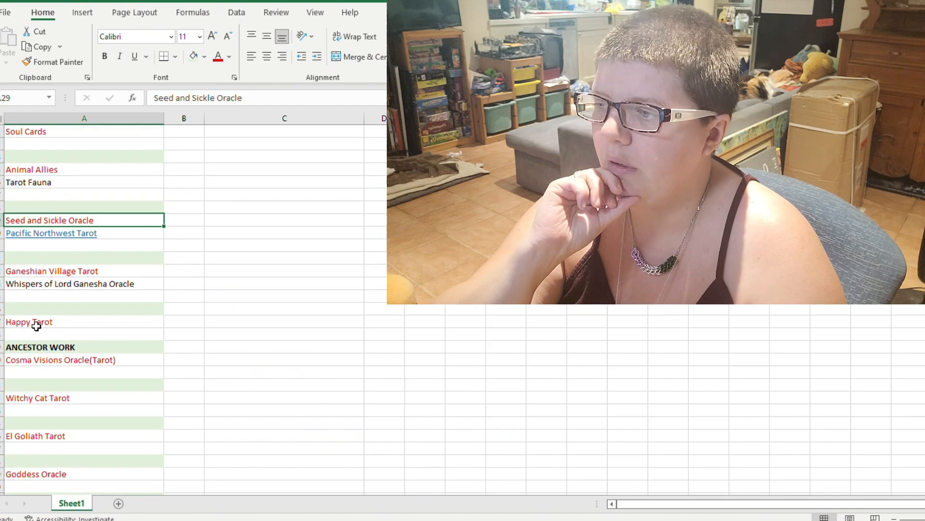
mouse_move(90, 270)
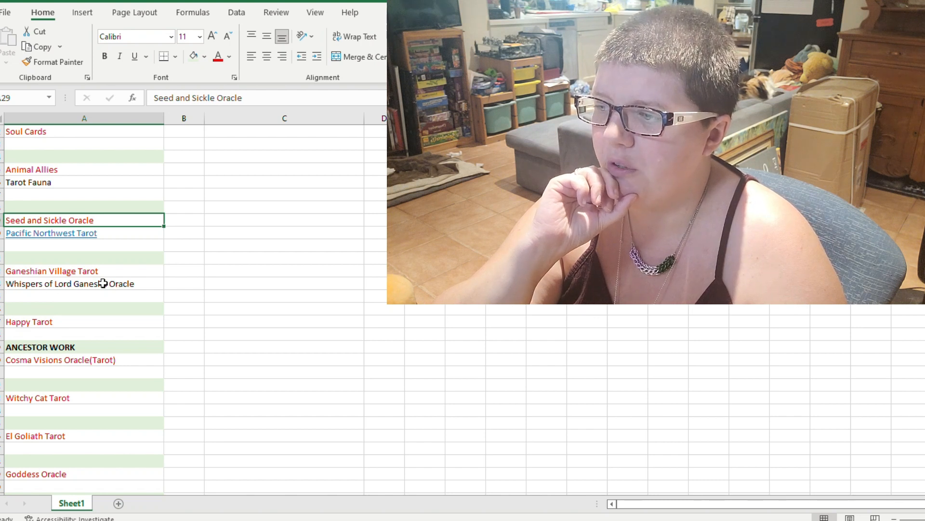
scroll("down", 3)
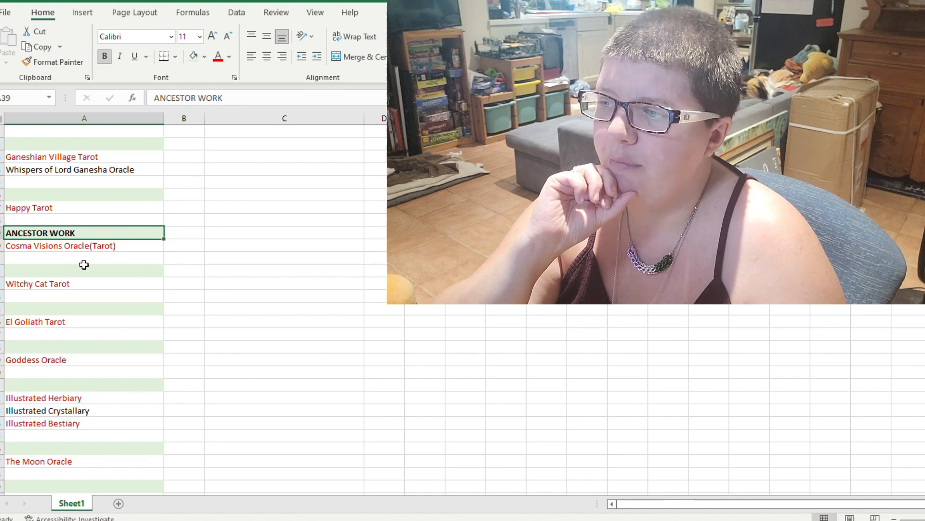
mouse_move(42, 268)
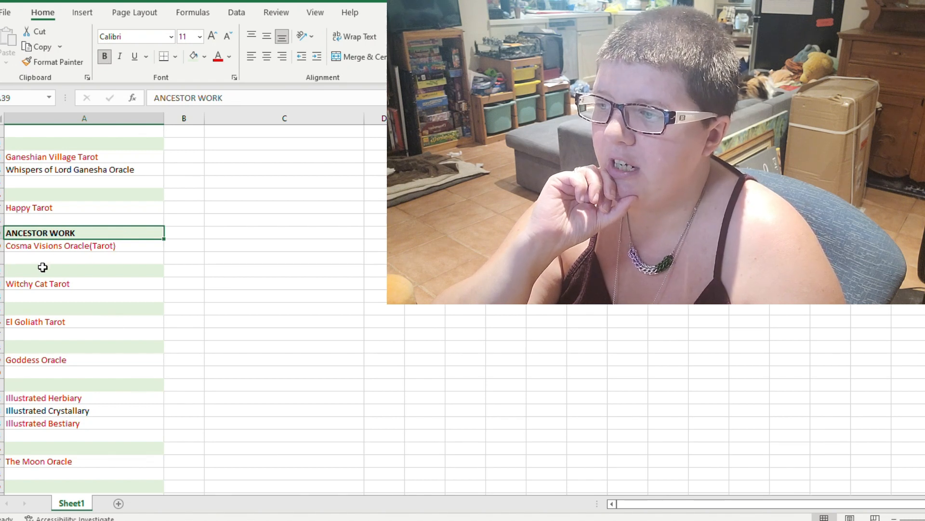
scroll("up", 3)
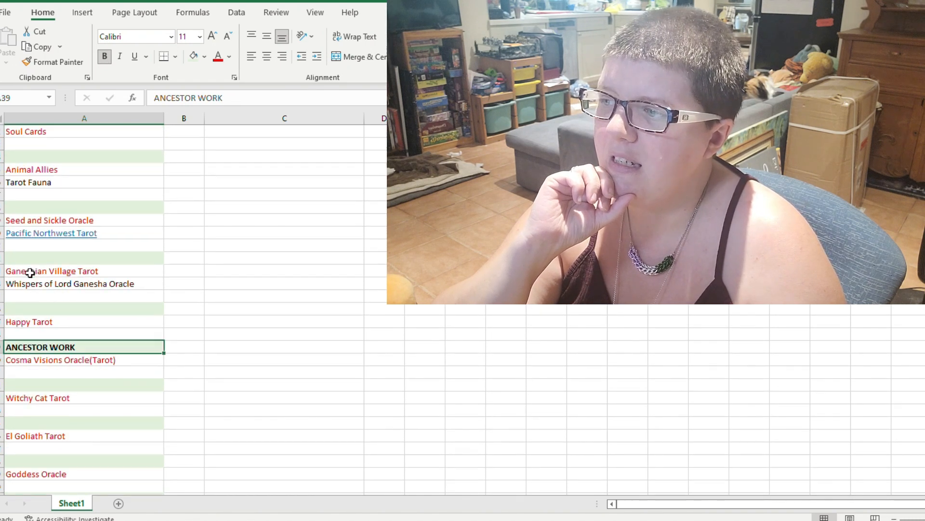
scroll("up", 3)
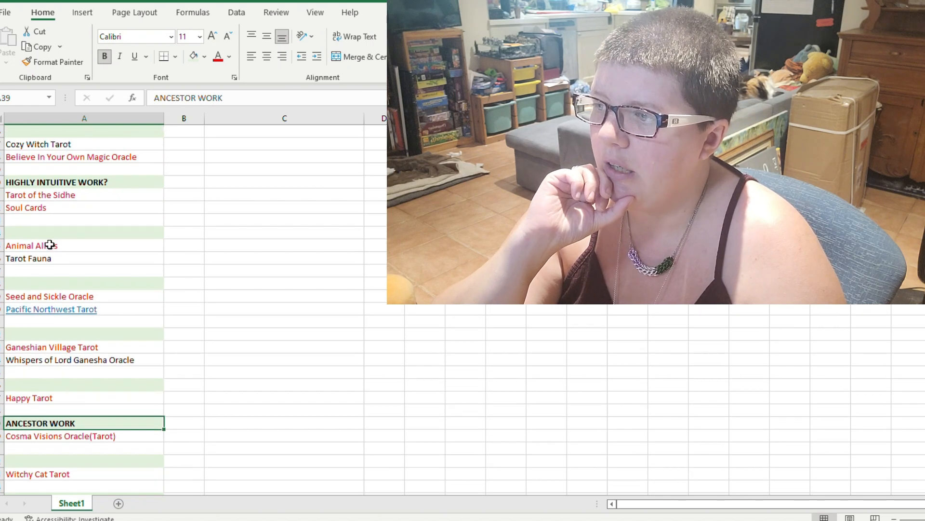
scroll("up", 3)
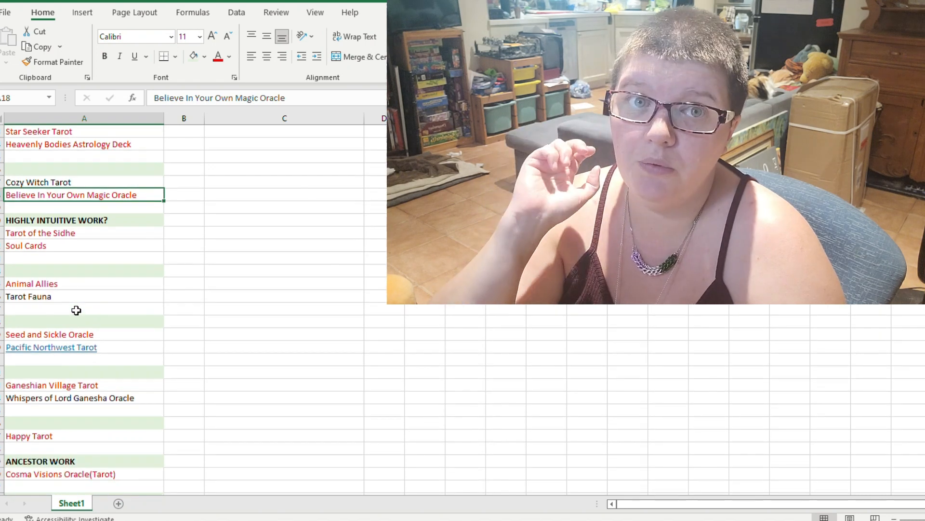
left_click(31, 283)
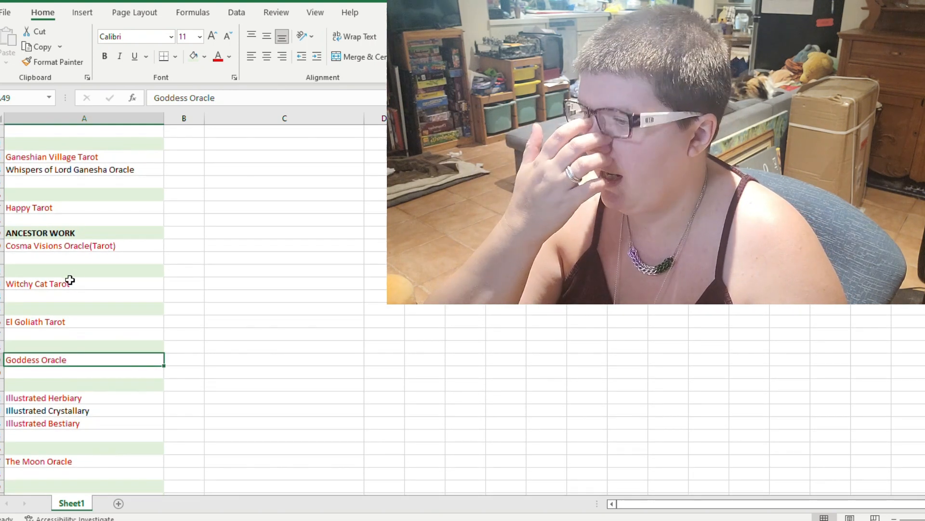
Start typing The Boo Tarot in the empty row below the last deck
scroll("down", 3)
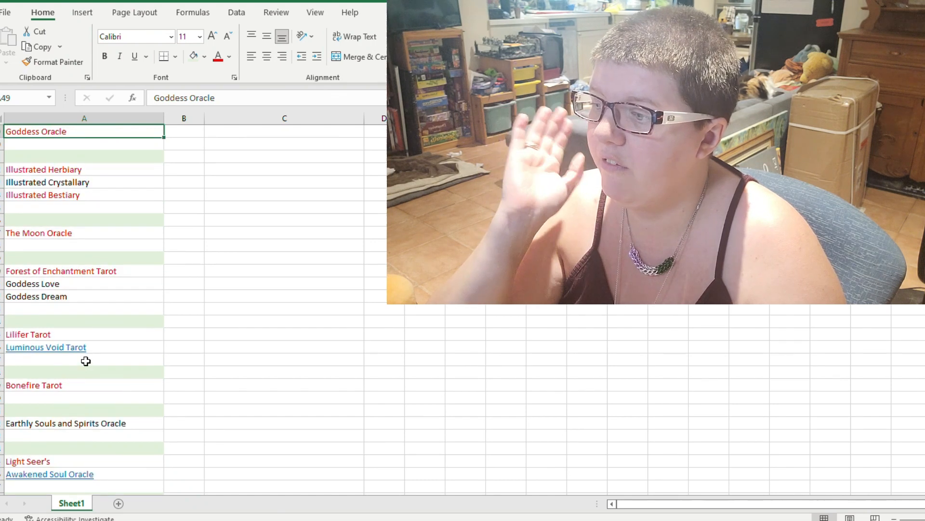
scroll("down", 3)
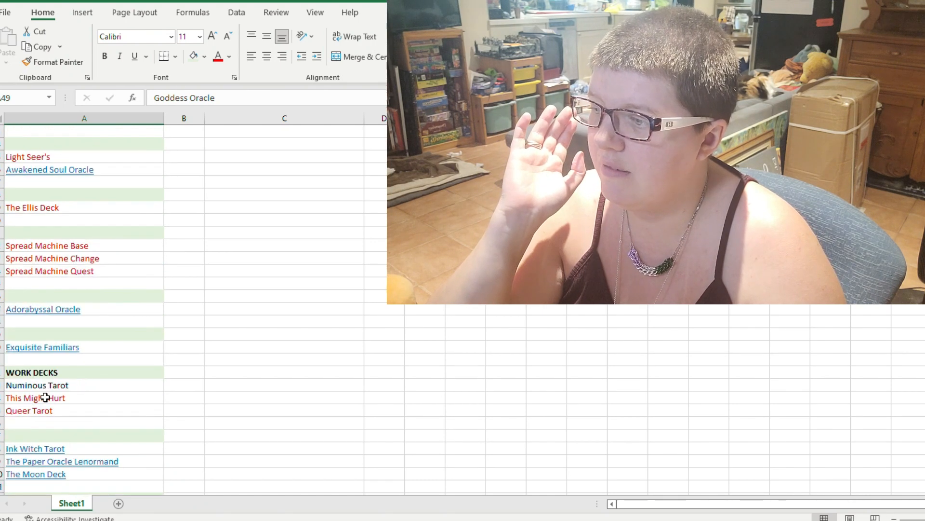
scroll("down", 3)
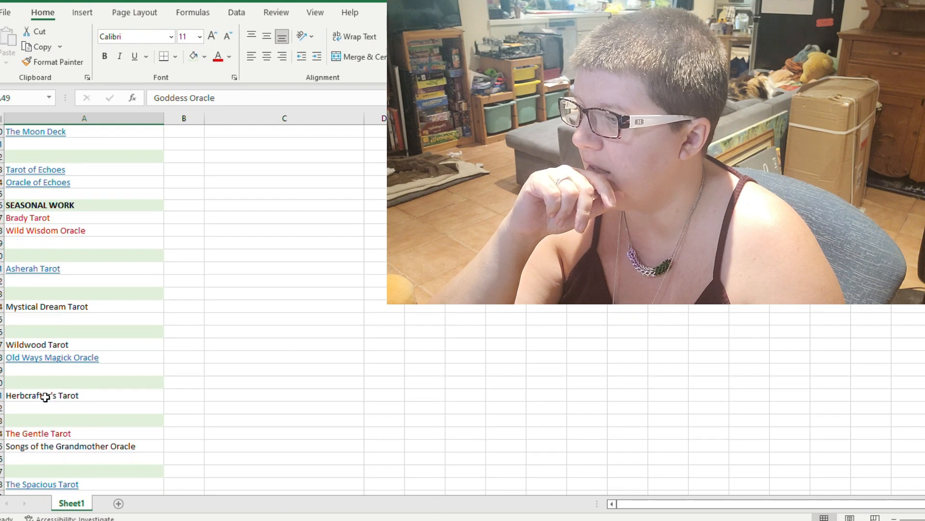
scroll("down", 3)
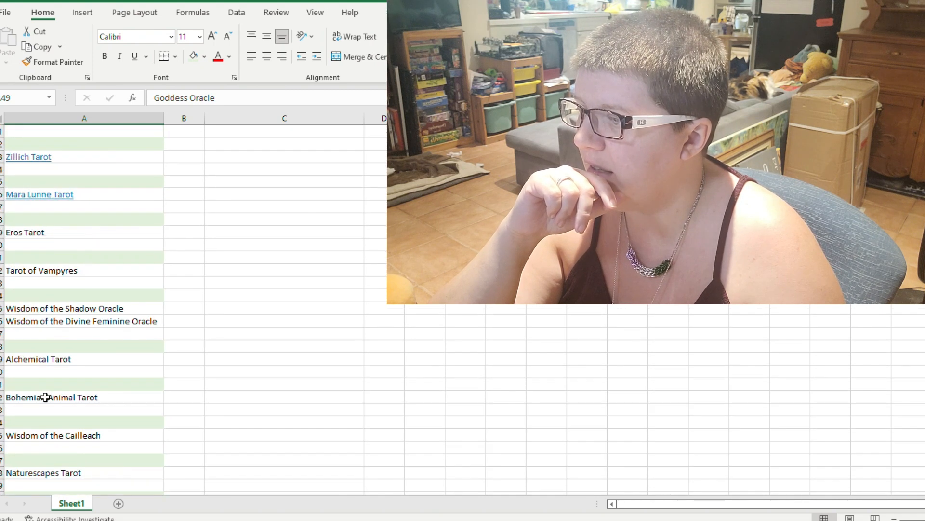
scroll("down", 3)
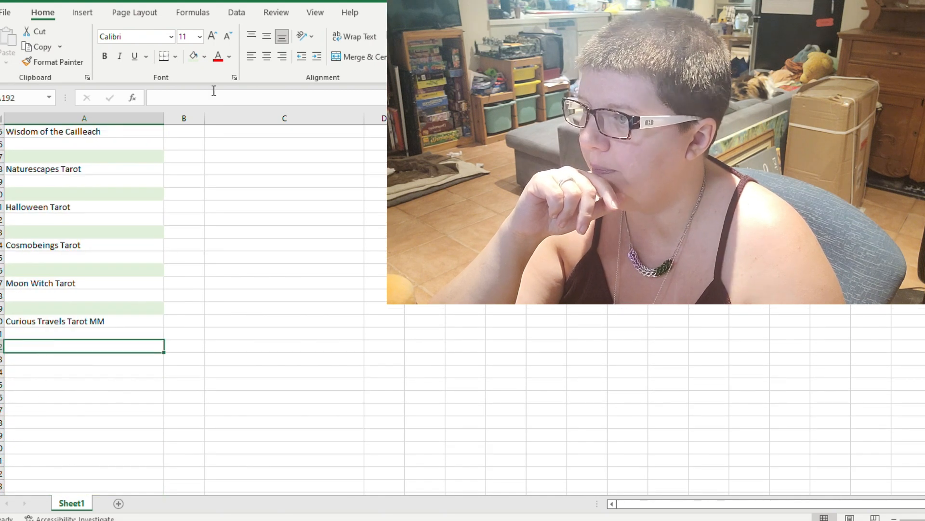
left_click(84, 370)
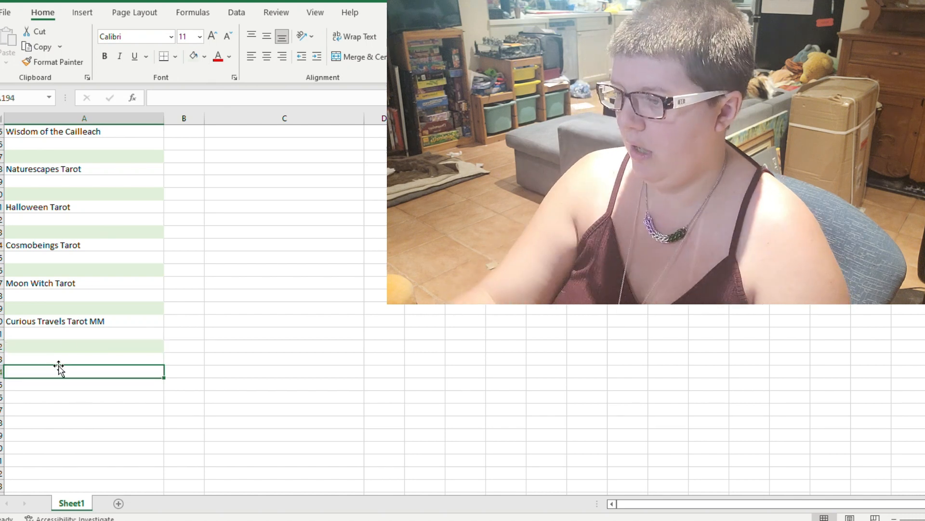
type("The B")
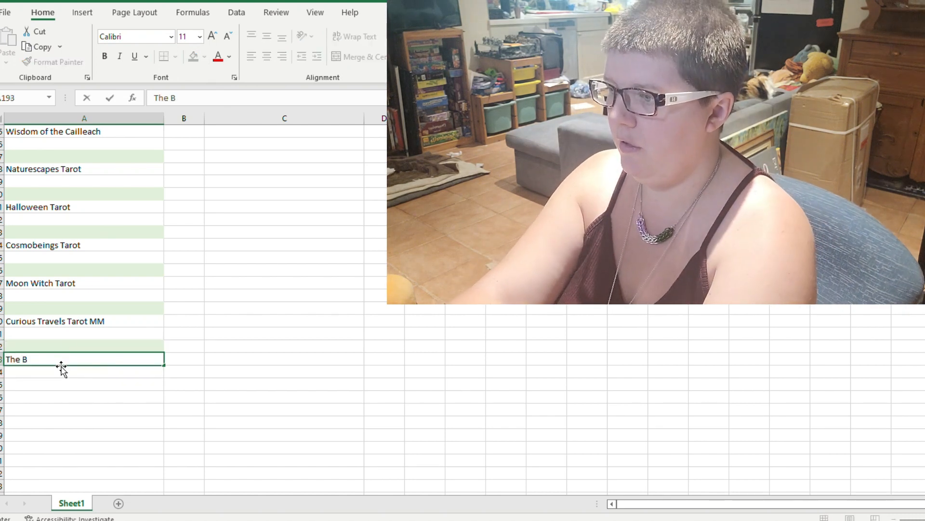
type("oo Tarot")
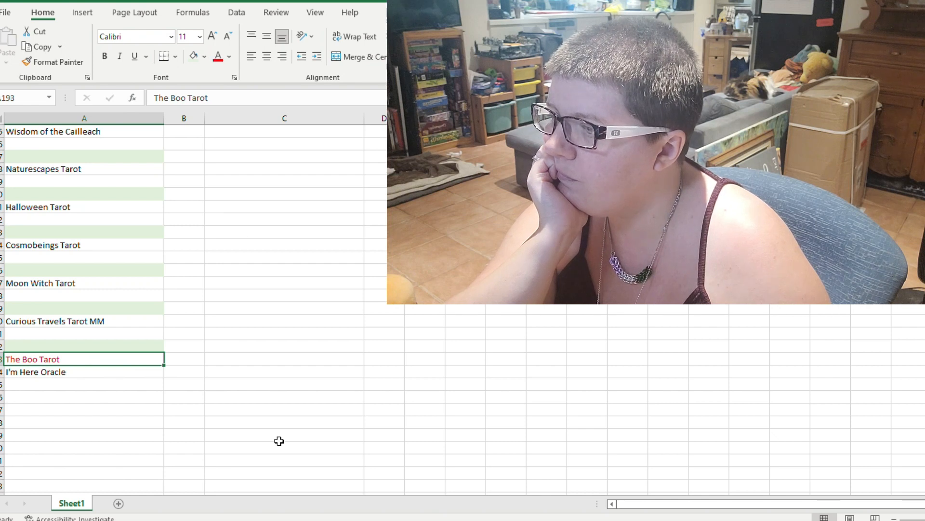
mouse_move(82, 369)
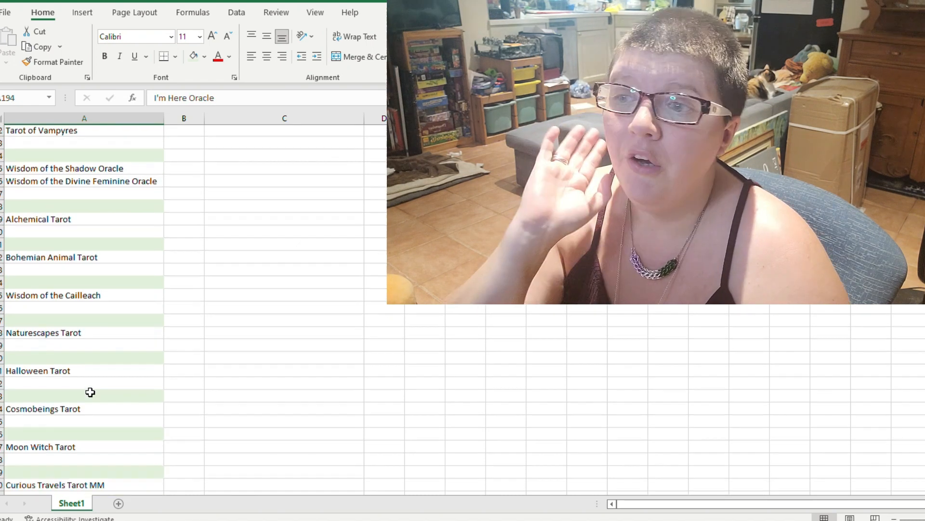
scroll("down", 3)
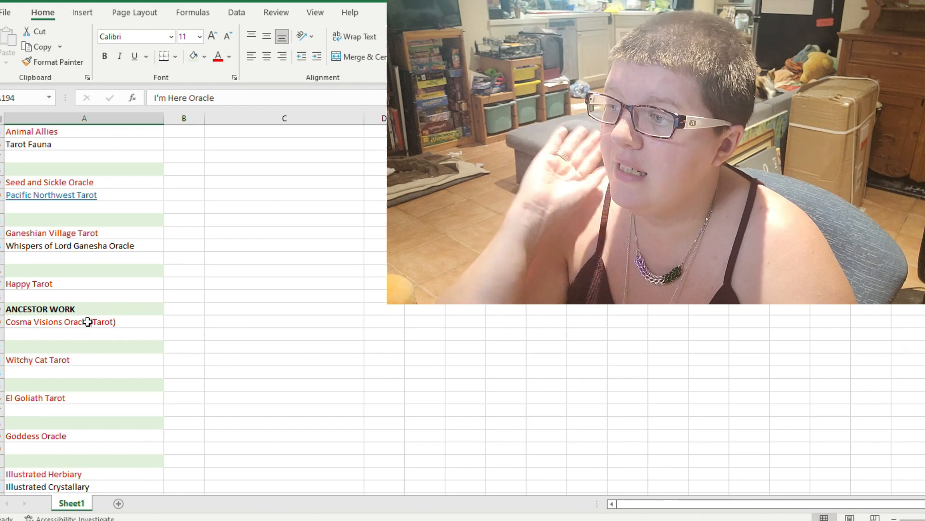
scroll("up", 3)
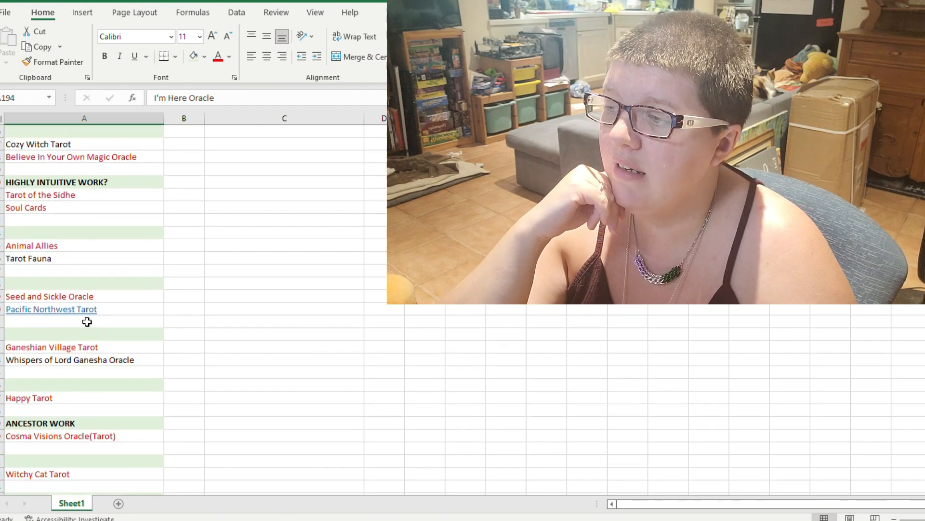
scroll("down", 3)
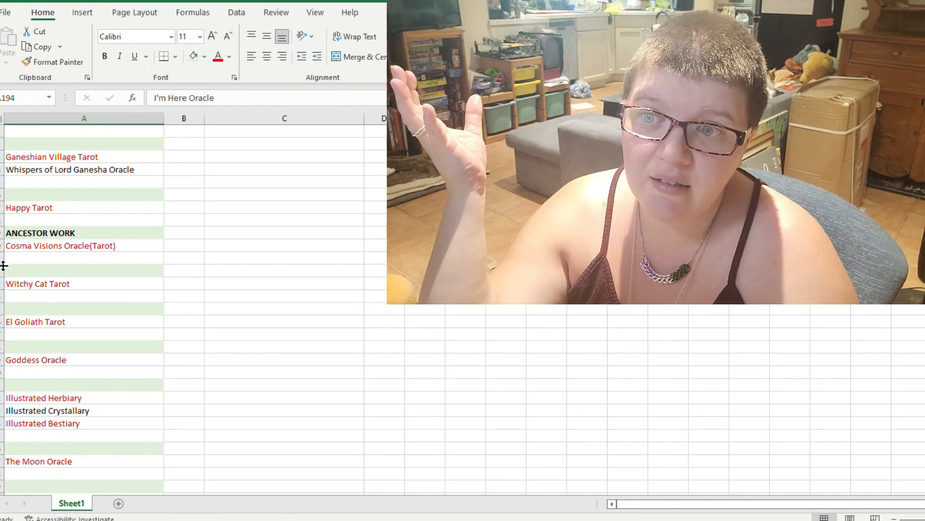
scroll("down", 3)
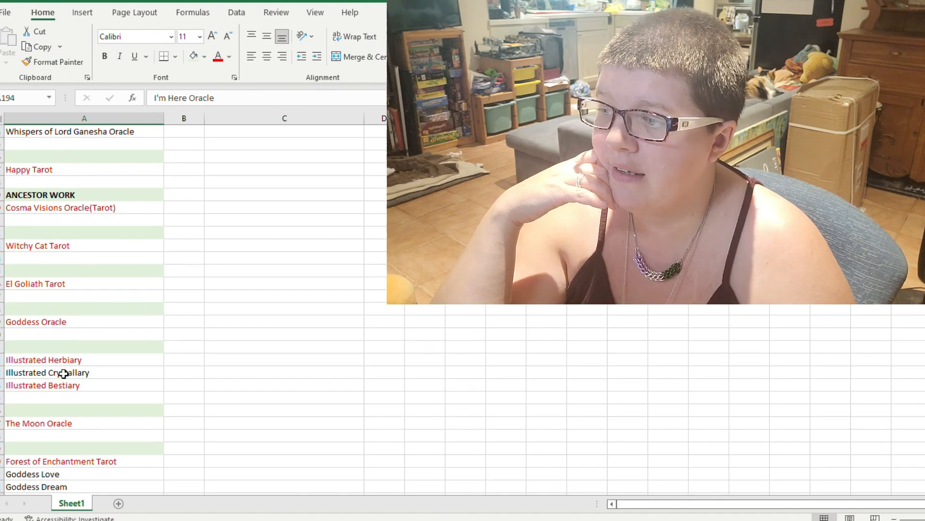
scroll("down", 3)
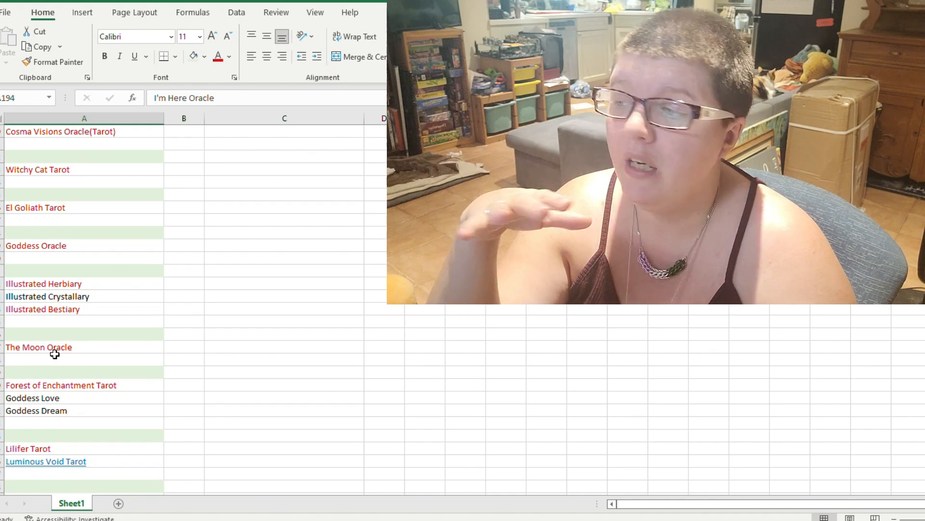
scroll("down", 3)
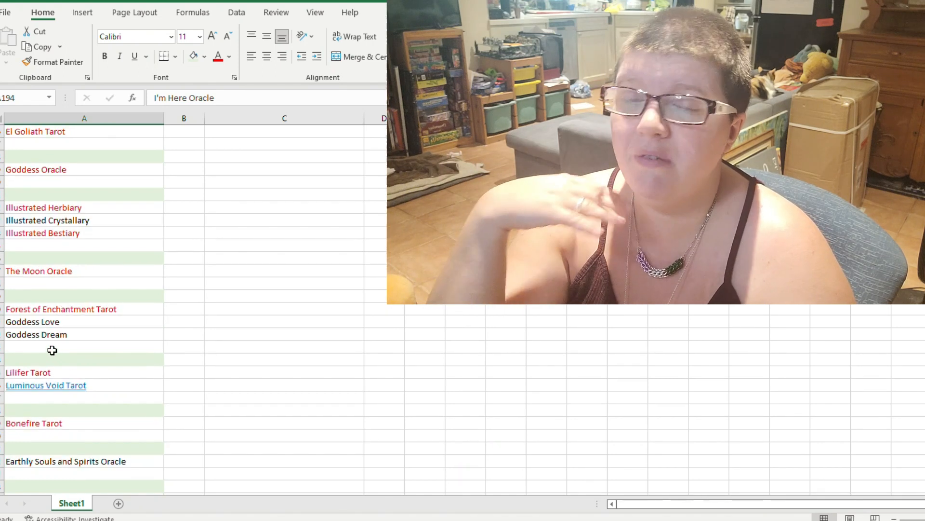
scroll("down", 3)
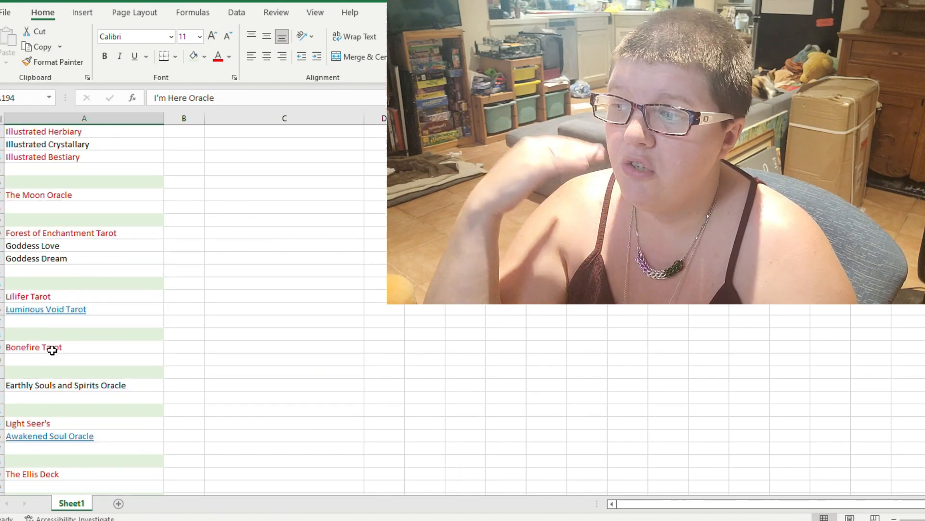
scroll("down", 3)
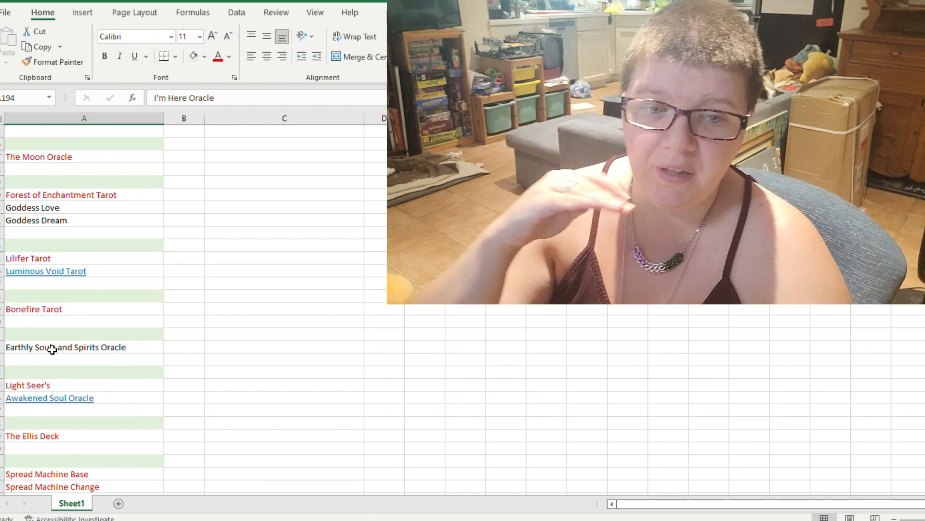
mouse_move(77, 297)
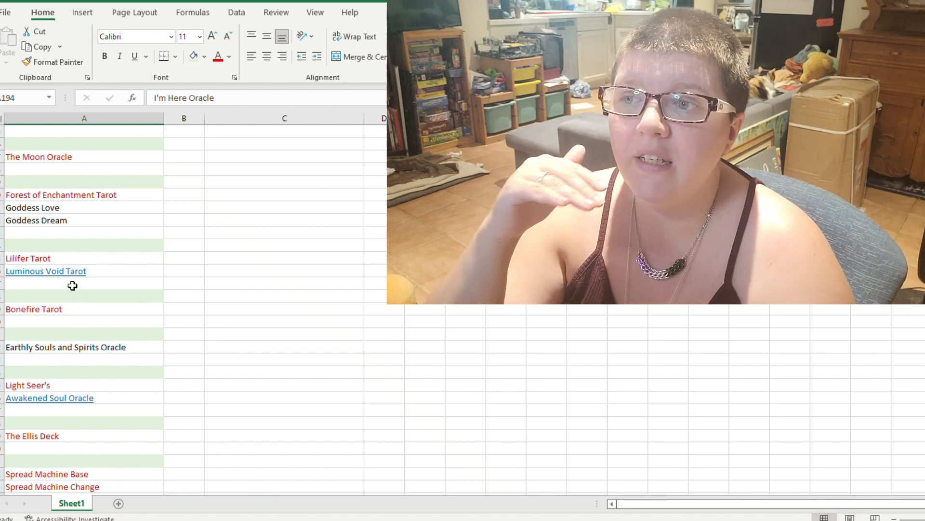
scroll("down", 3)
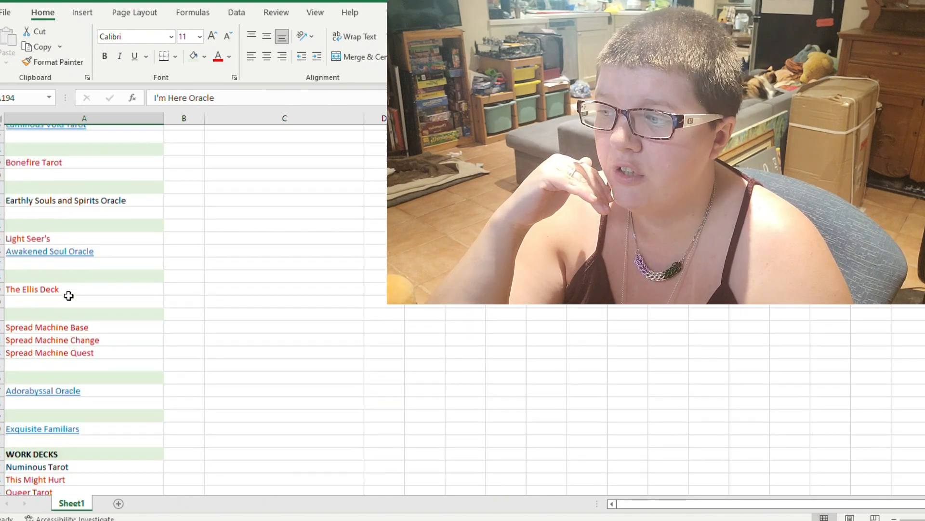
scroll("down", 3)
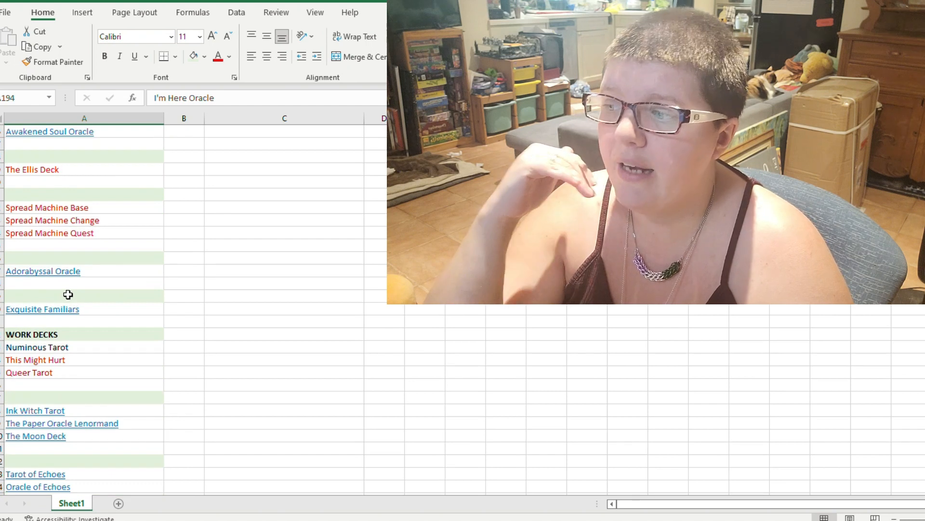
scroll("down", 3)
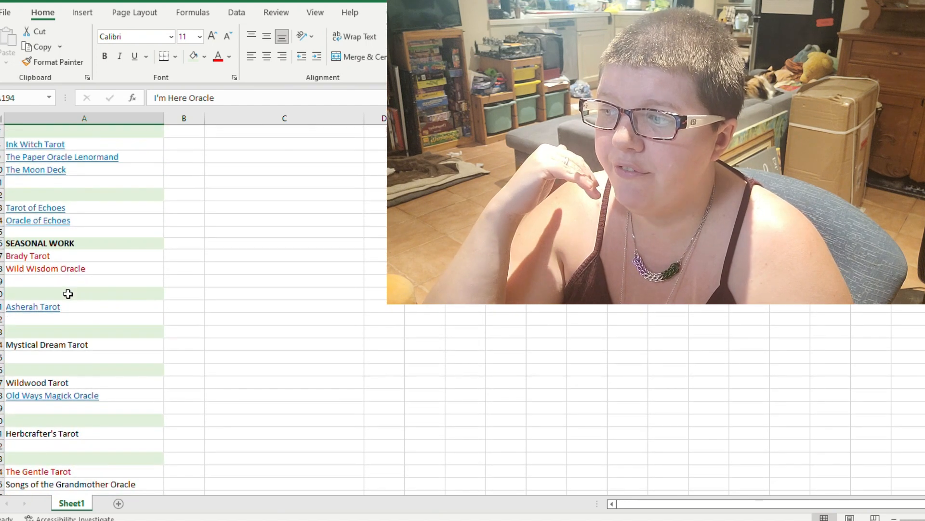
scroll("down", 3)
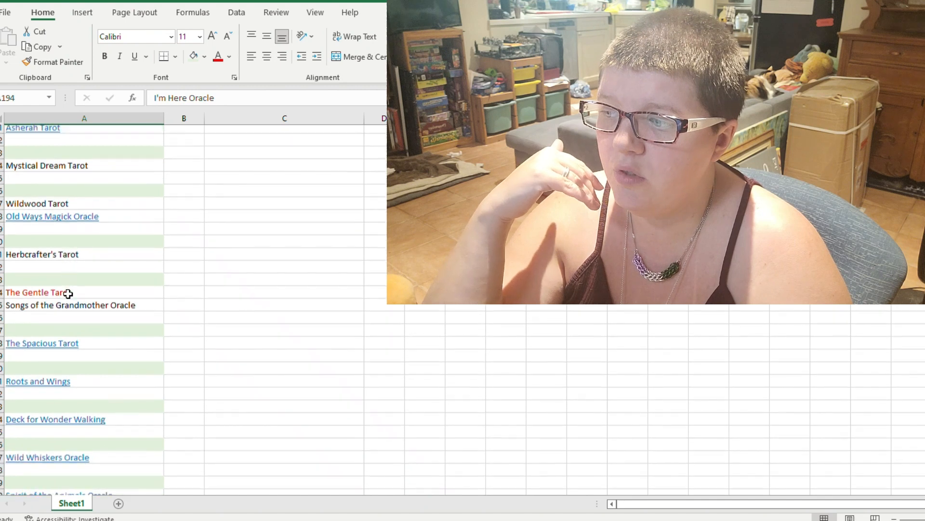
scroll("down", 3)
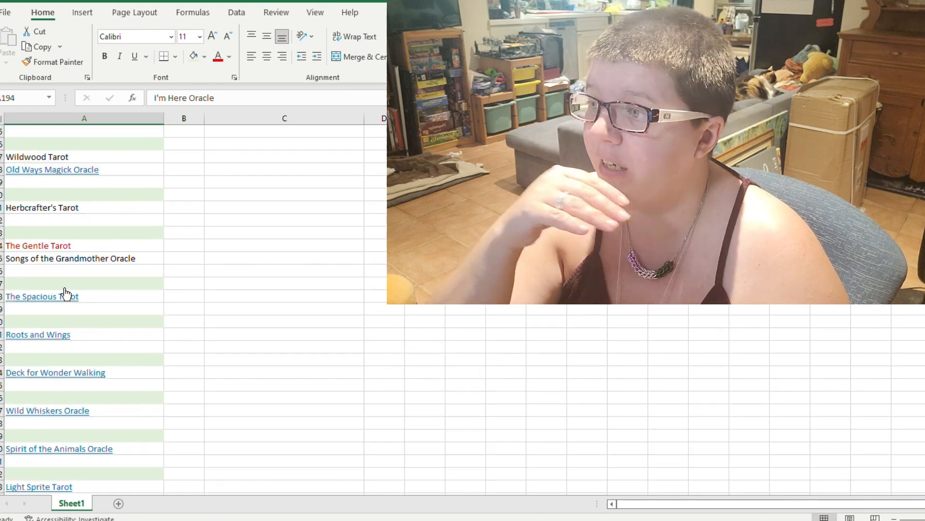
scroll("down", 3)
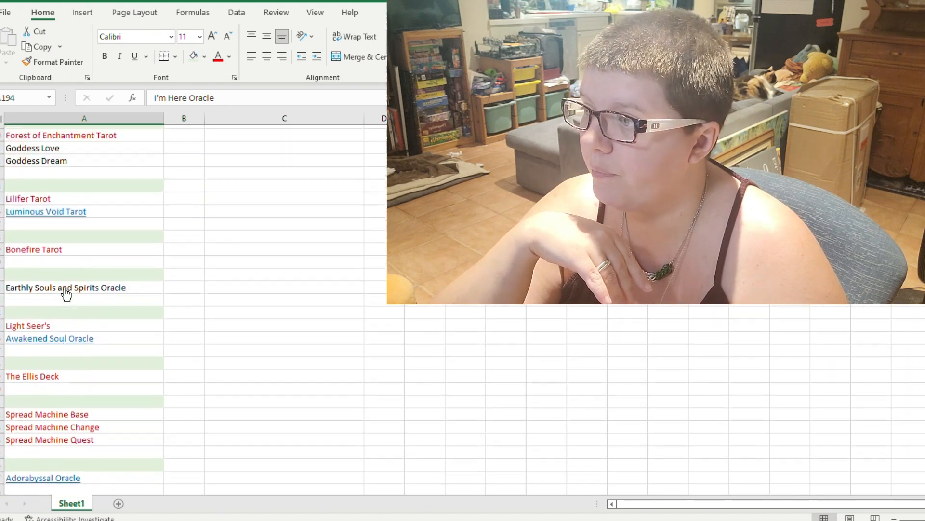
scroll("up", 3)
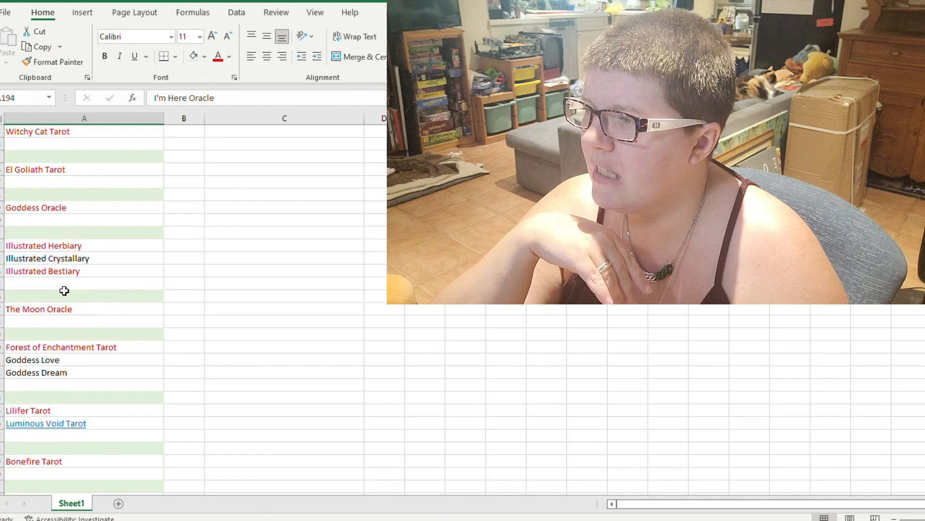
scroll("down", 3)
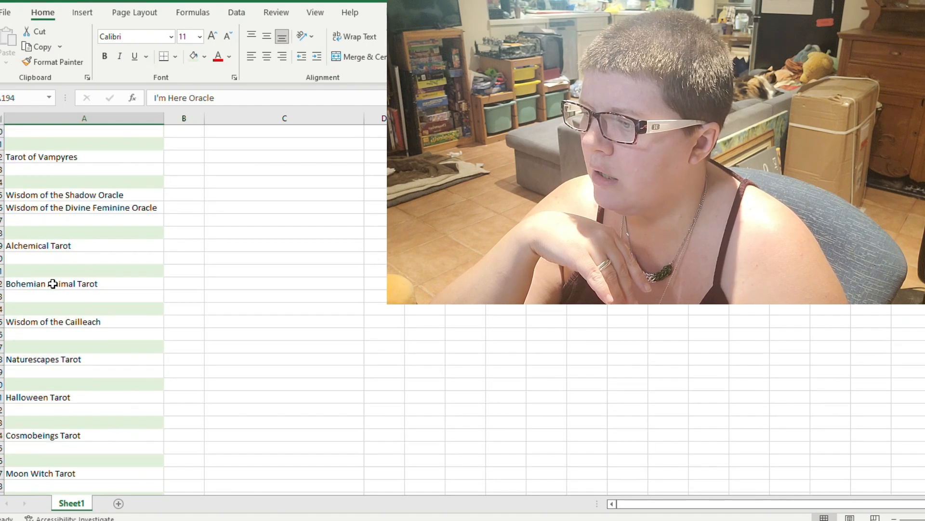
scroll("down", 3)
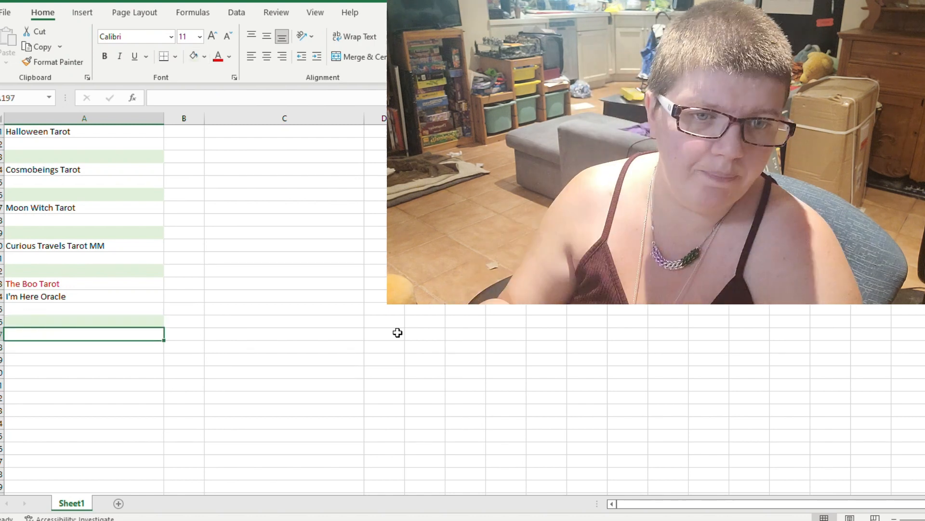
Enter Playful Heart Tarot in the cell below I'm Here Oracle
type("K")
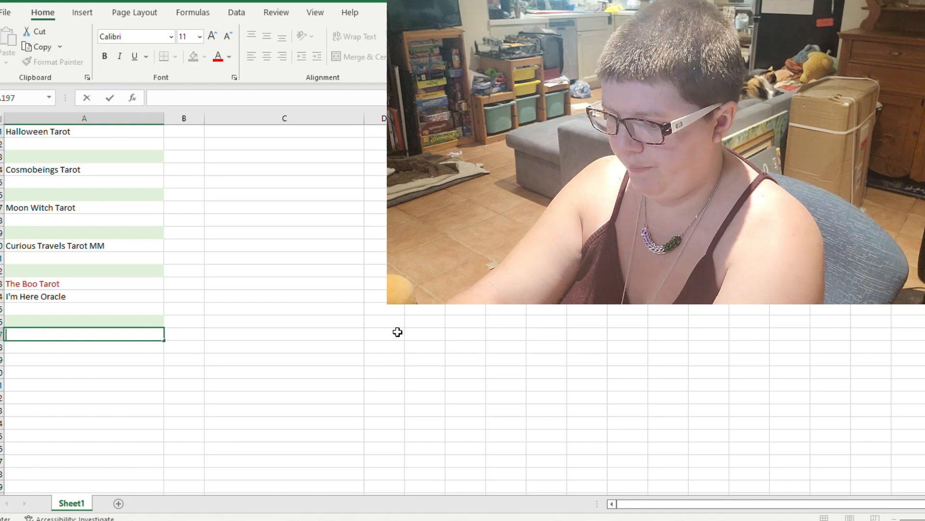
type("Playful Heart")
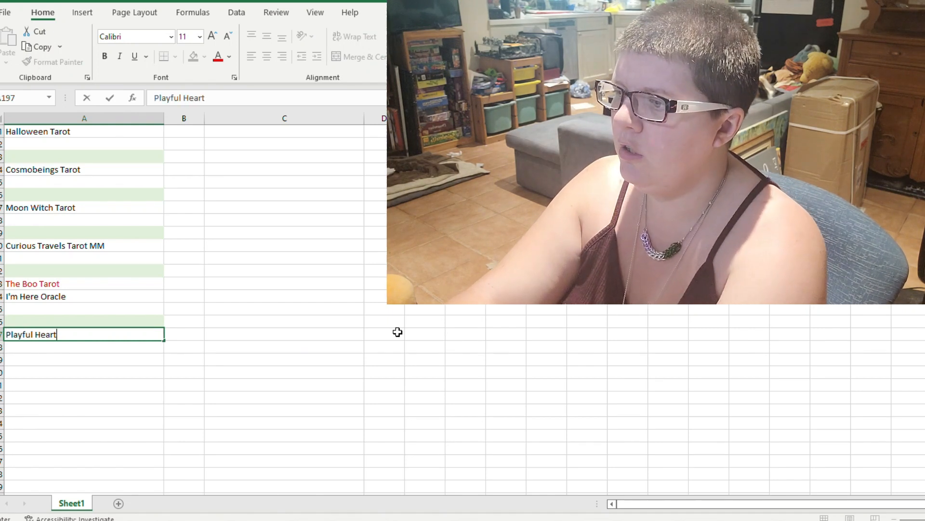
type("Taro")
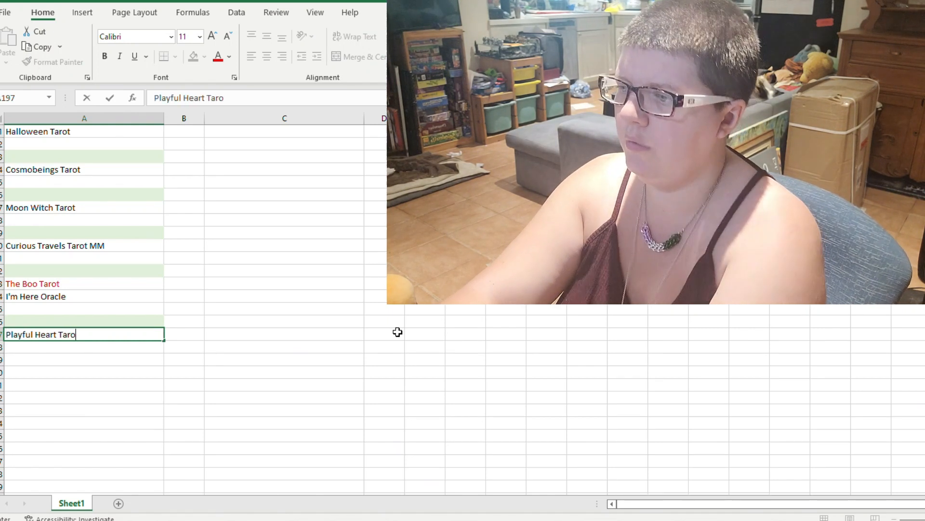
key("Return")
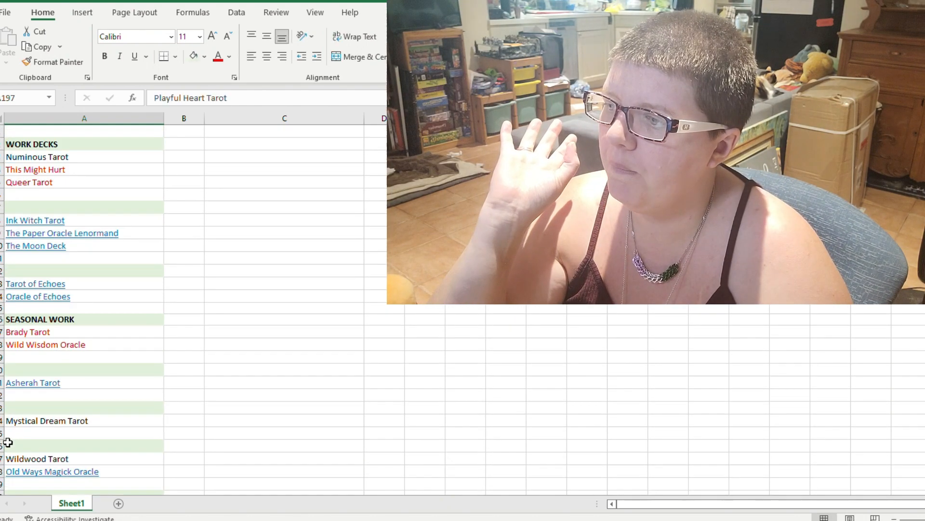
Append ' - preordered' to the Cozy Witch Tarot entry
scroll("up", 3)
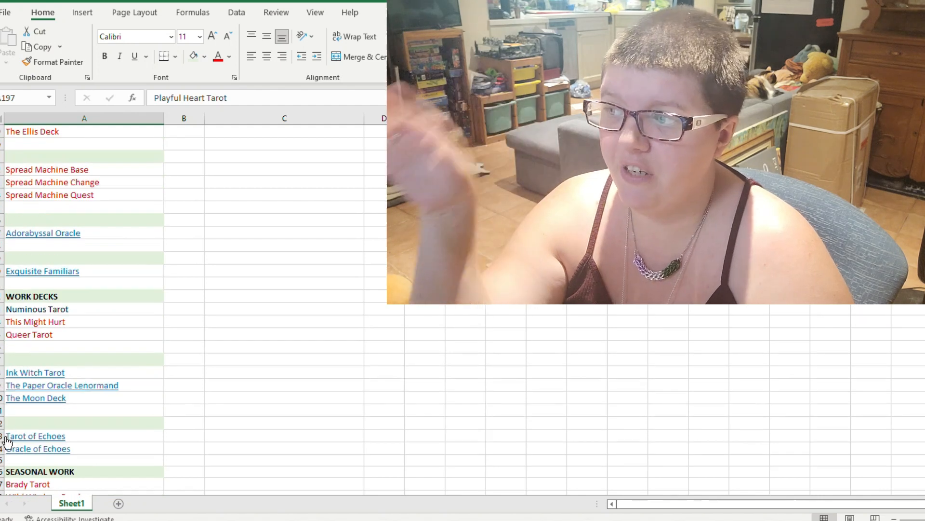
scroll("down", 3)
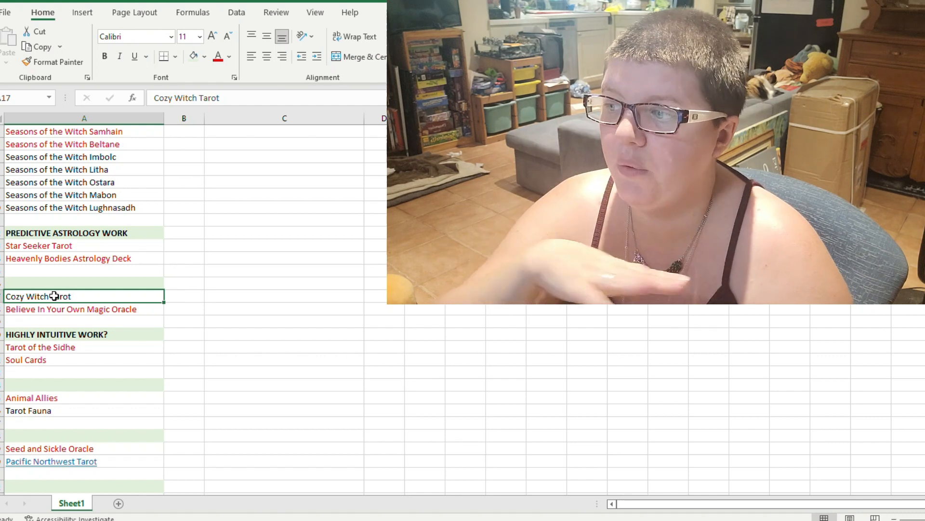
scroll("down", 3)
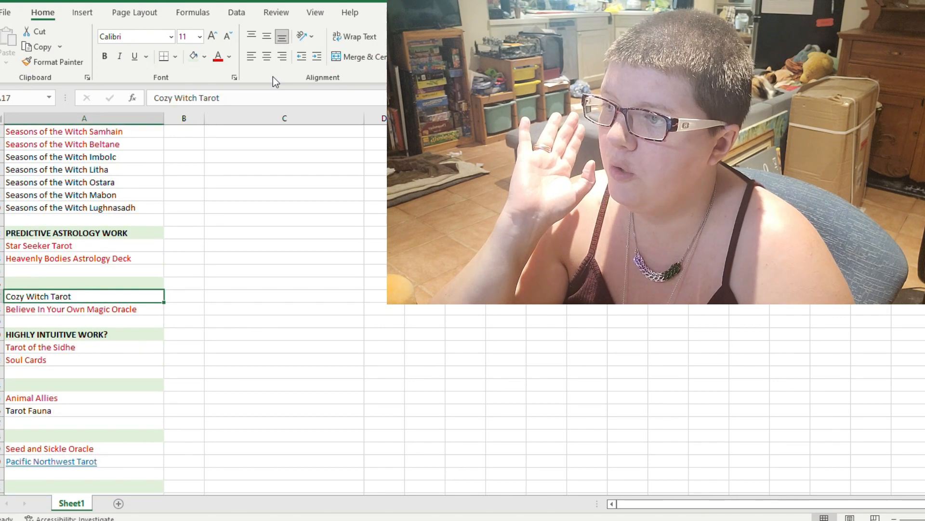
type("- preordered")
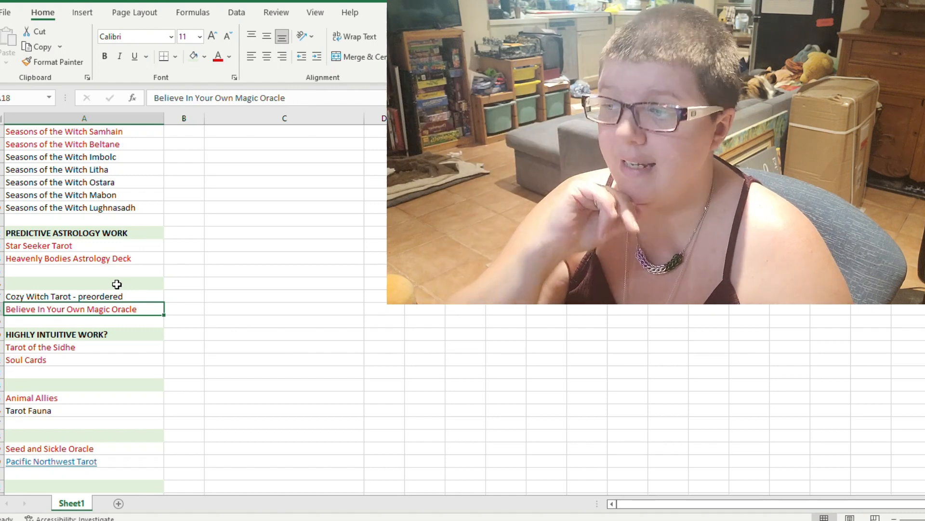
scroll("up", 3)
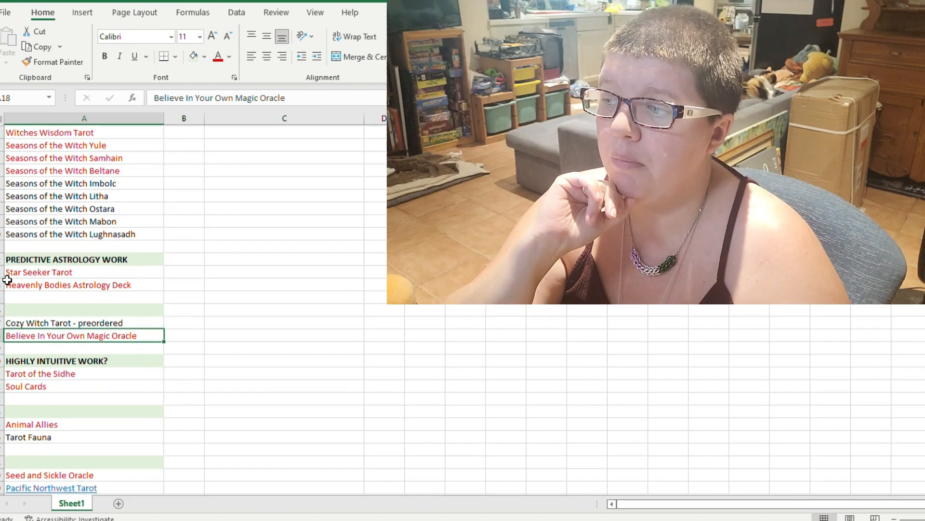
scroll("down", 3)
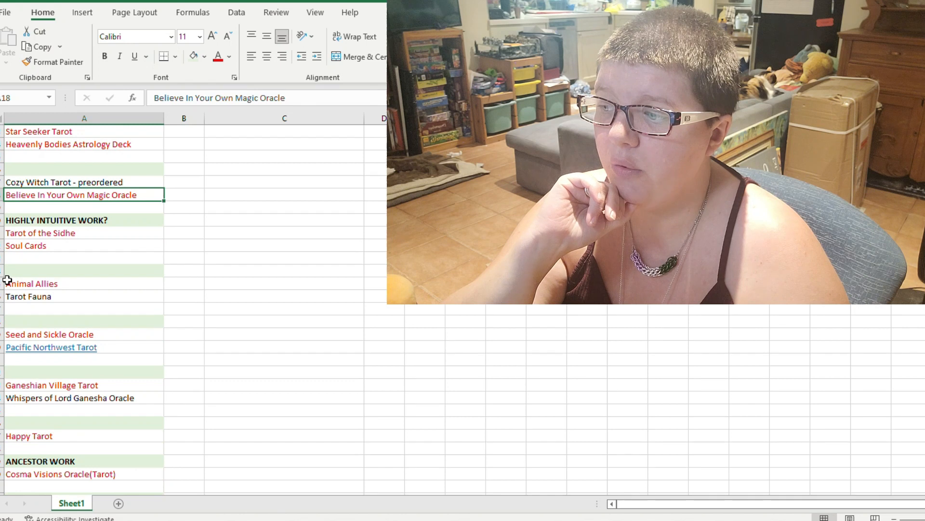
scroll("up", 3)
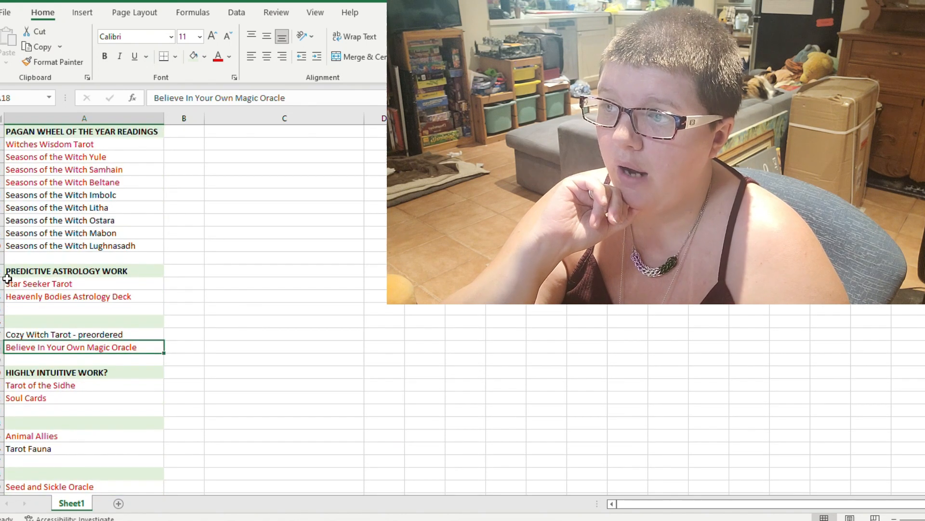
scroll("down", 3)
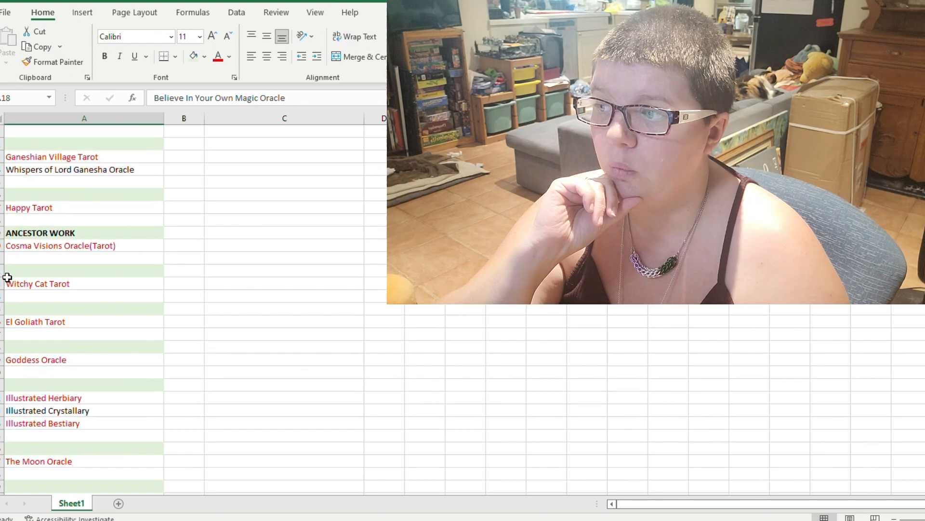
scroll("down", 3)
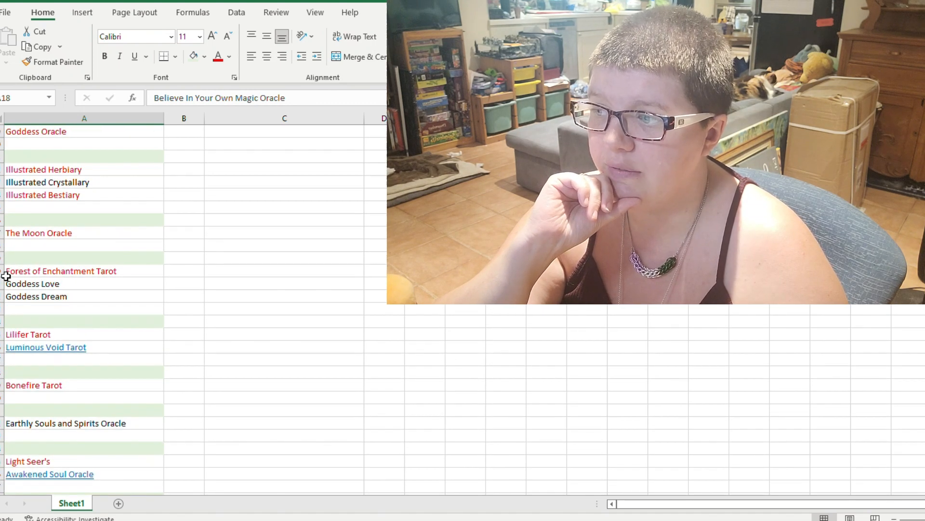
left_click(32, 283)
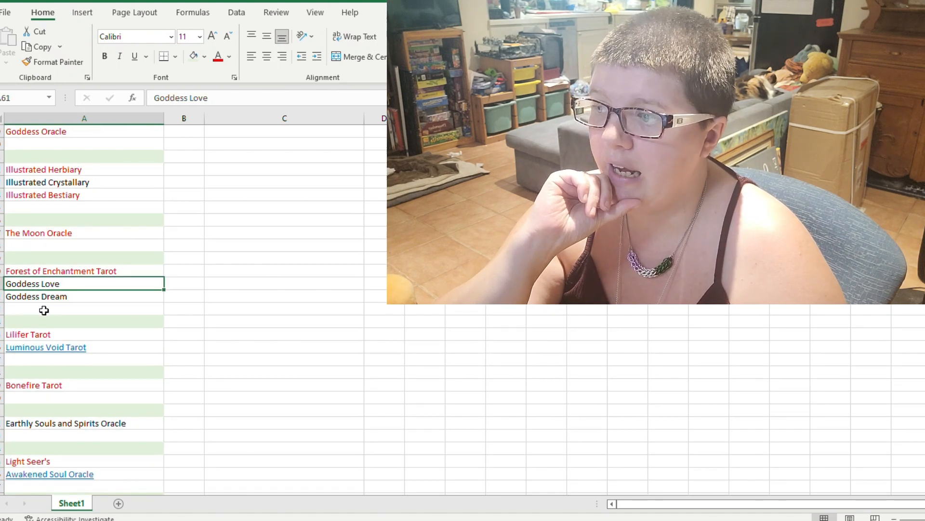
left_click(35, 296)
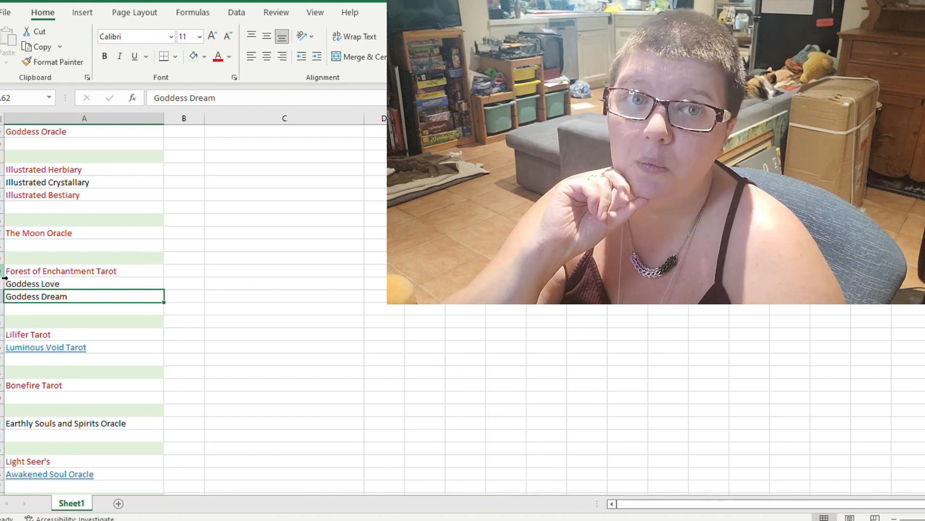
scroll("down", 3)
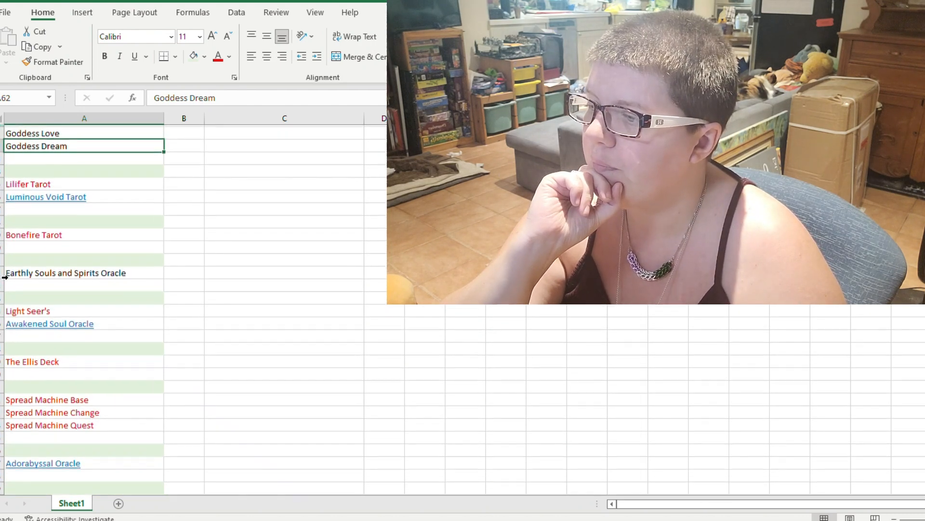
scroll("down", 3)
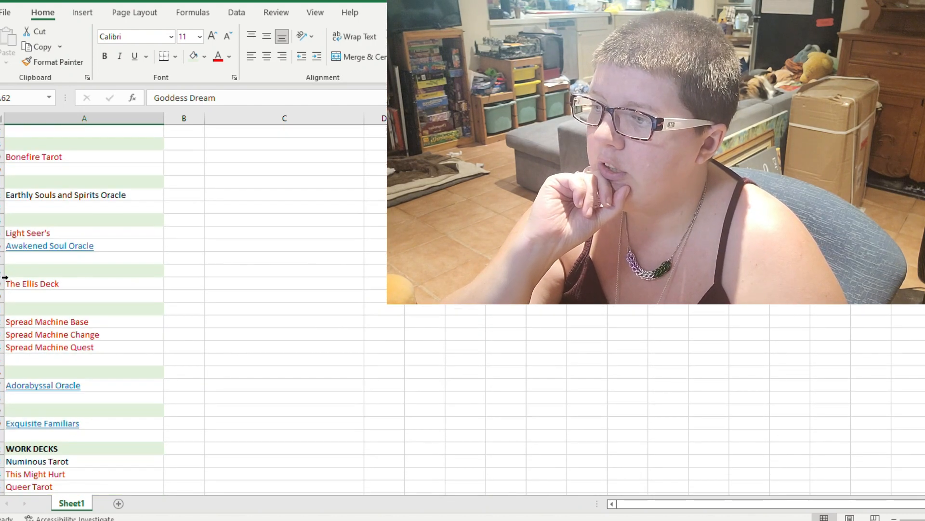
mouse_move(65, 246)
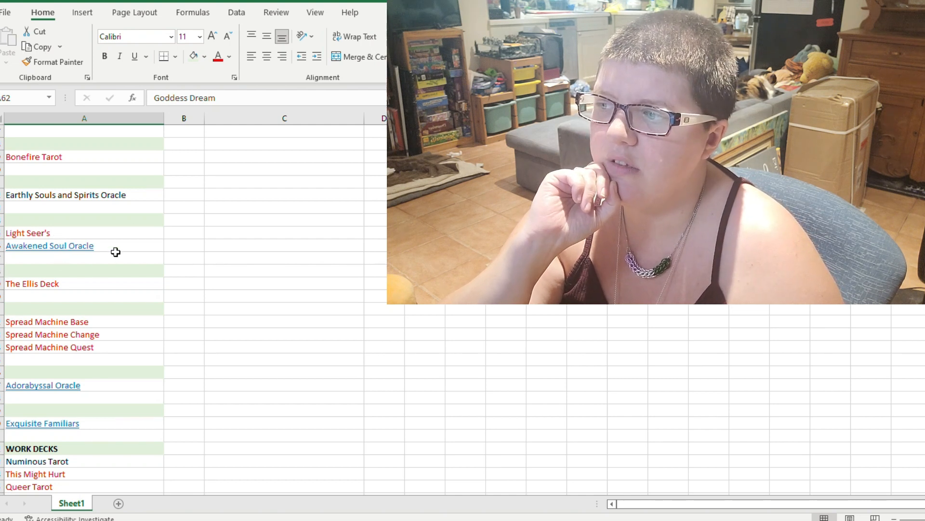
scroll("down", 3)
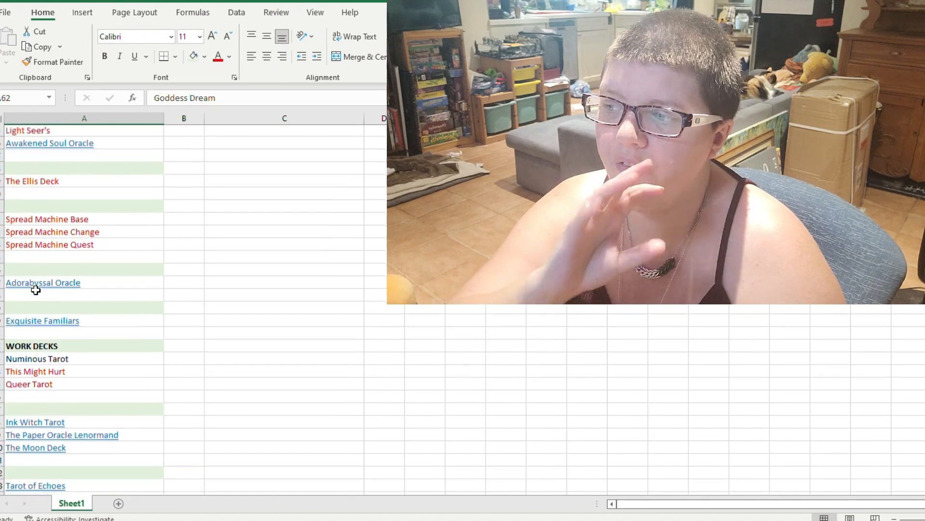
scroll("down", 3)
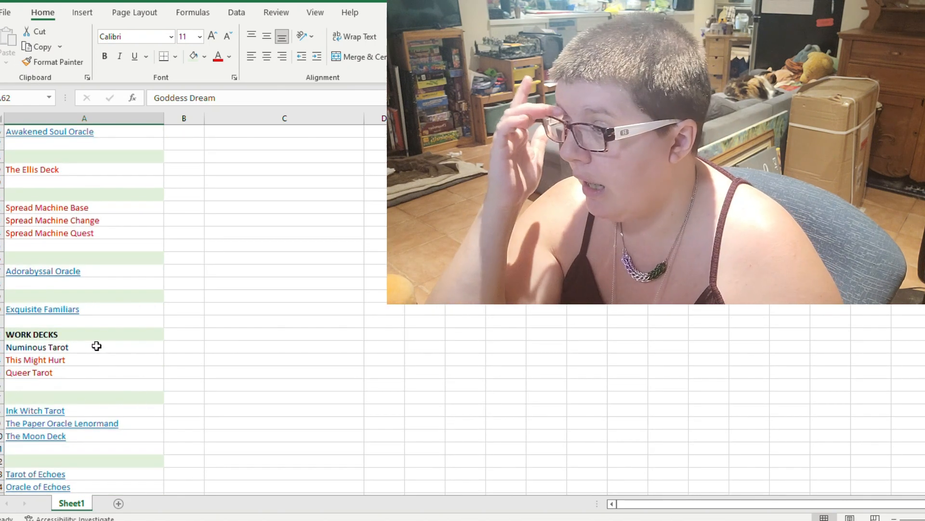
scroll("down", 3)
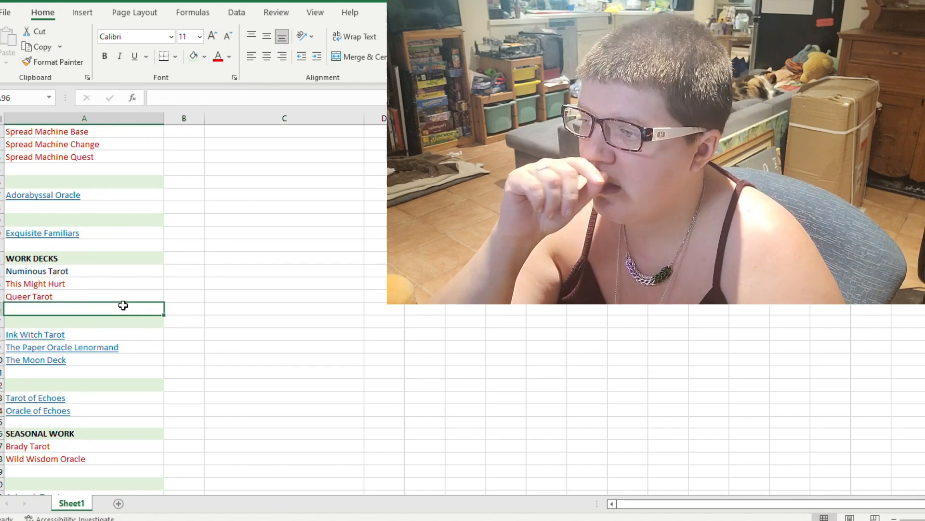
mouse_move(84, 263)
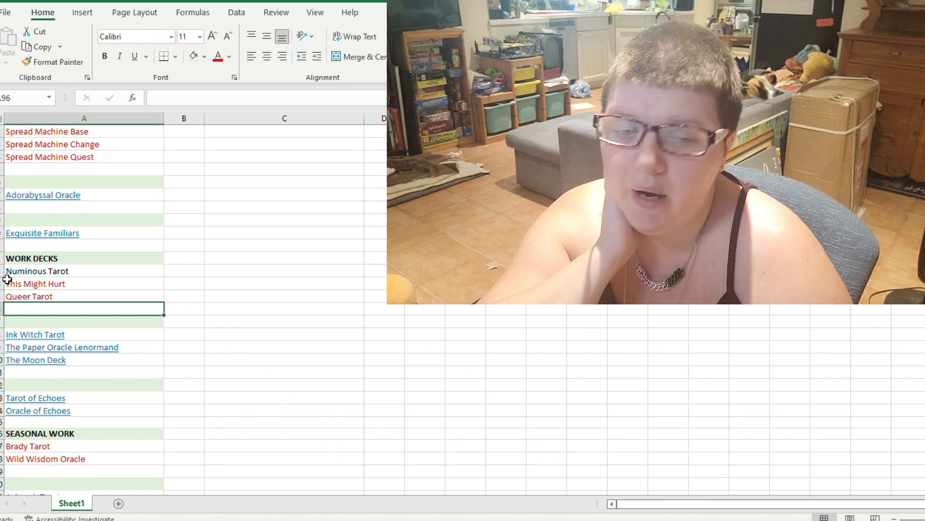
mouse_move(82, 301)
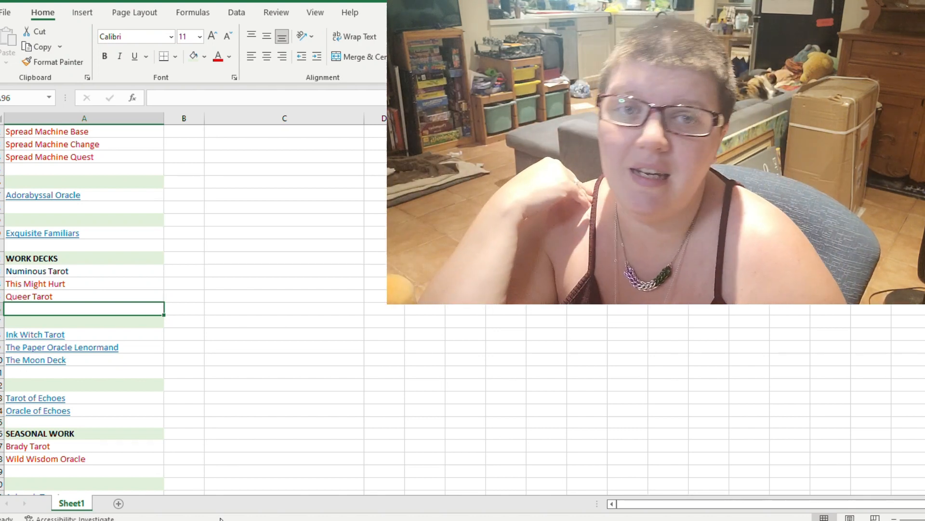
mouse_move(121, 453)
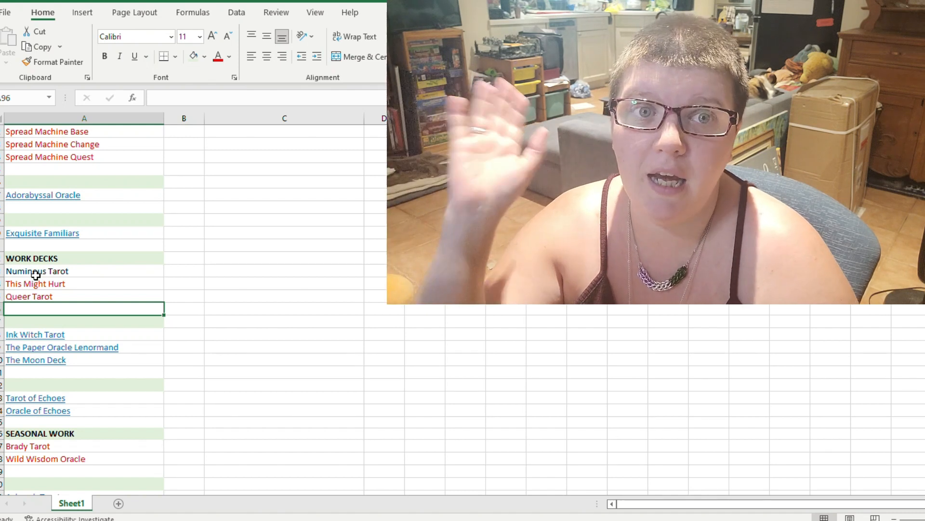
scroll("down", 3)
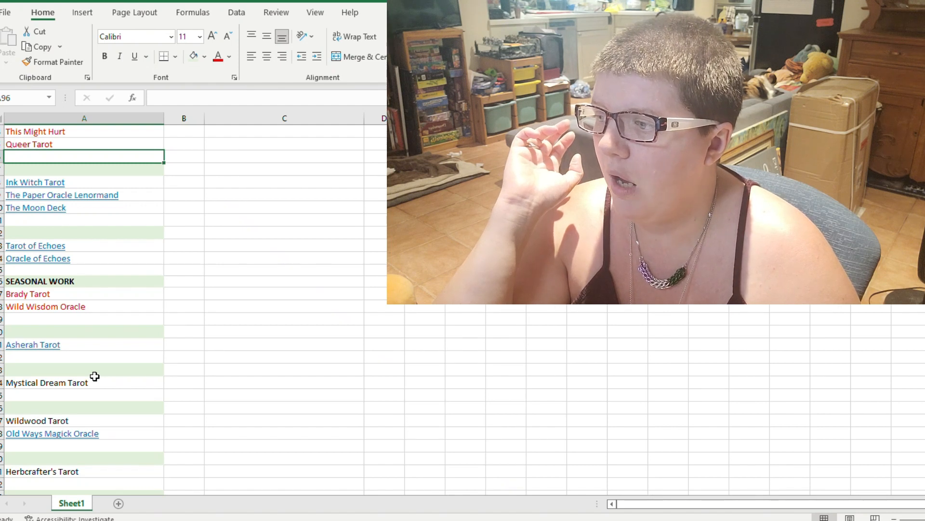
mouse_move(45, 274)
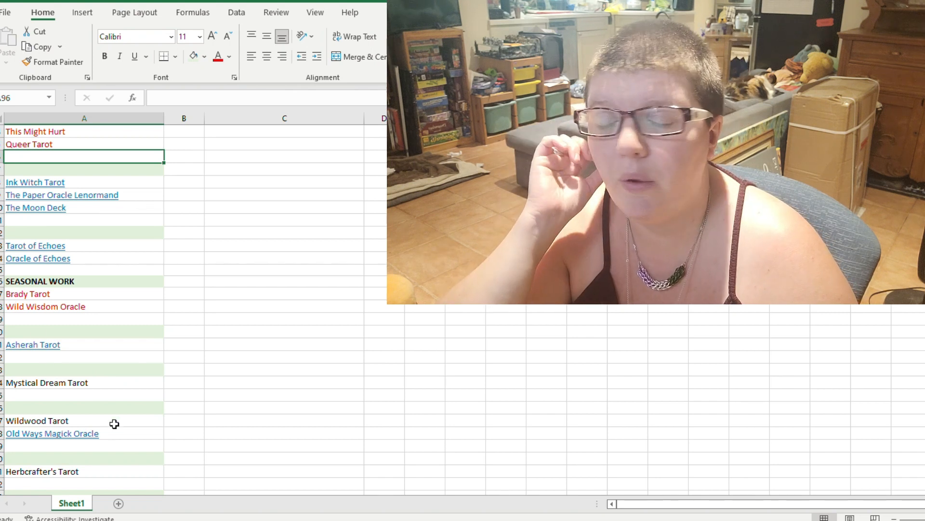
mouse_move(73, 349)
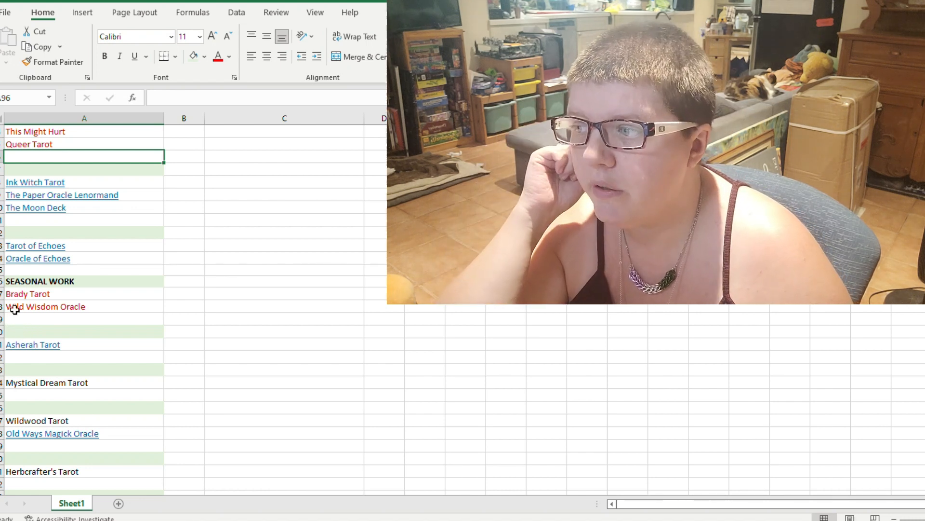
scroll("down", 3)
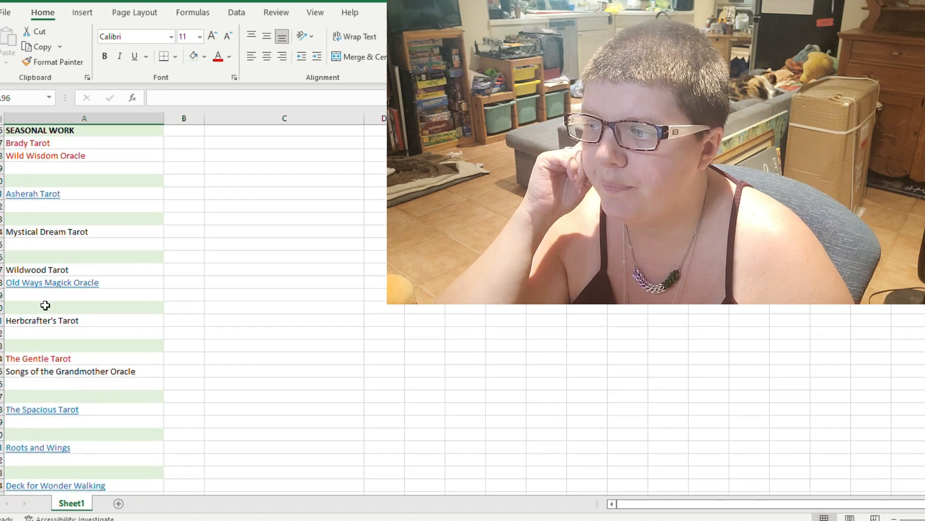
scroll("down", 3)
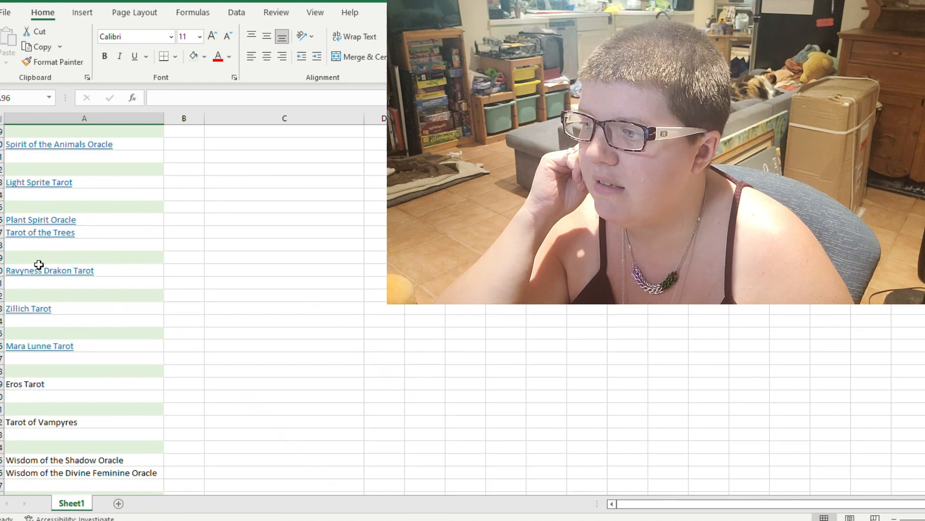
scroll("down", 3)
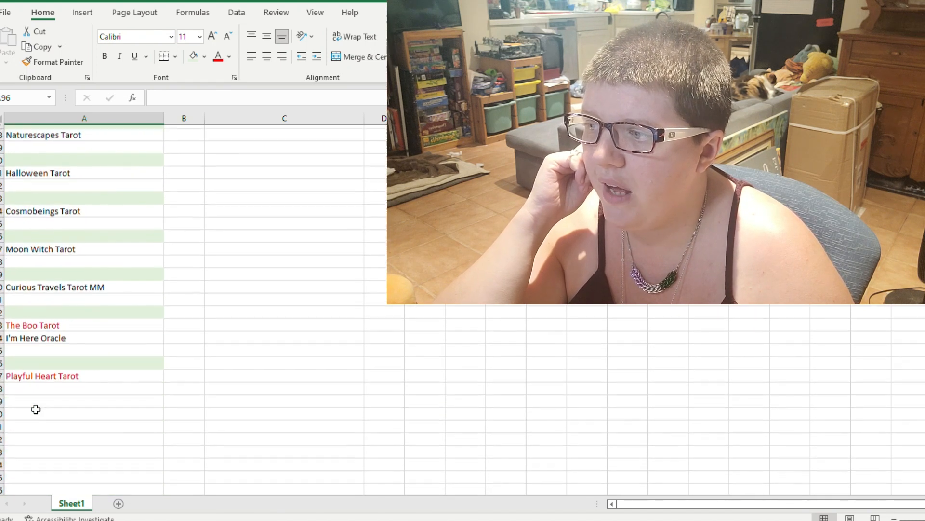
scroll("up", 3)
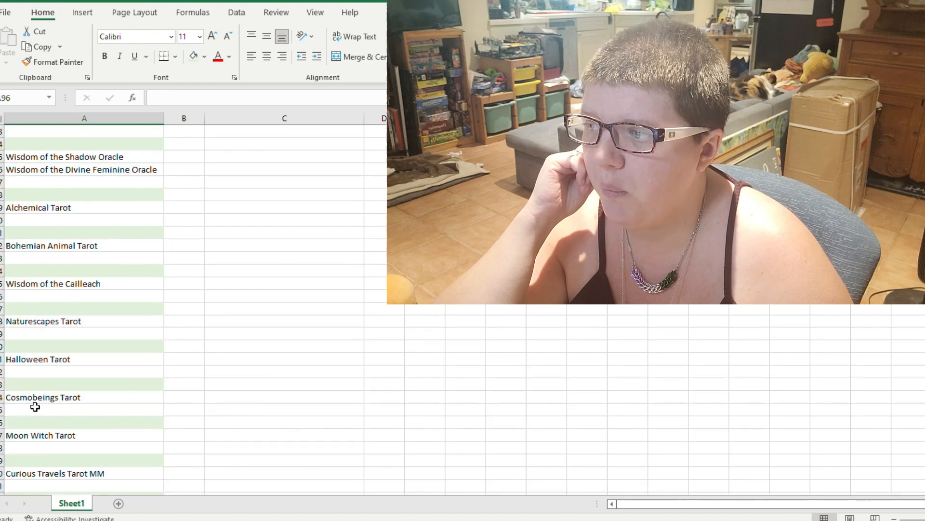
scroll("up", 3)
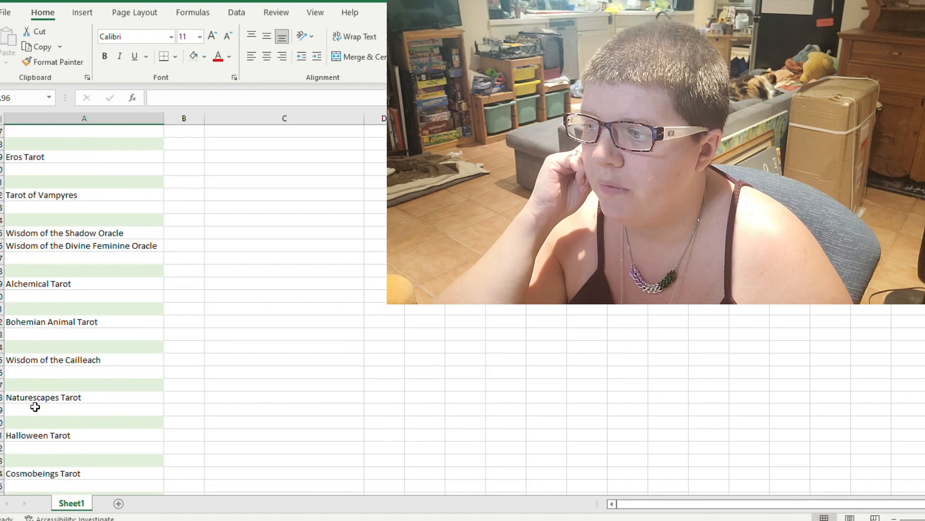
scroll("up", 3)
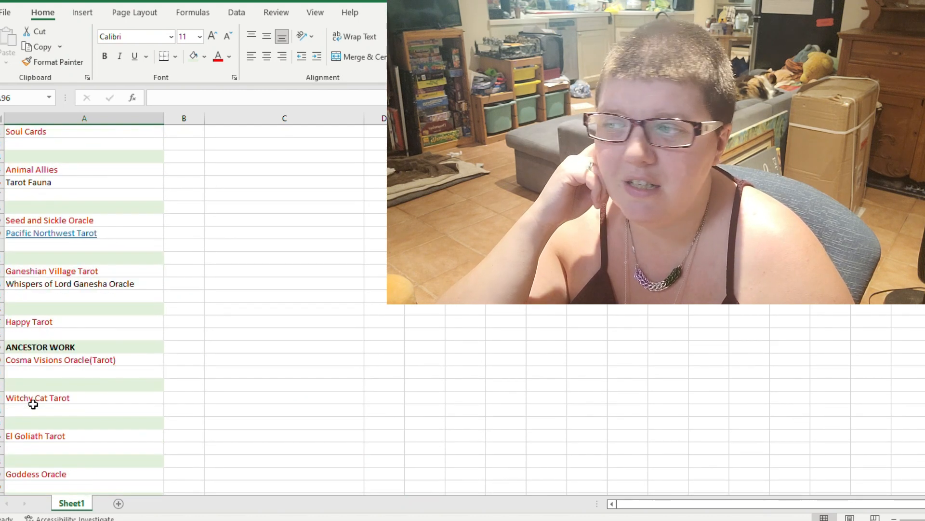
scroll("up", 3)
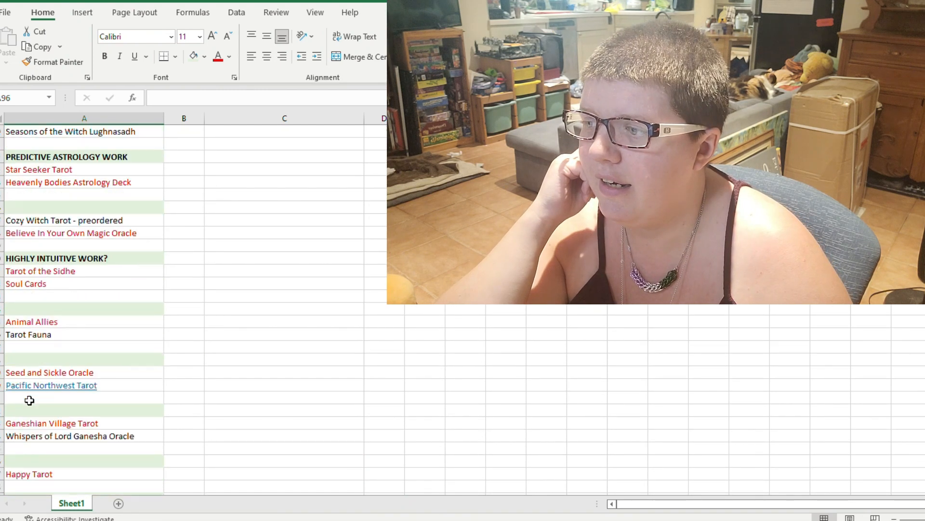
scroll("up", 3)
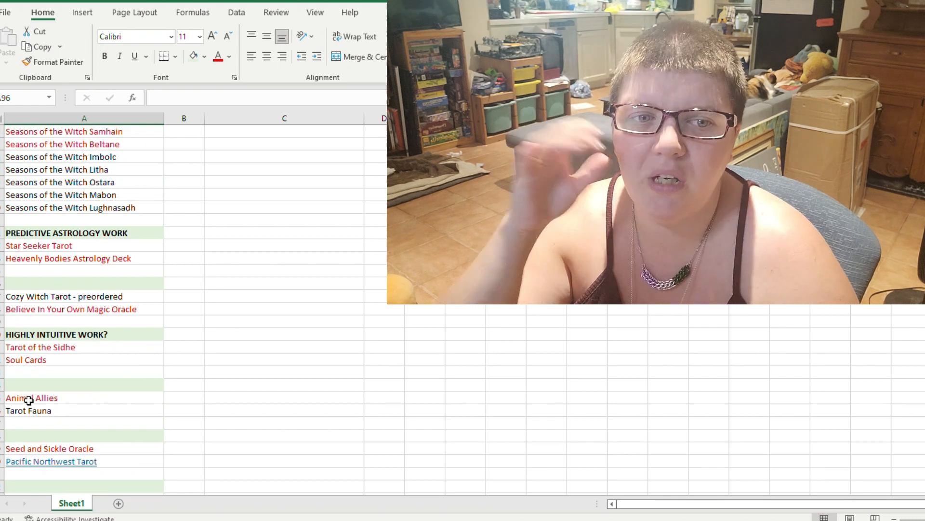
scroll("up", 3)
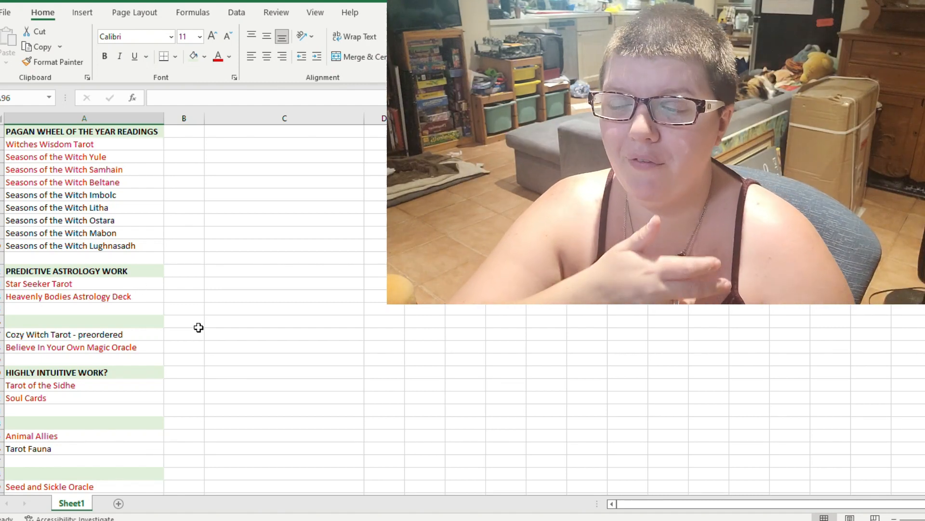
scroll("down", 3)
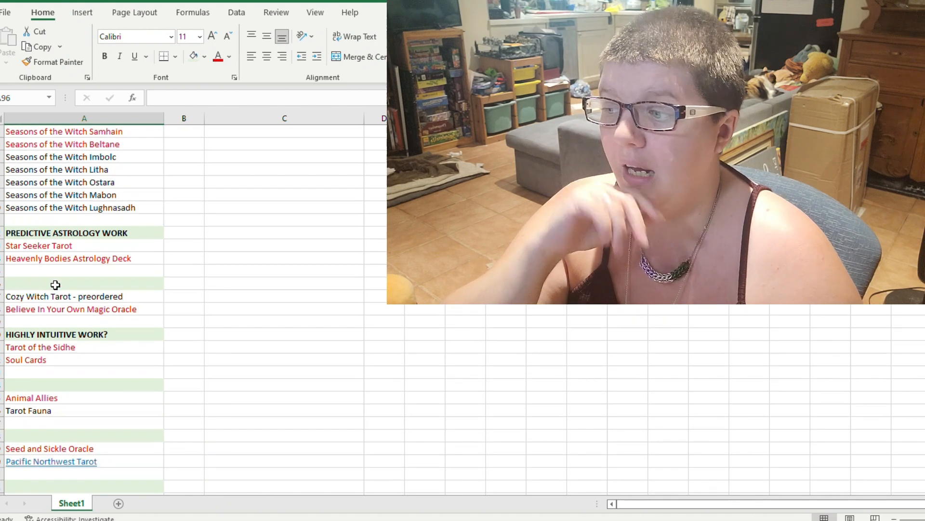
scroll("down", 3)
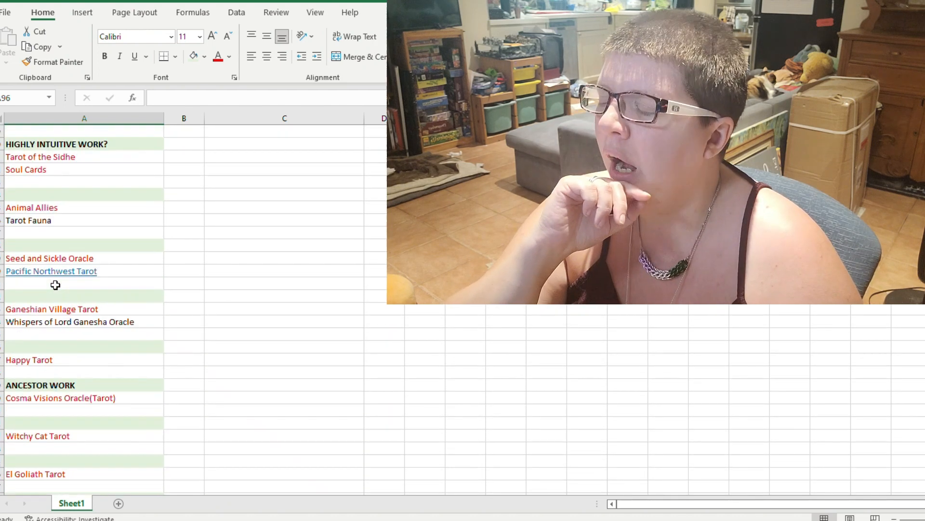
scroll("down", 3)
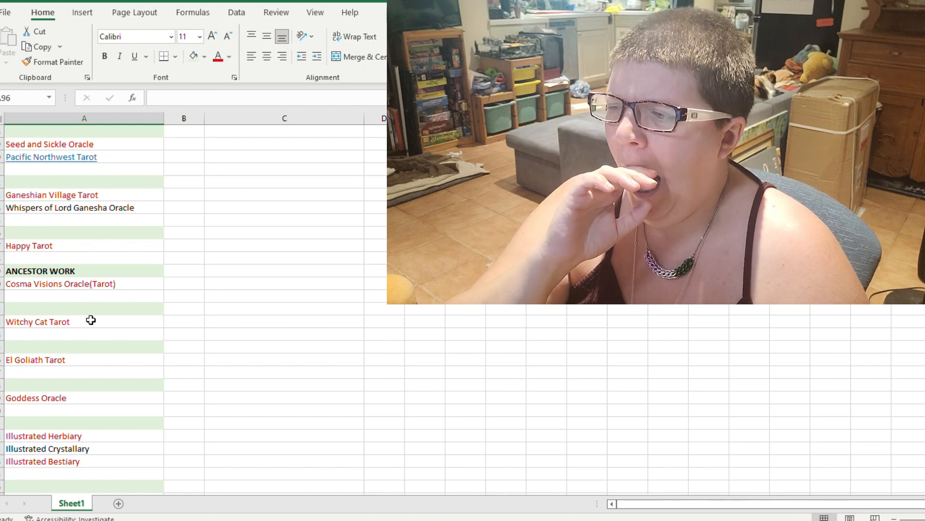
scroll("up", 3)
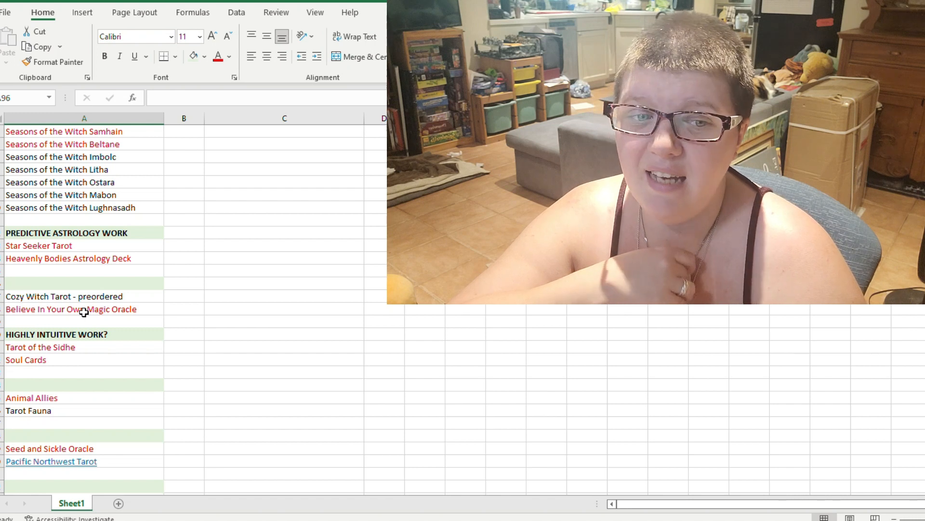
mouse_move(54, 326)
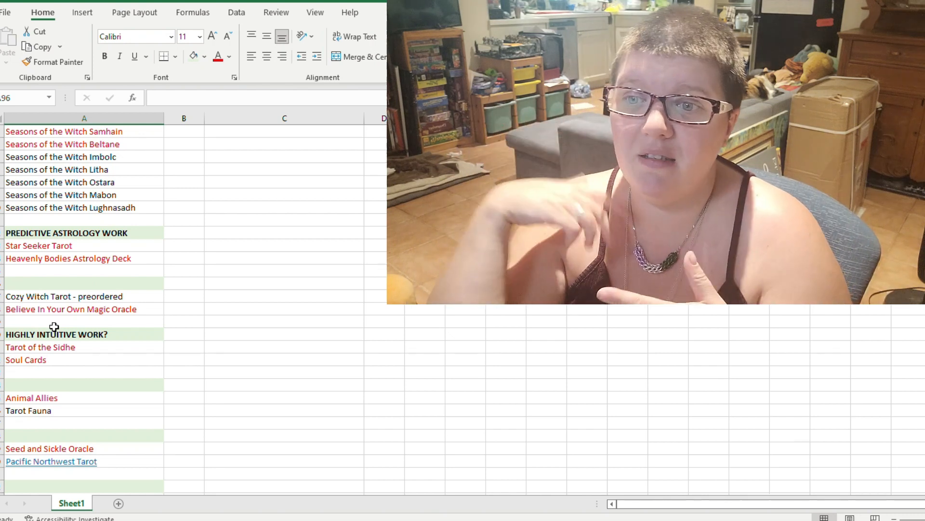
mouse_move(240, 199)
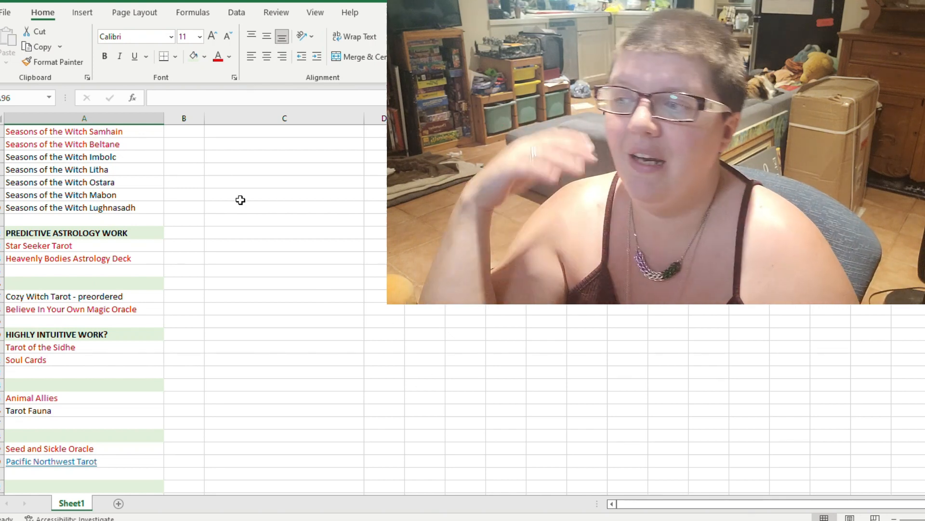
scroll("up", 3)
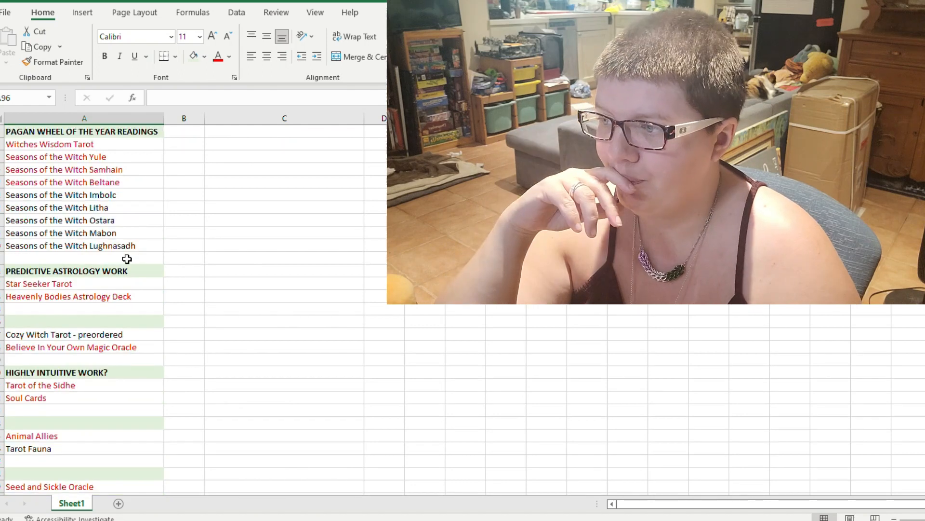
scroll("down", 3)
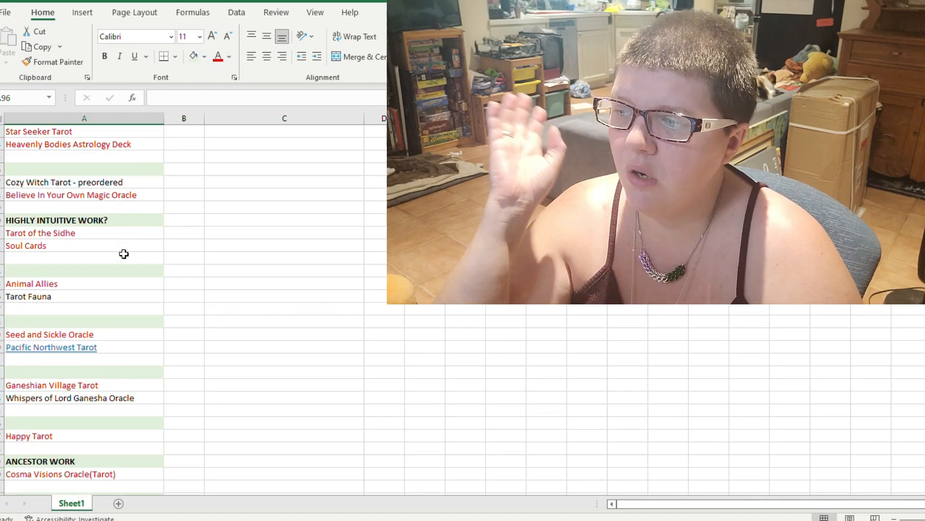
scroll("down", 3)
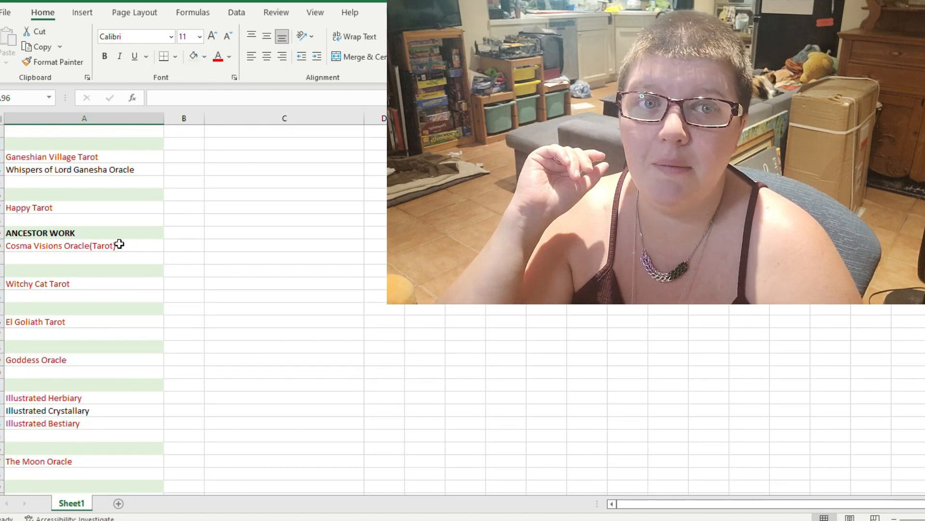
mouse_move(147, 403)
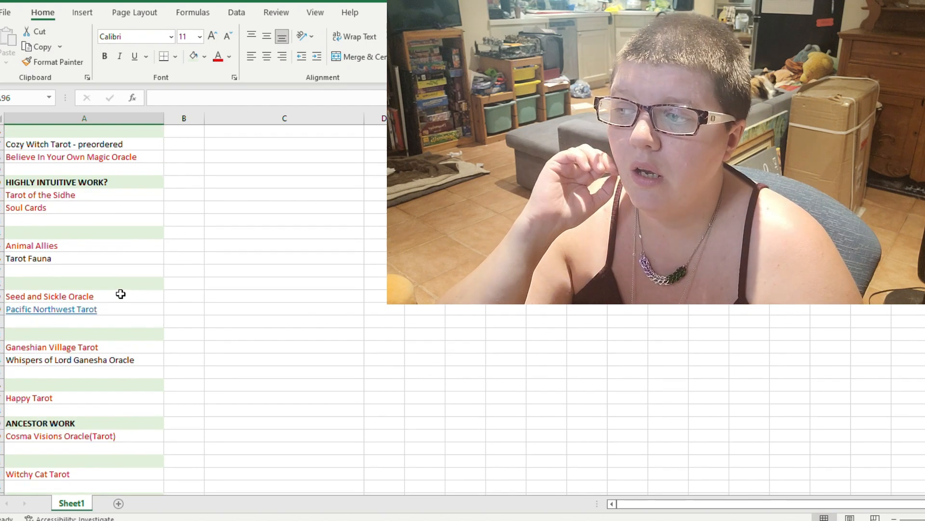
scroll("down", 3)
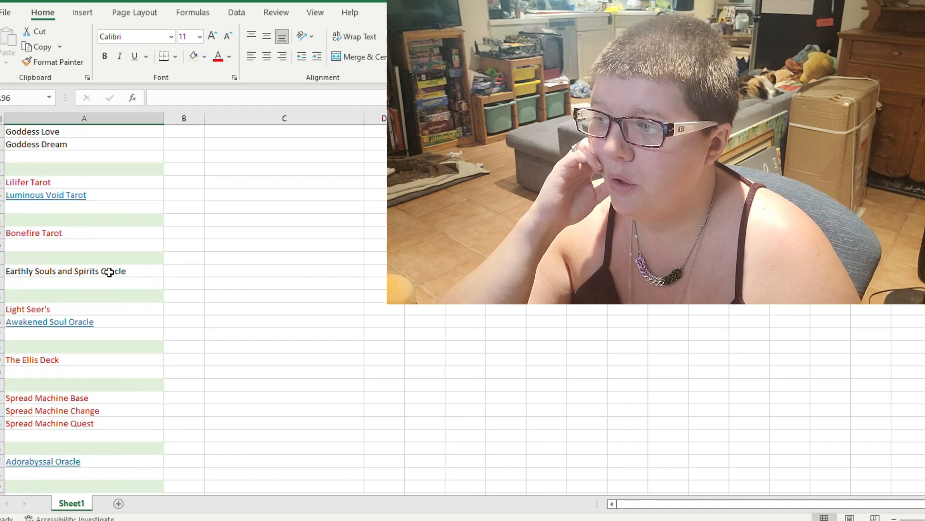
mouse_move(132, 395)
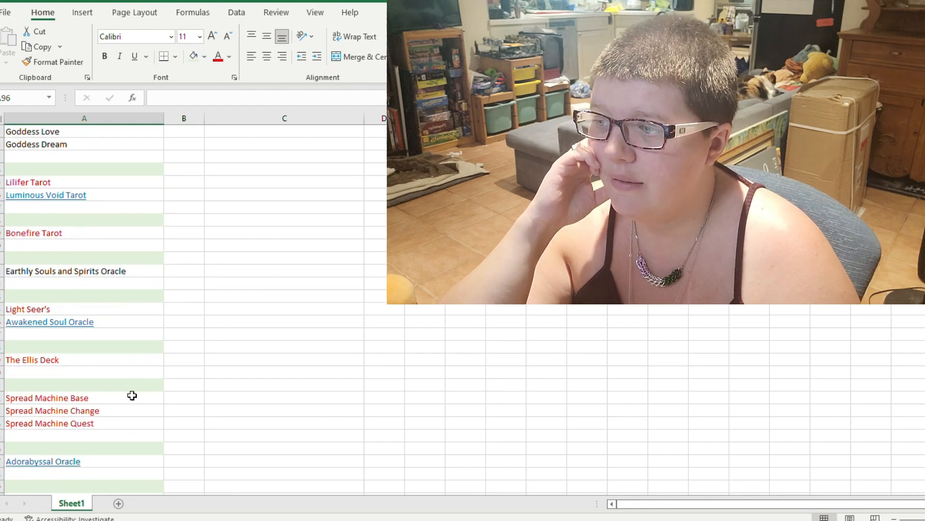
mouse_move(134, 381)
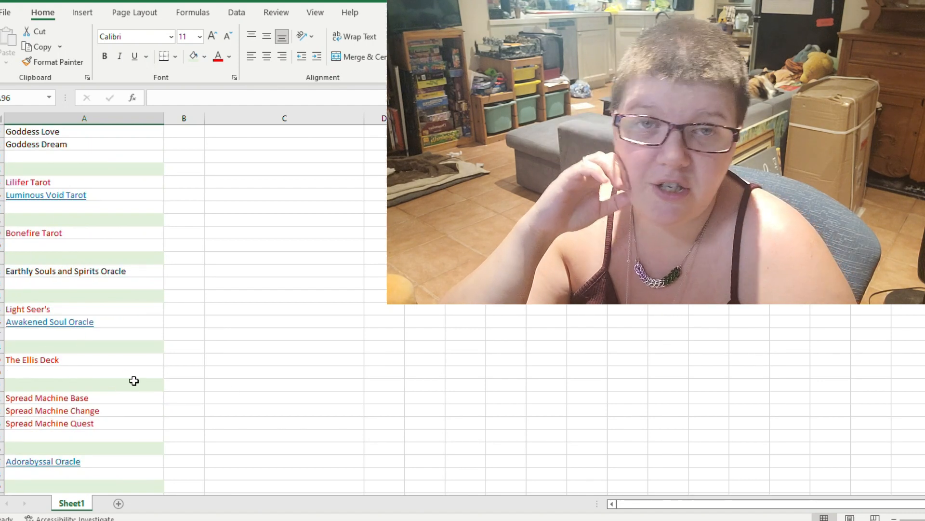
scroll("up", 3)
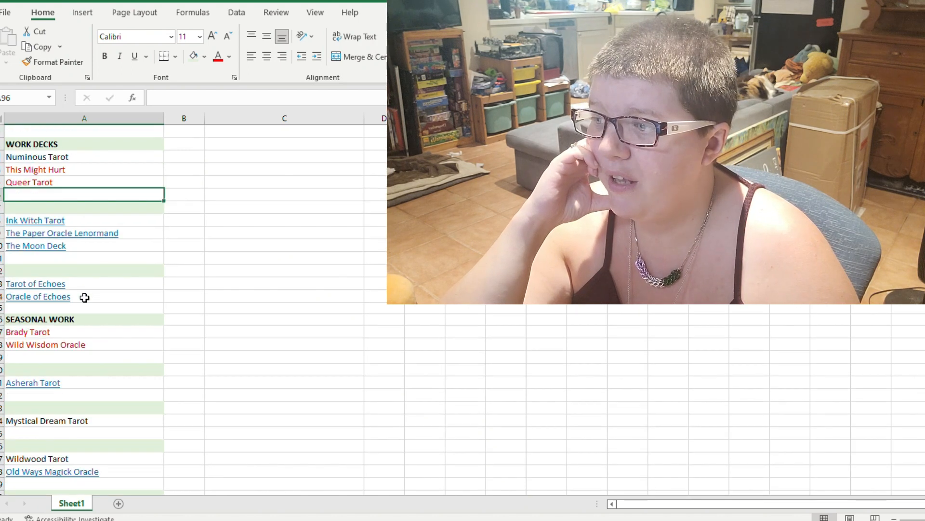
scroll("down", 3)
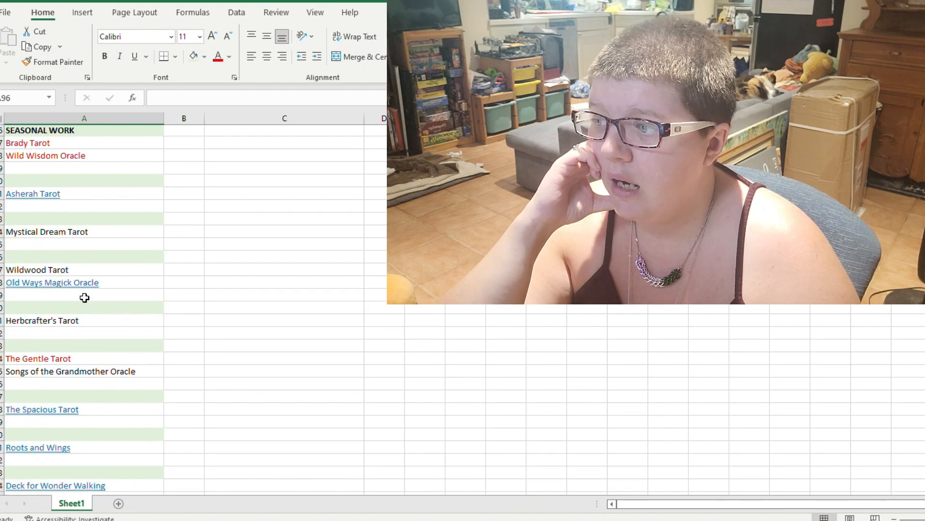
scroll("down", 3)
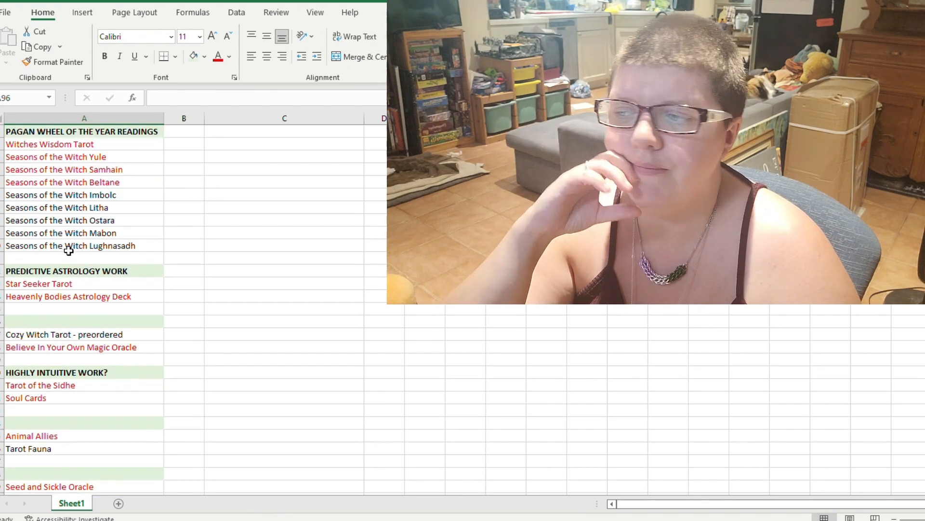
scroll("down", 3)
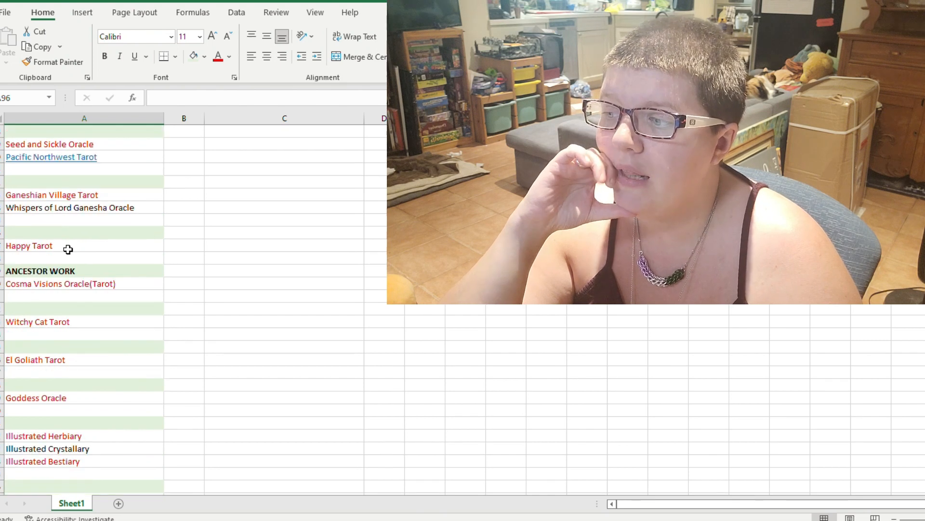
scroll("down", 3)
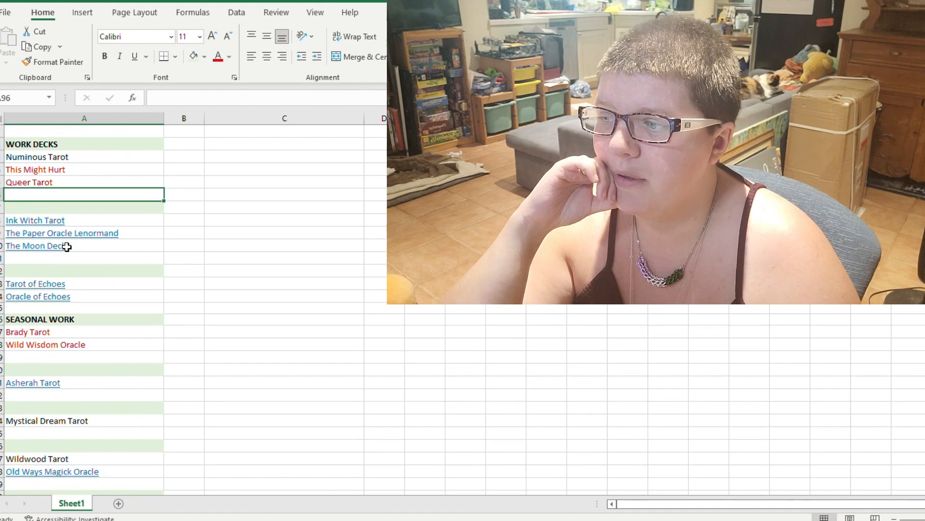
scroll("down", 3)
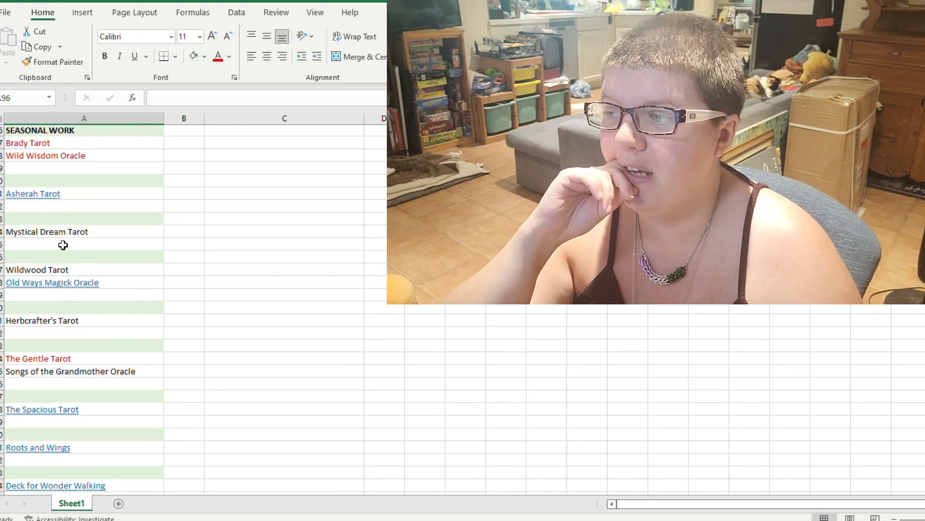
mouse_move(32, 267)
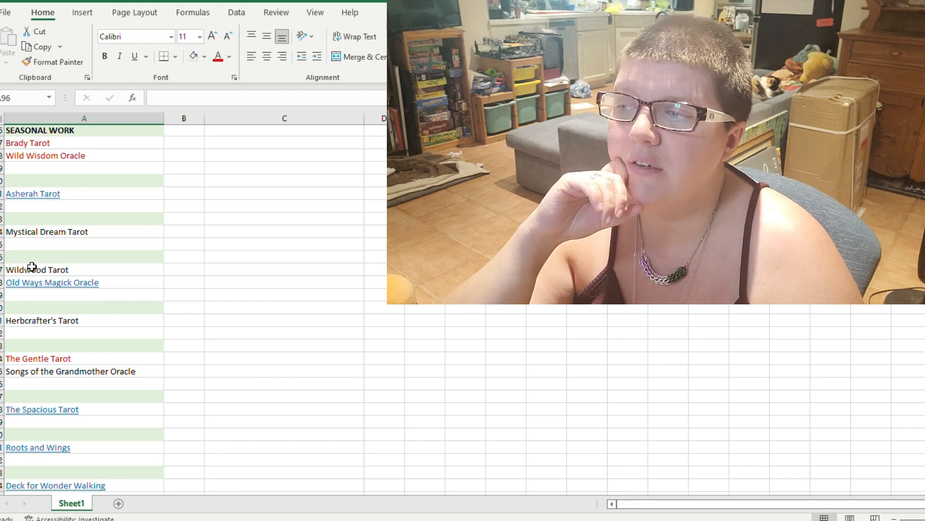
left_click(37, 269)
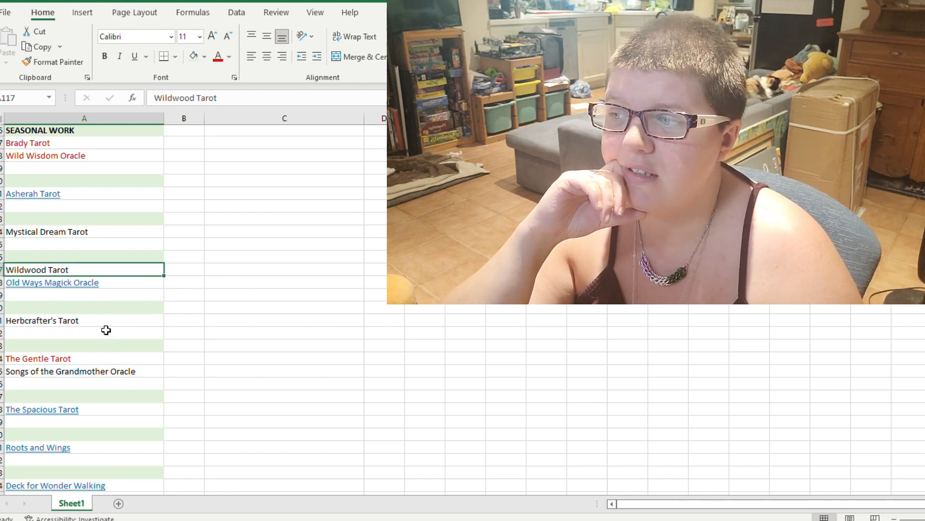
mouse_move(89, 333)
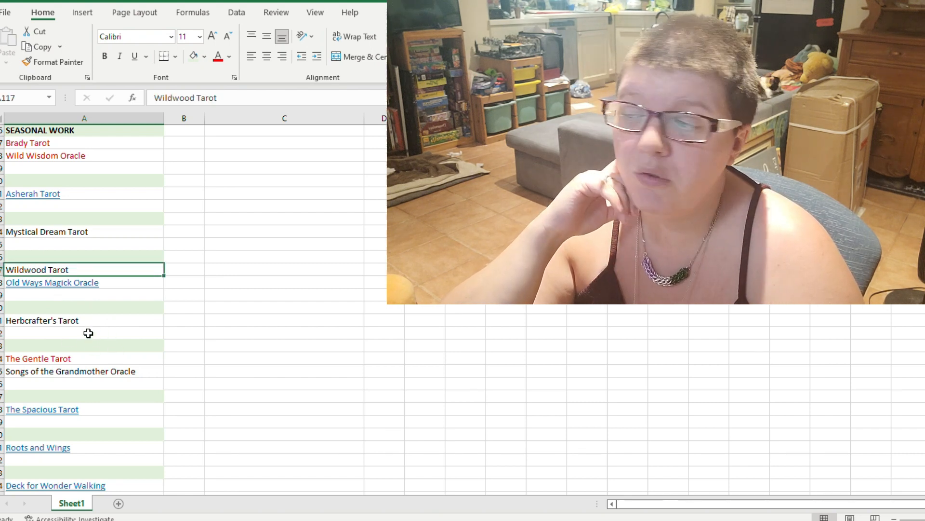
left_click(51, 282)
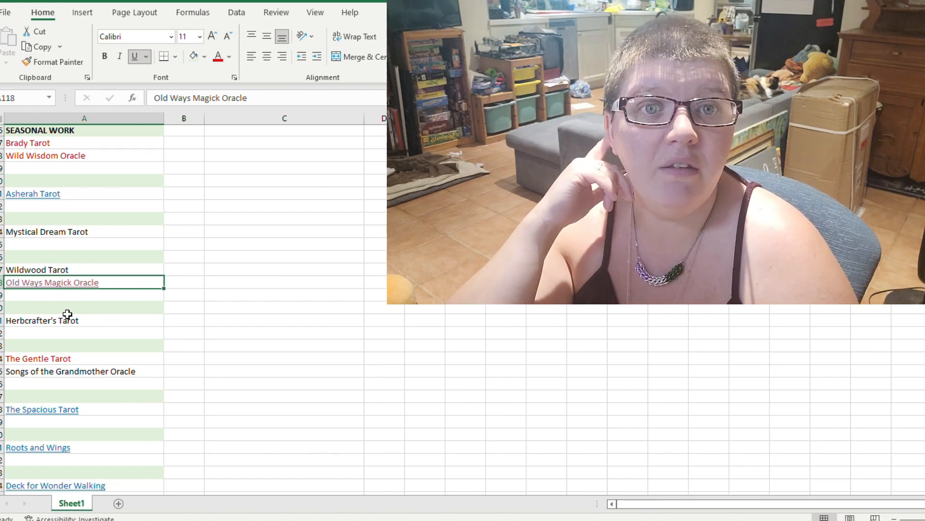
mouse_move(241, 308)
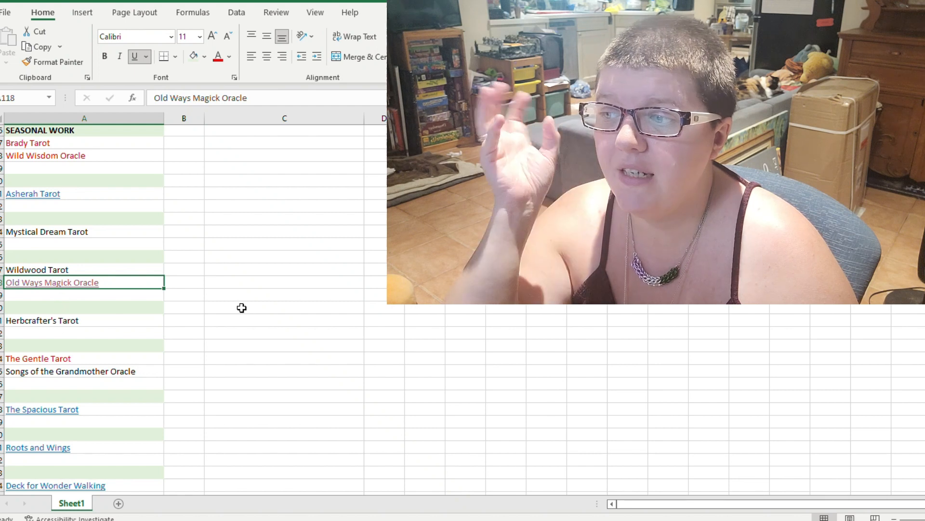
left_click(284, 307)
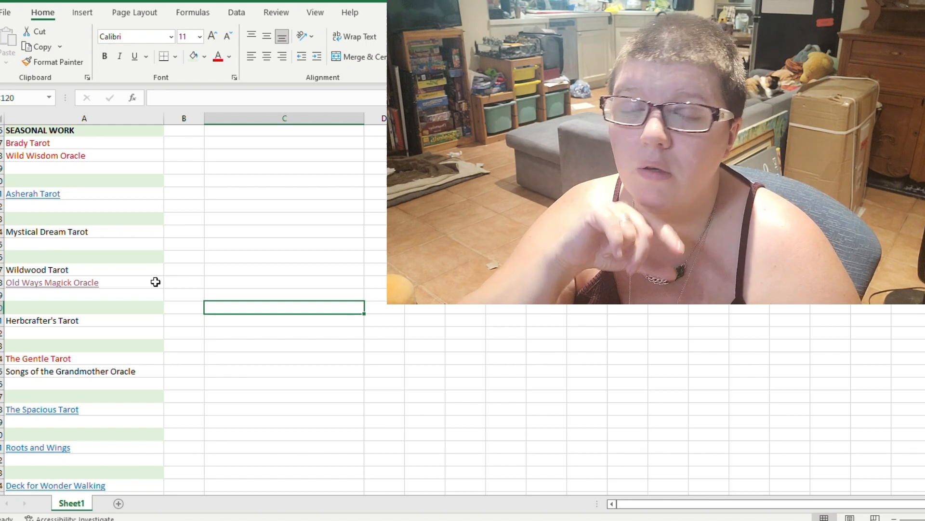
scroll("down", 3)
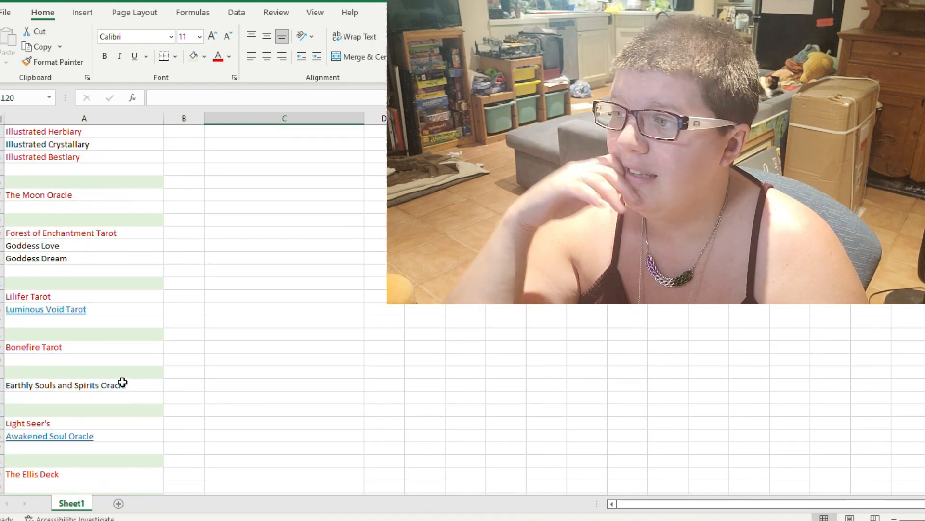
scroll("up", 3)
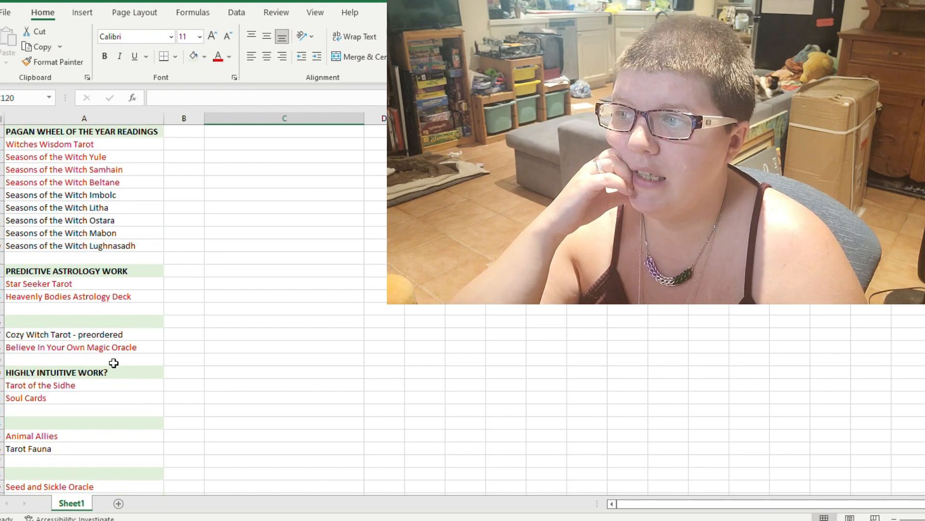
mouse_move(404, 479)
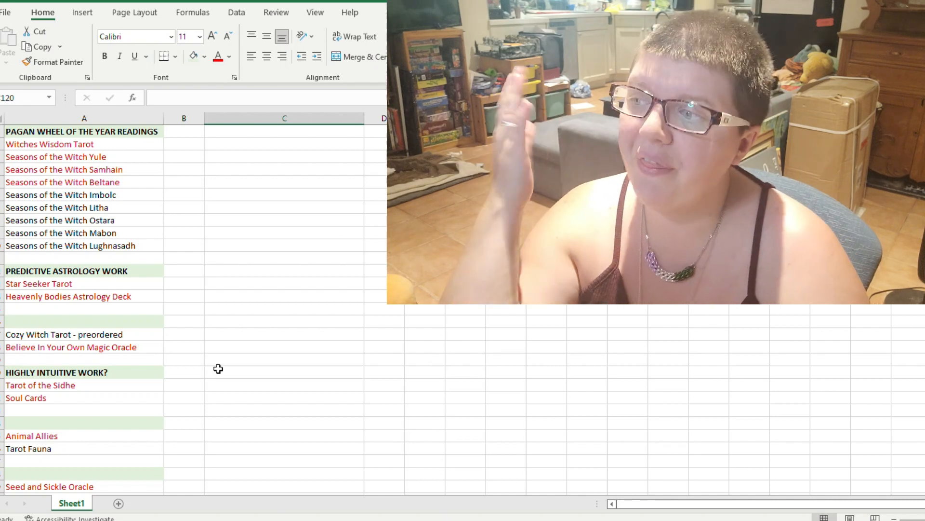
mouse_move(194, 288)
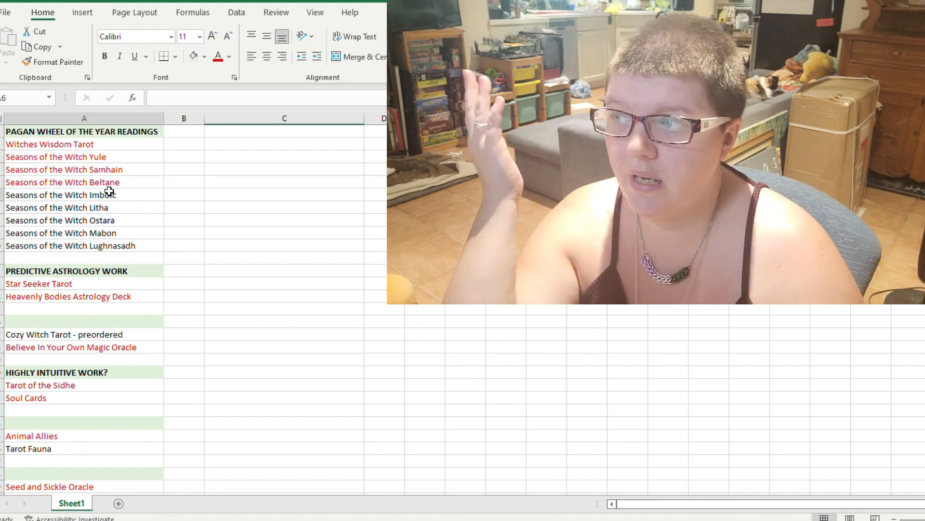
left_click(62, 195)
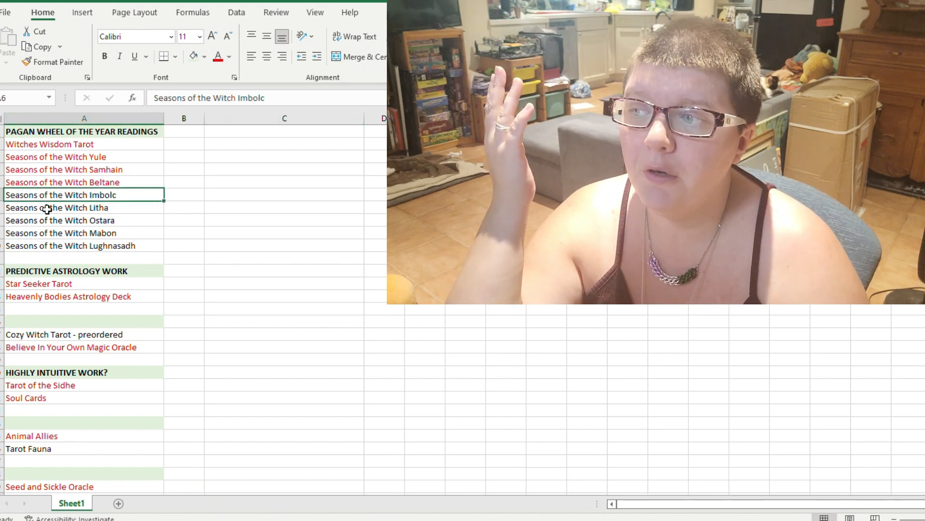
left_click(59, 221)
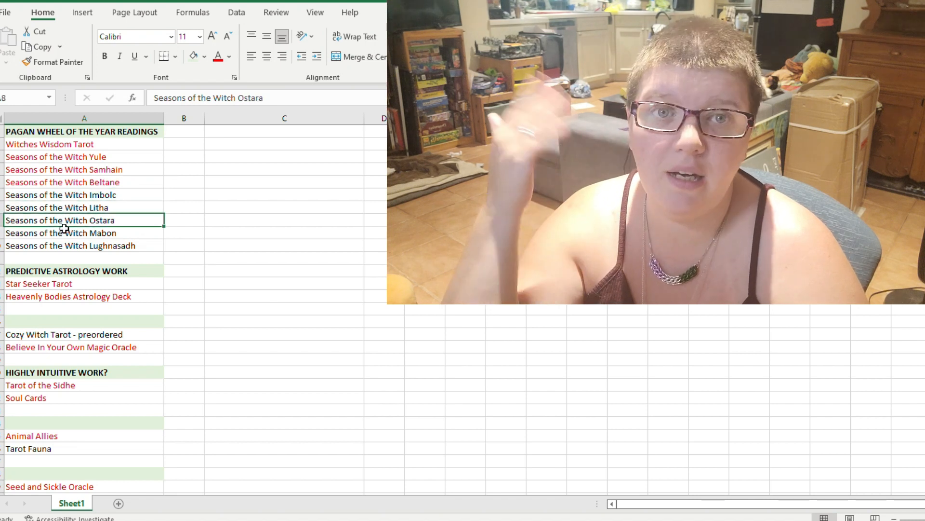
scroll("down", 3)
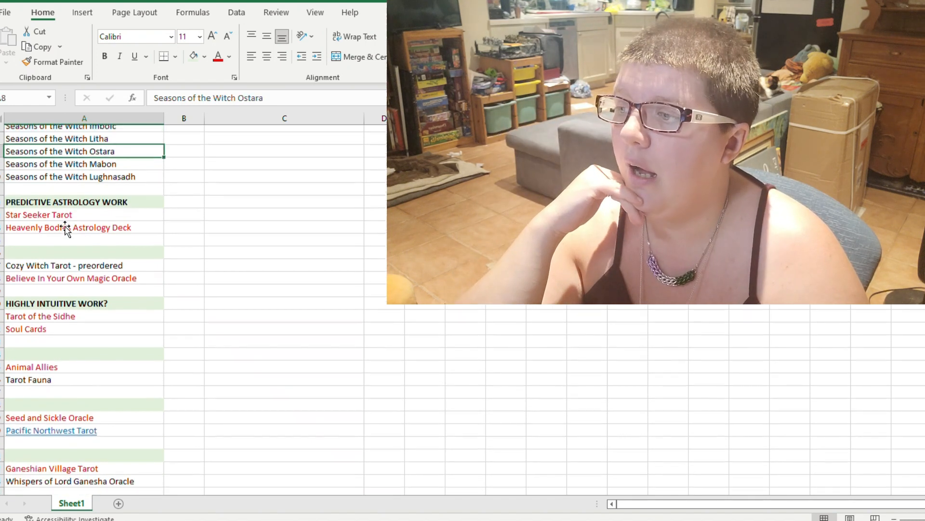
scroll("down", 3)
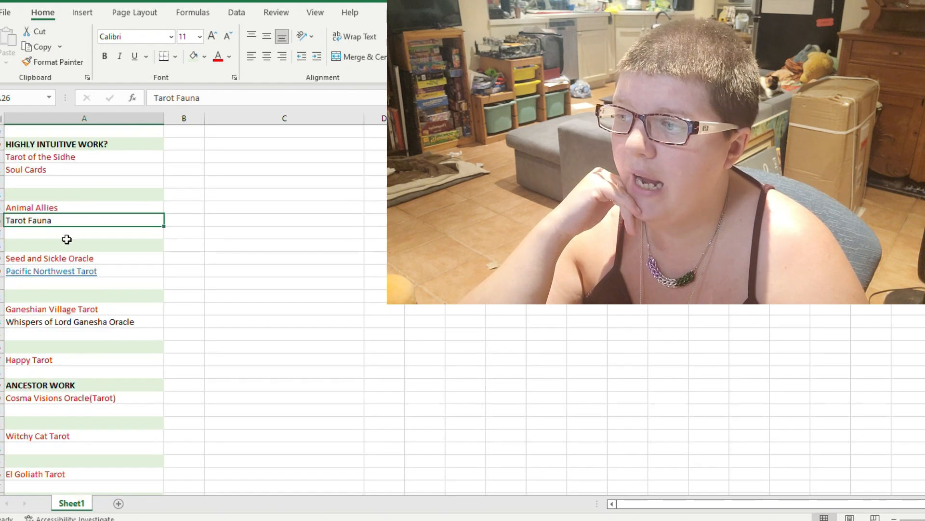
left_click(83, 333)
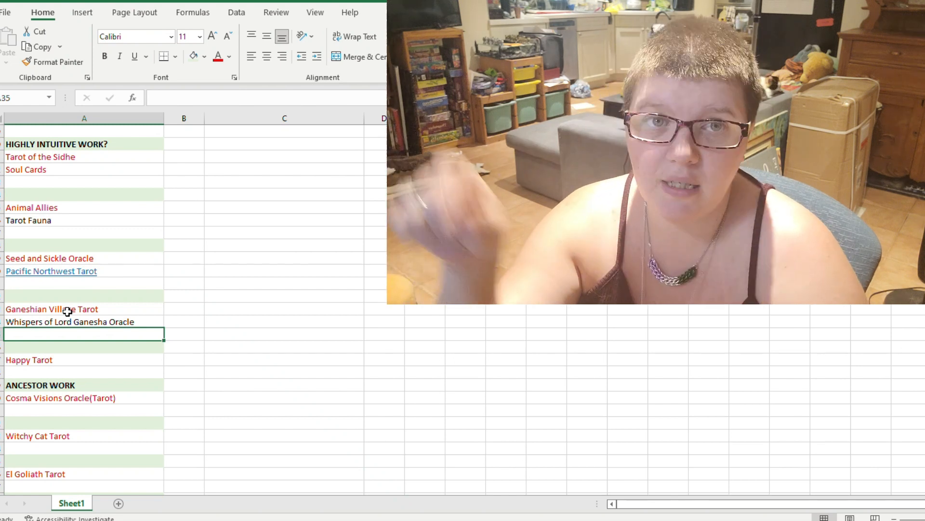
scroll("down", 3)
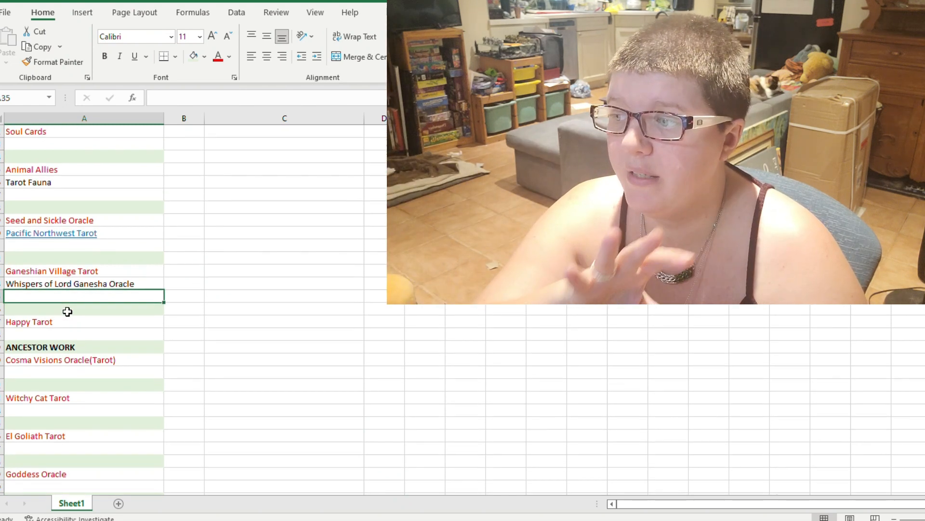
scroll("down", 3)
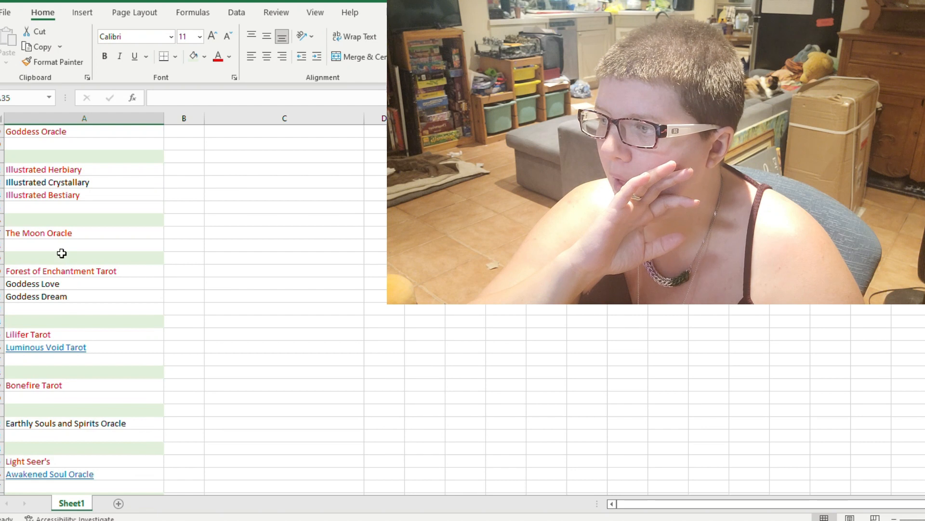
scroll("down", 3)
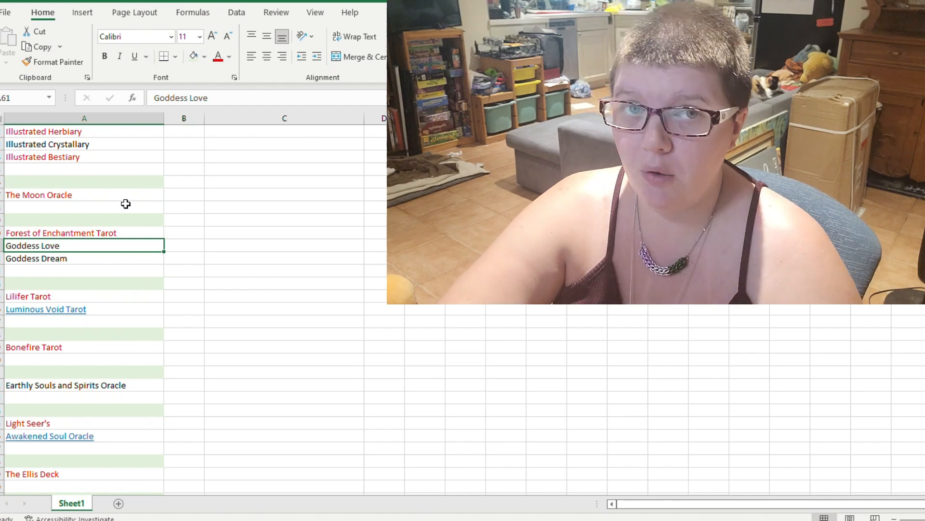
Scroll down through WORK DECKS and SEASONAL WORK, then back up to the pagan wheel heading
scroll("down", 3)
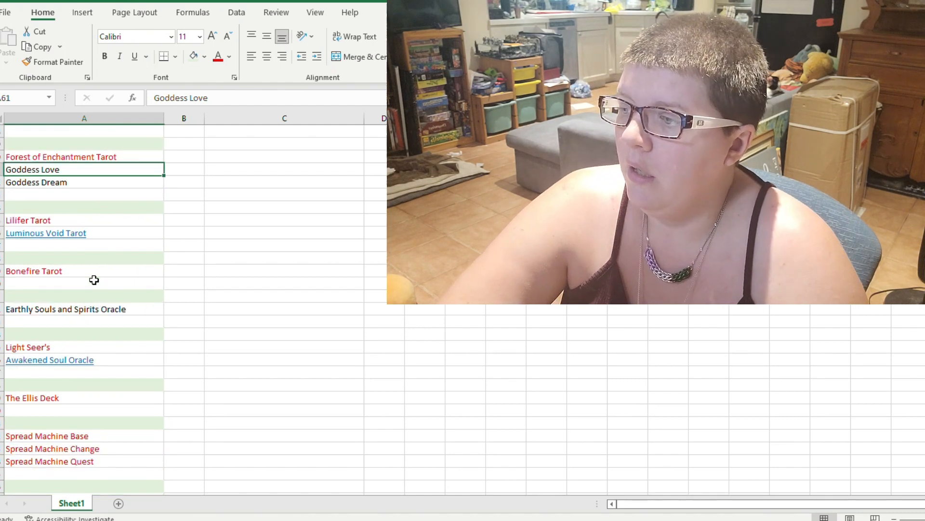
scroll("down", 3)
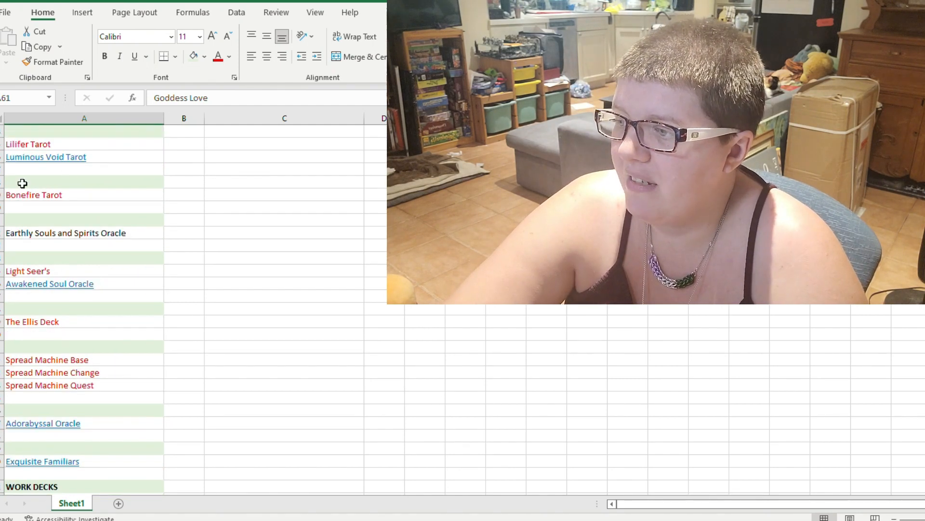
scroll("down", 3)
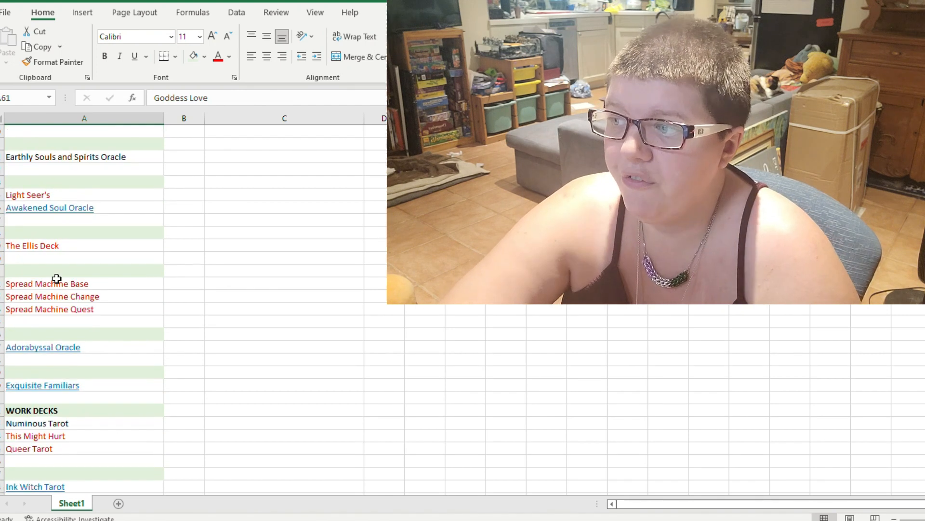
scroll("down", 3)
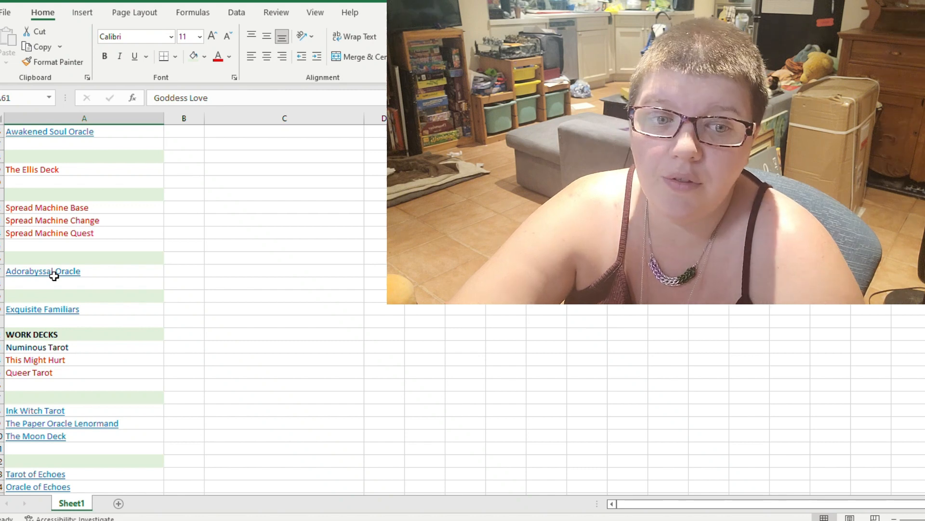
scroll("down", 3)
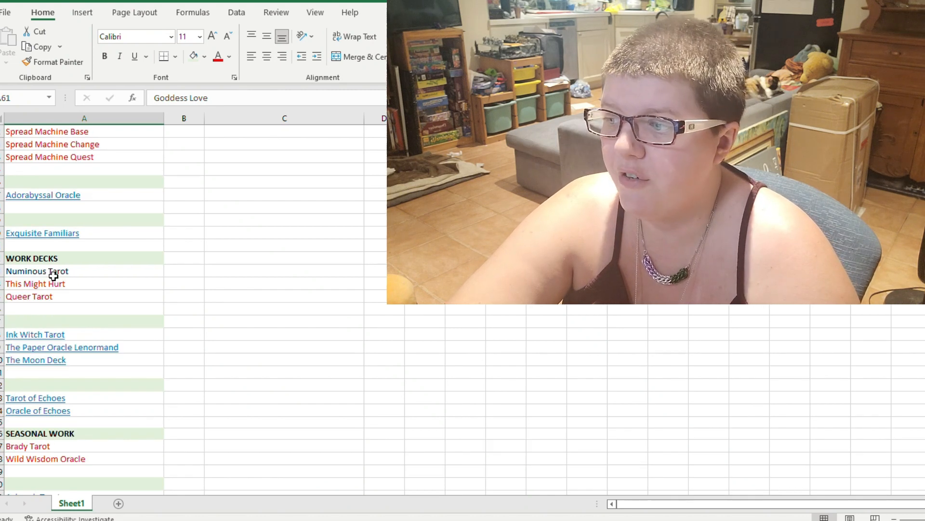
scroll("down", 3)
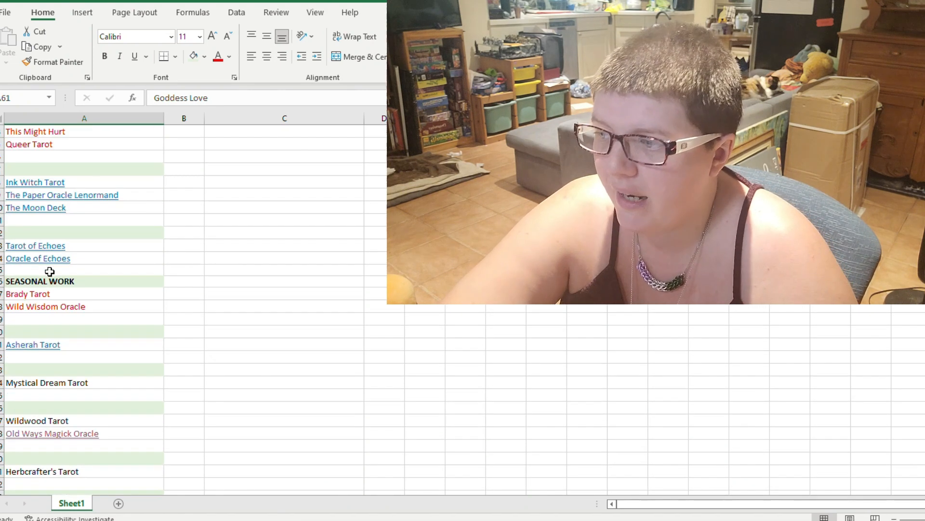
scroll("down", 3)
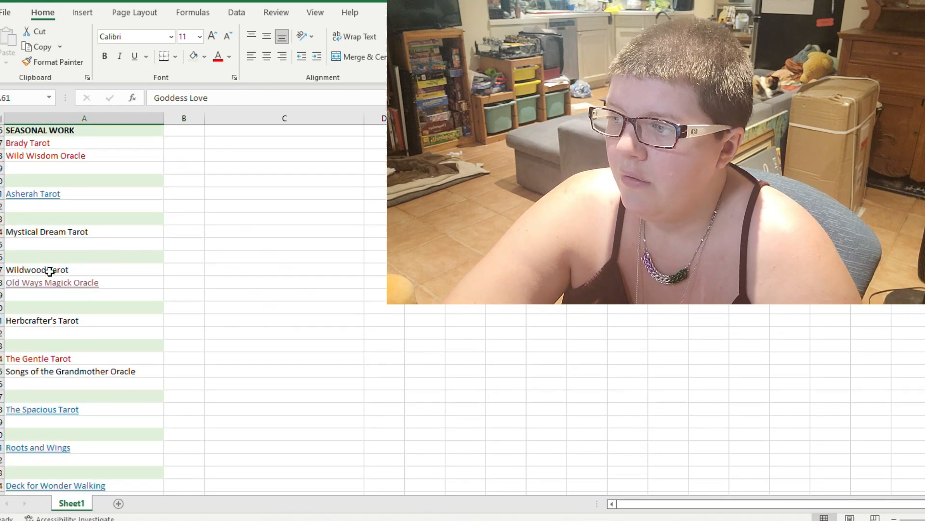
scroll("down", 3)
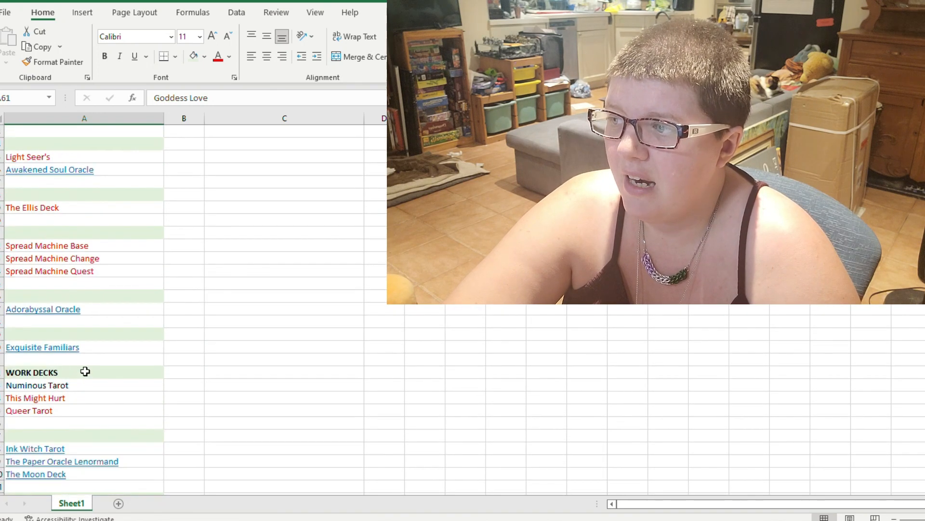
scroll("up", 3)
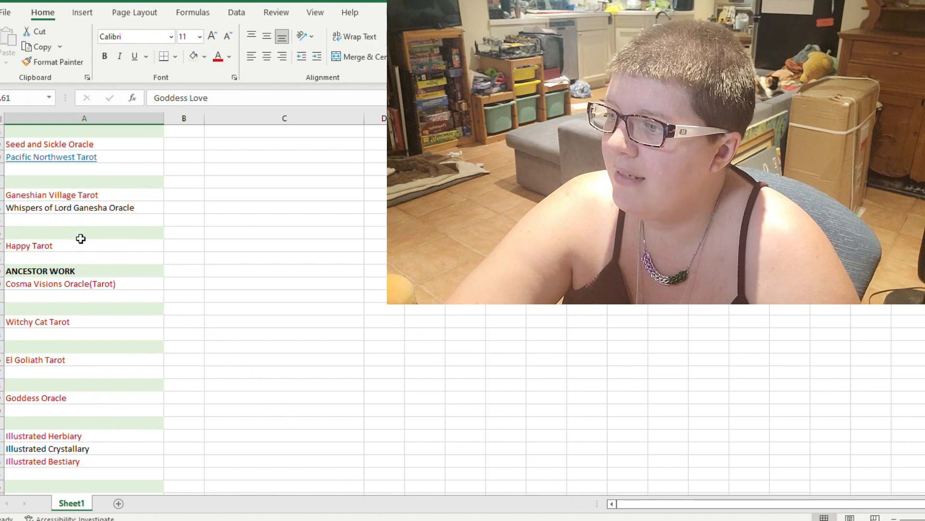
scroll("up", 3)
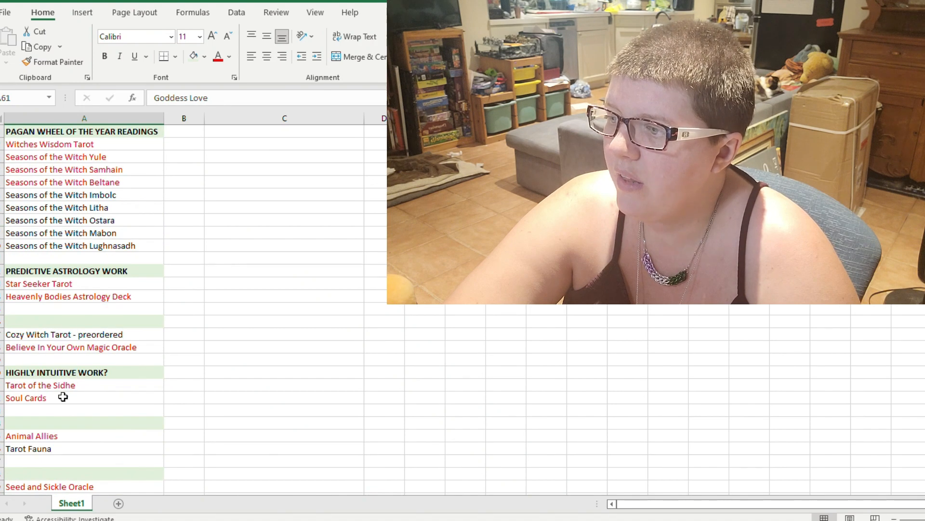
mouse_move(98, 436)
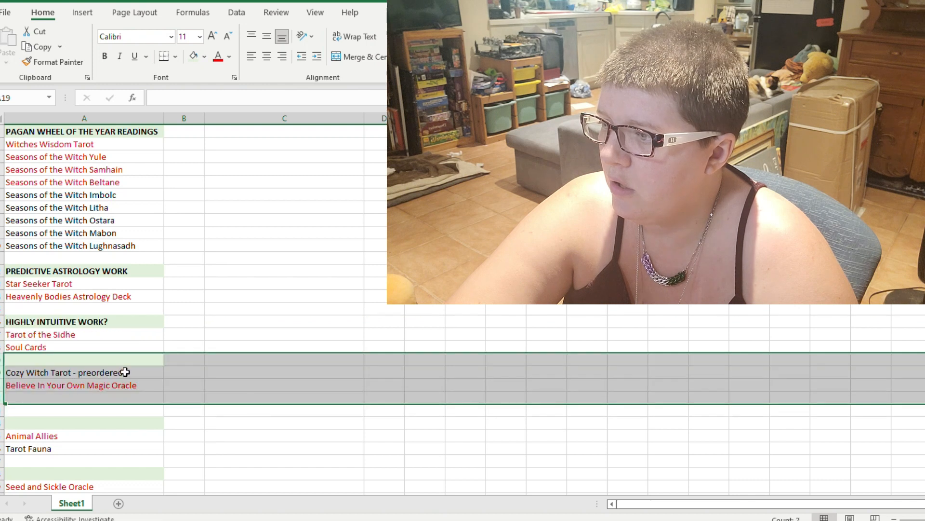
left_click(283, 435)
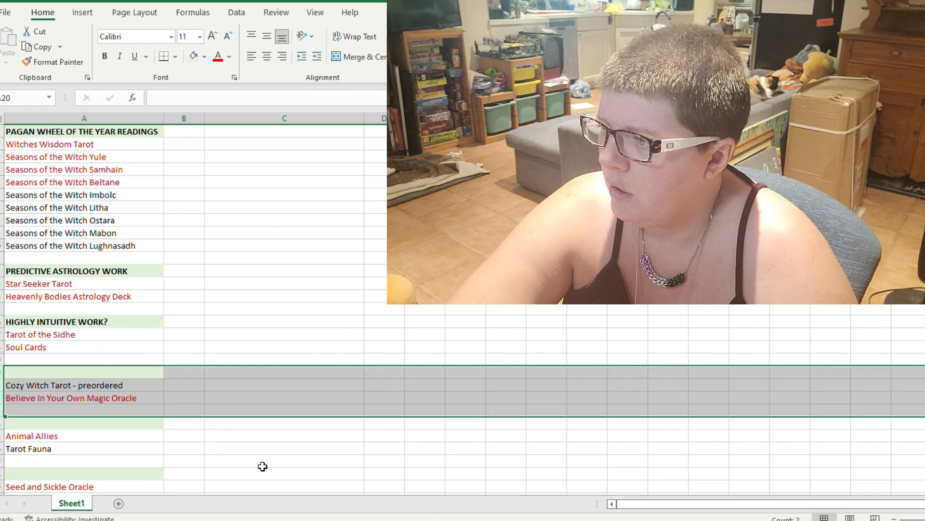
left_click(284, 460)
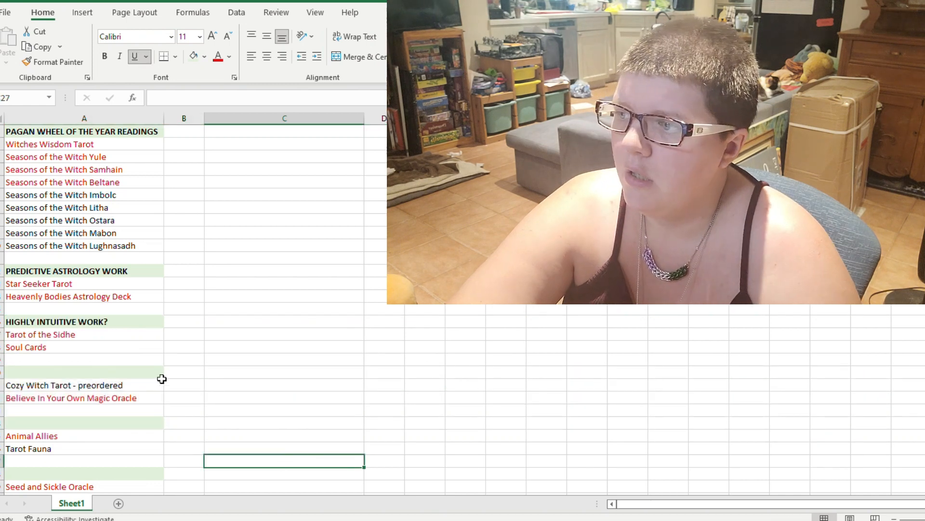
scroll("down", 3)
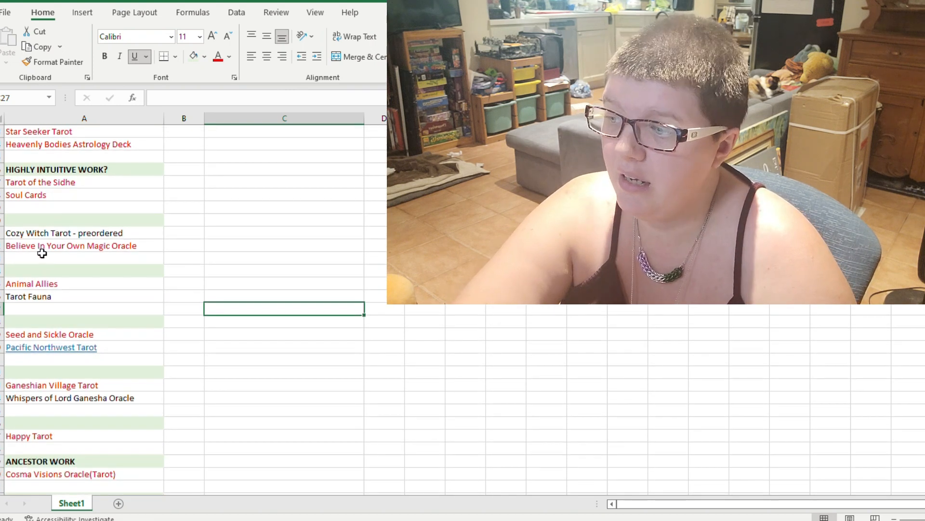
mouse_move(55, 392)
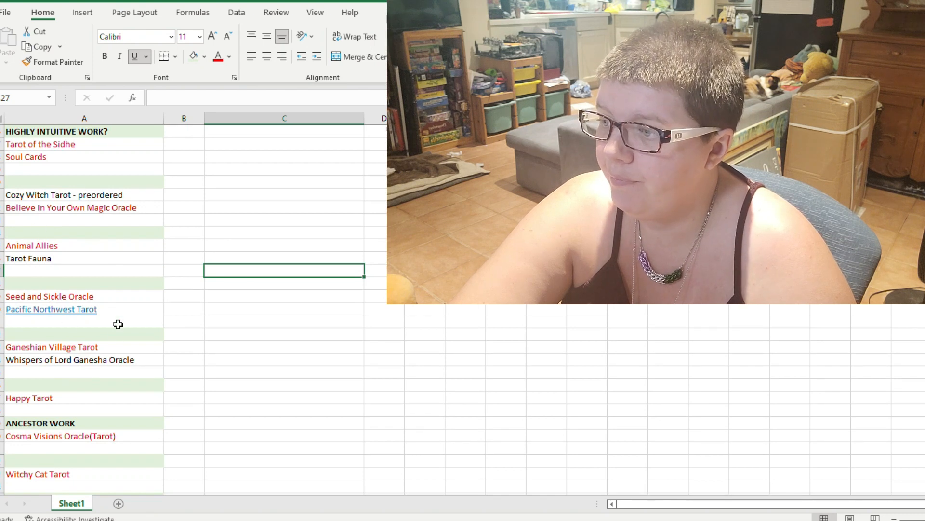
mouse_move(34, 179)
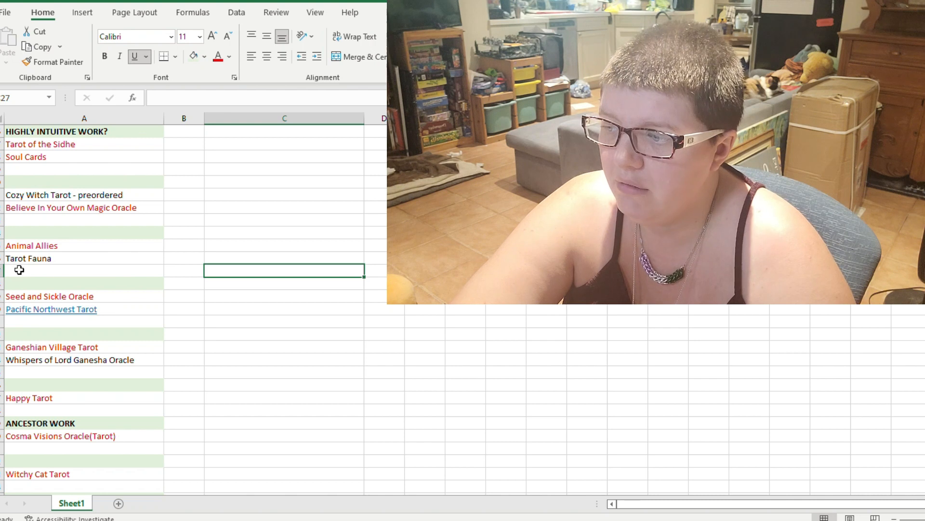
scroll("down", 3)
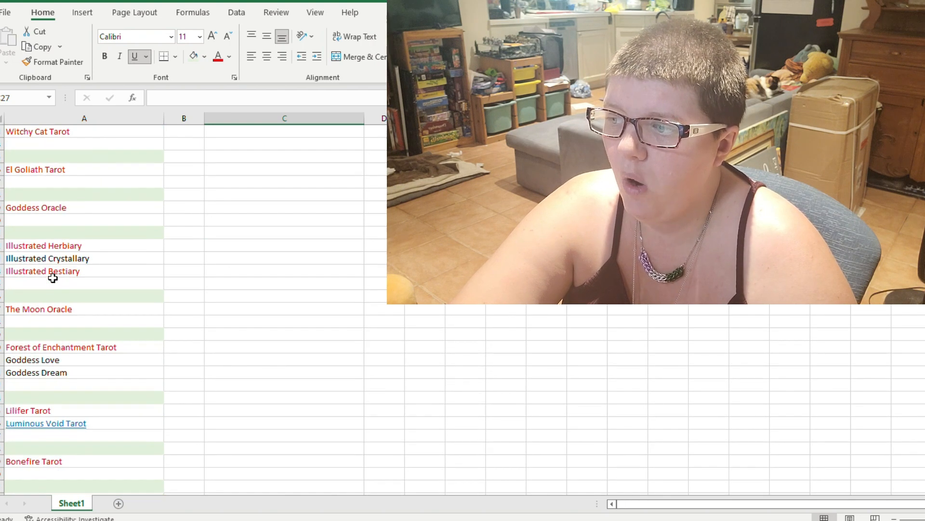
scroll("up", 3)
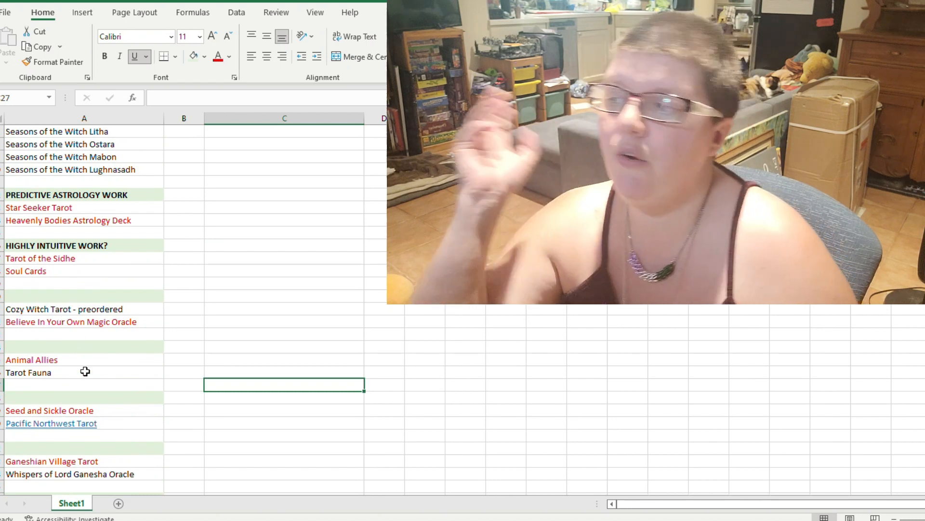
scroll("up", 3)
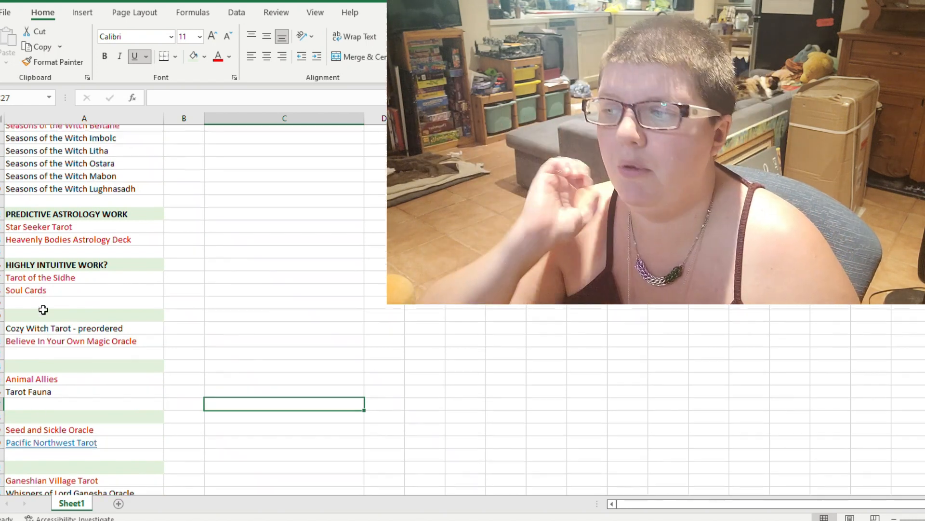